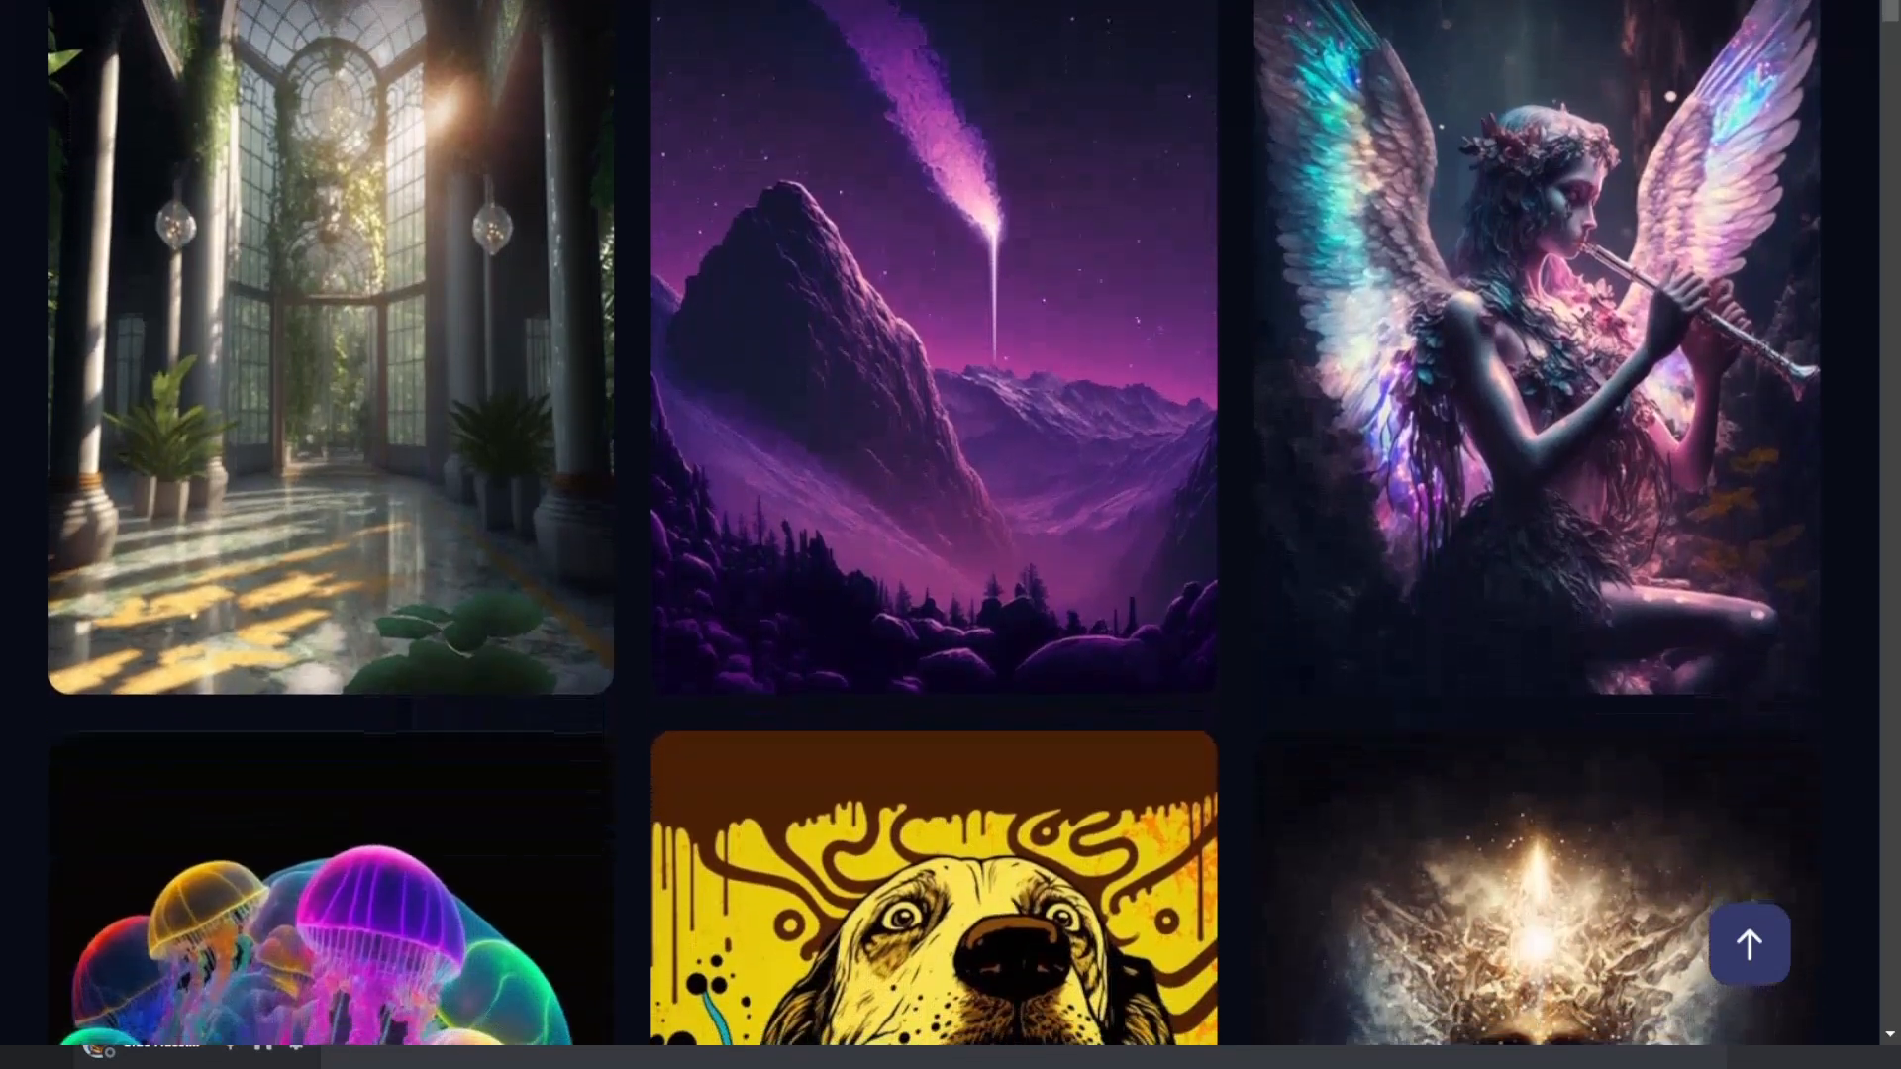
Start creating a new server from the server list
scroll(down, 3)
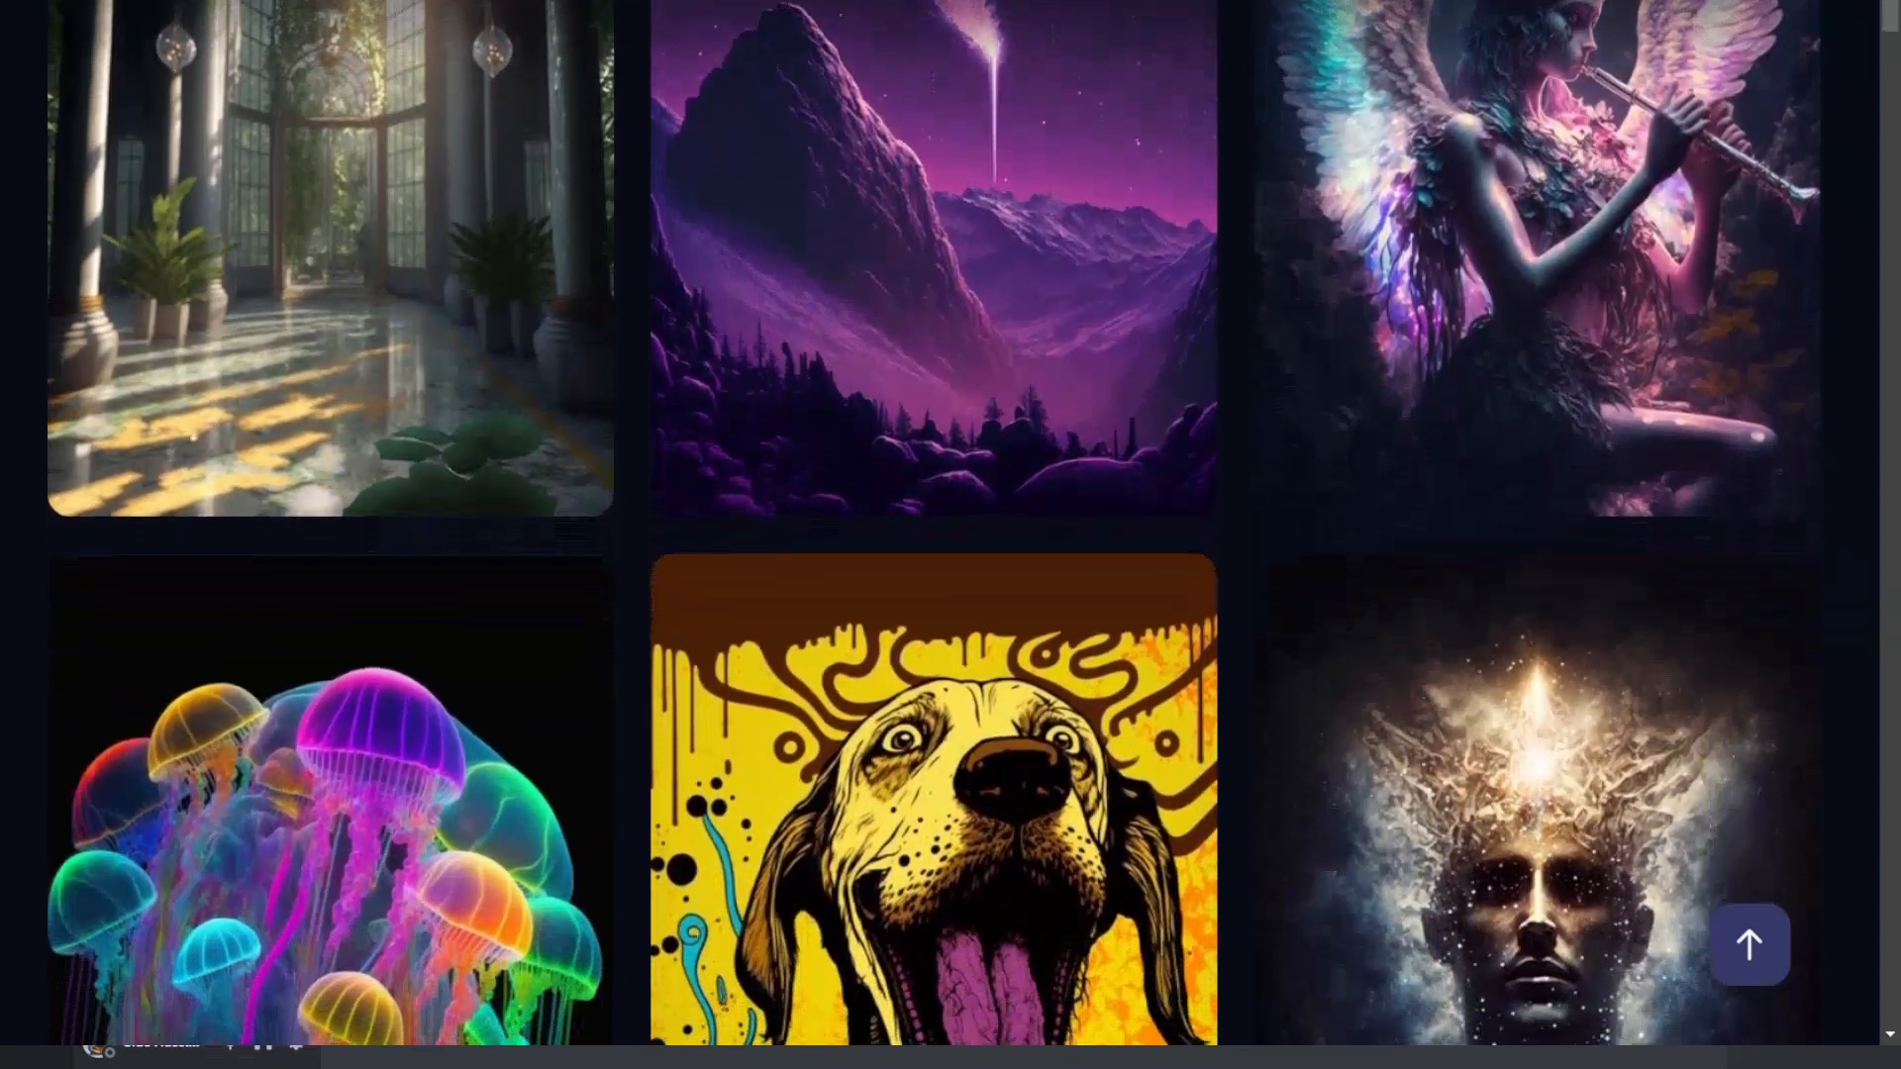
scroll(down, 3)
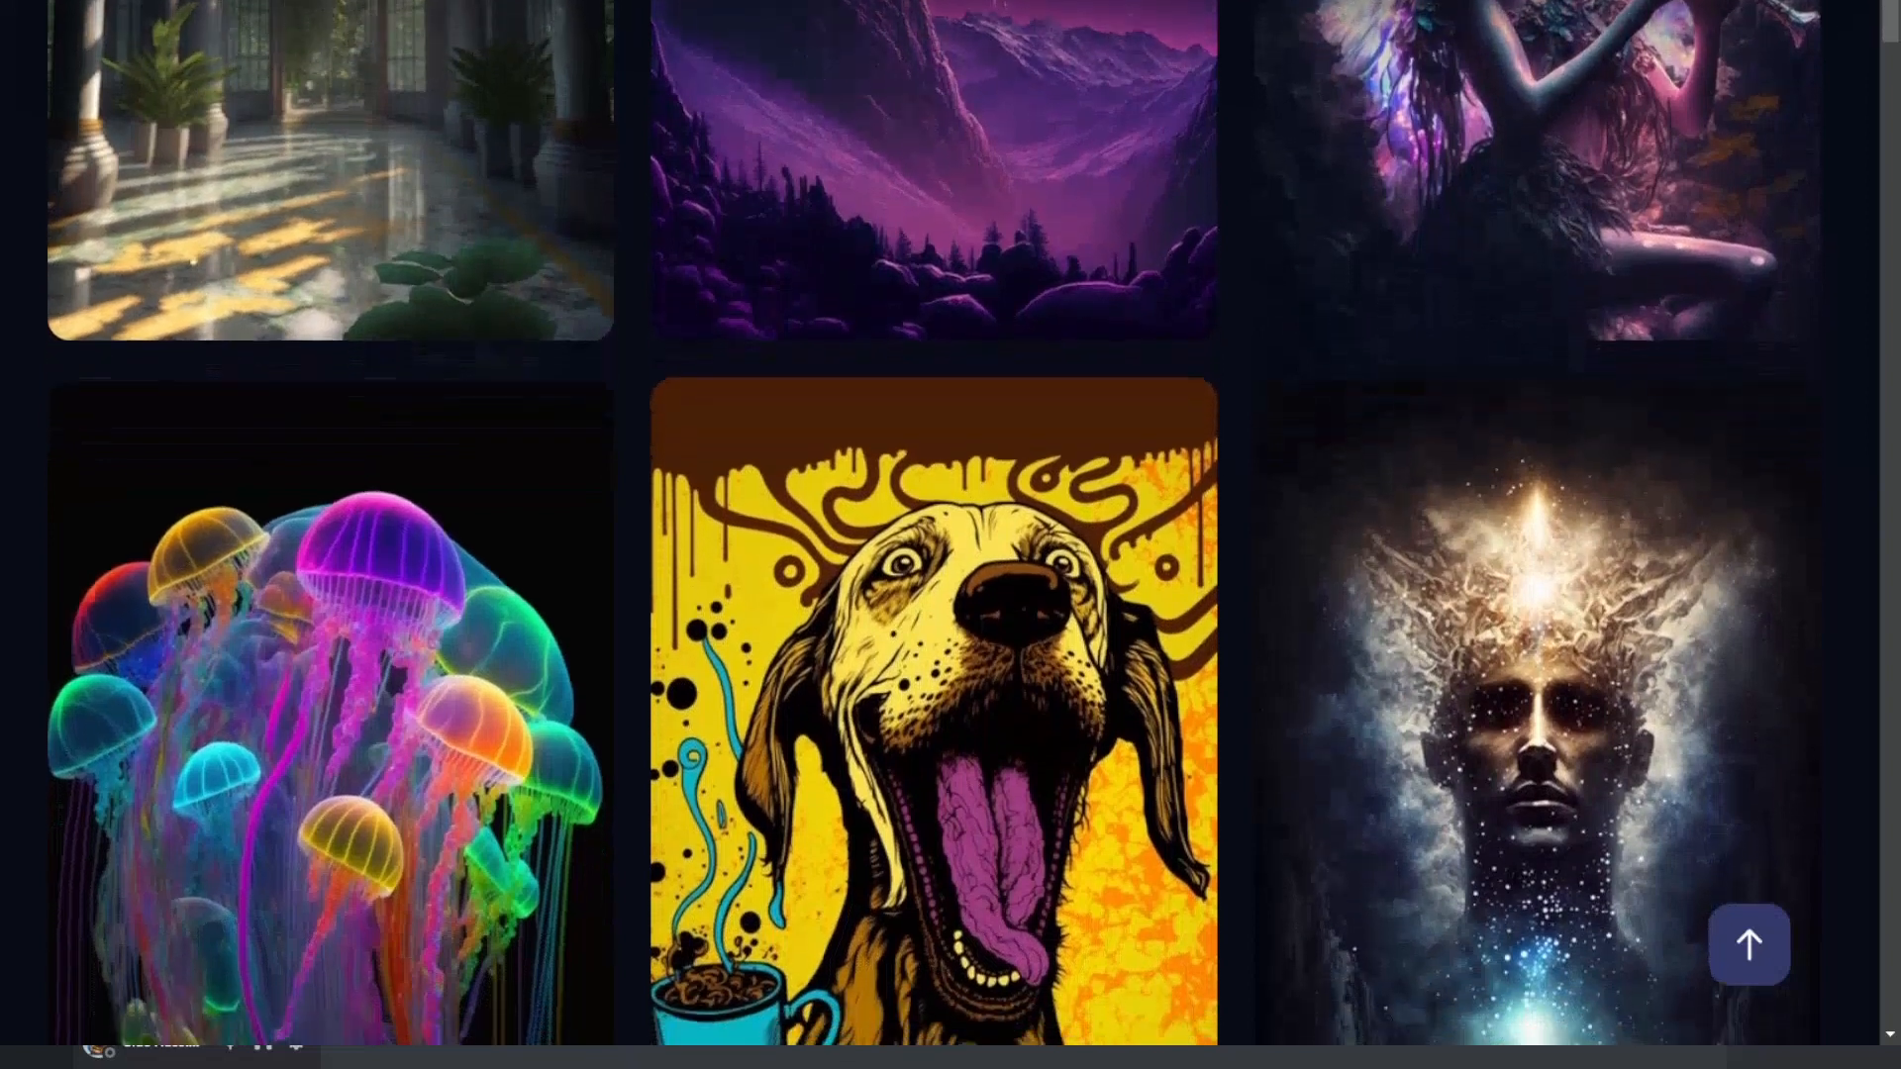
scroll(down, 3)
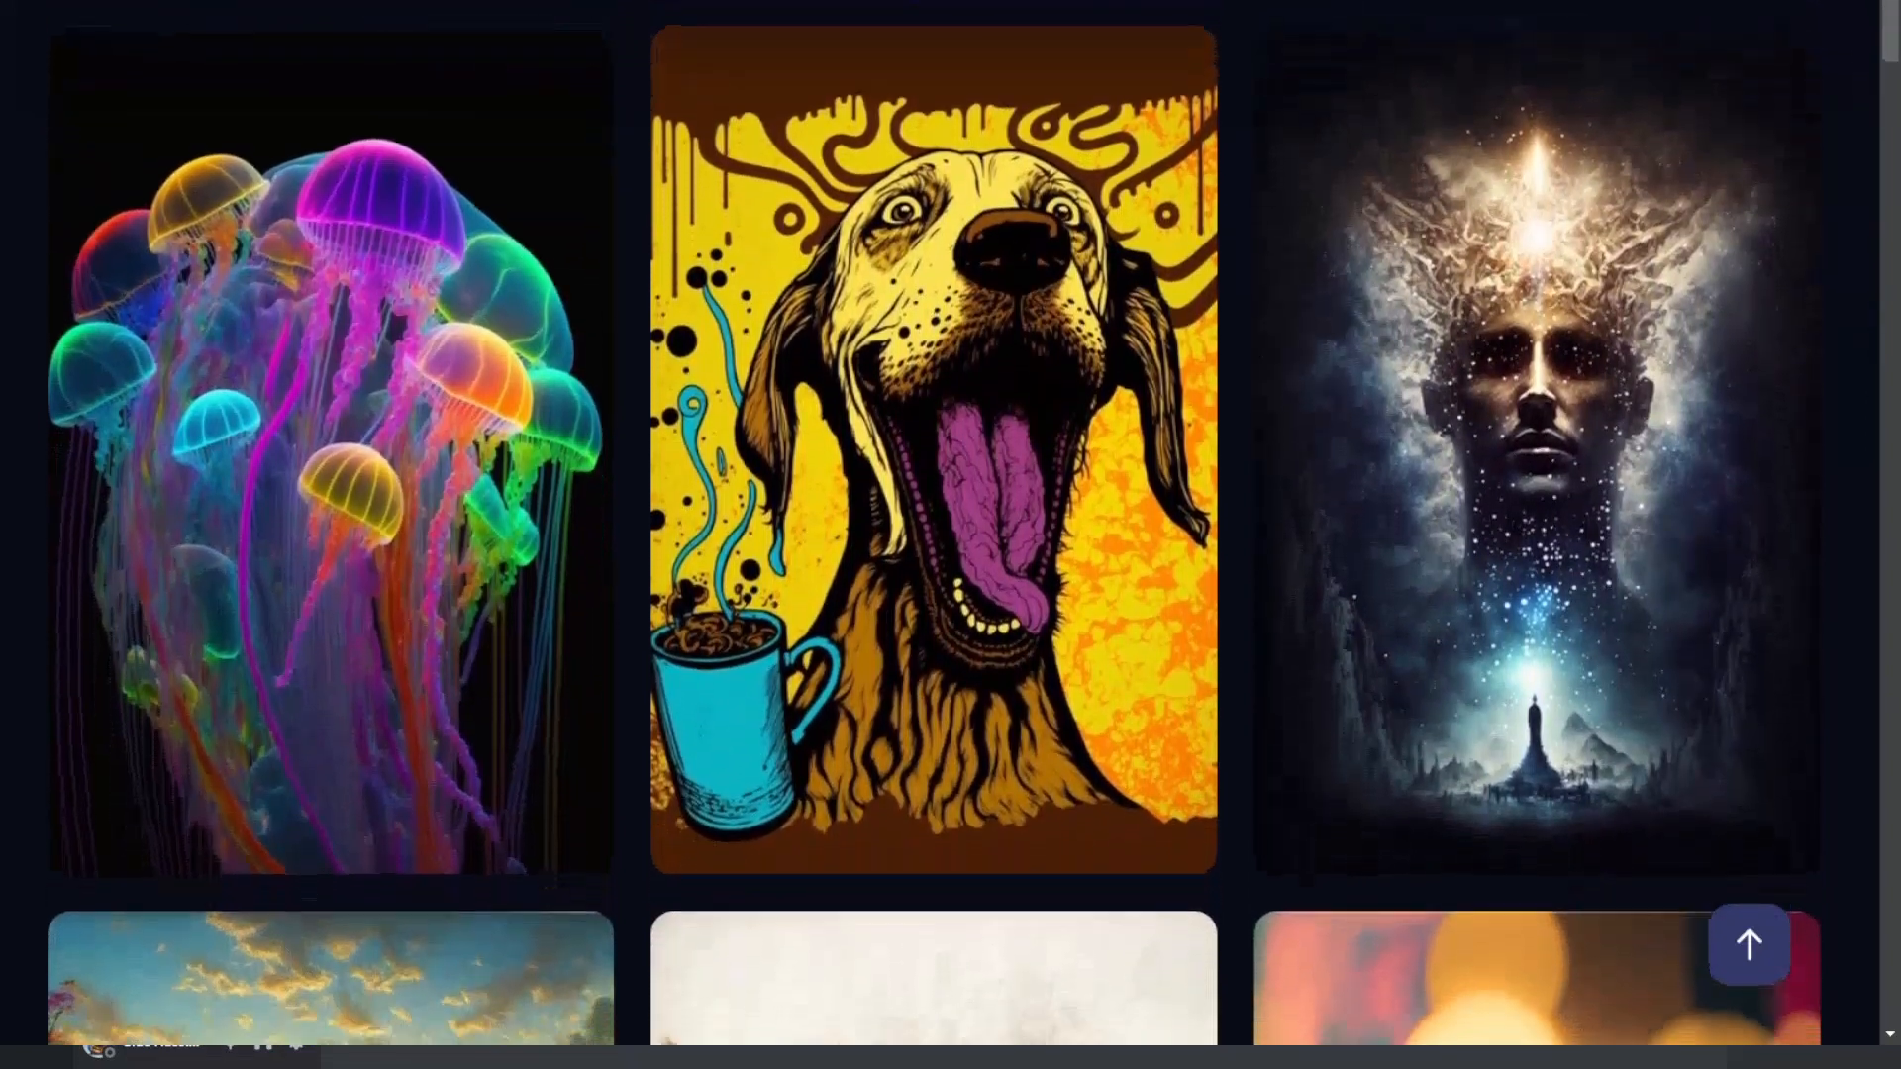
scroll(down, 3)
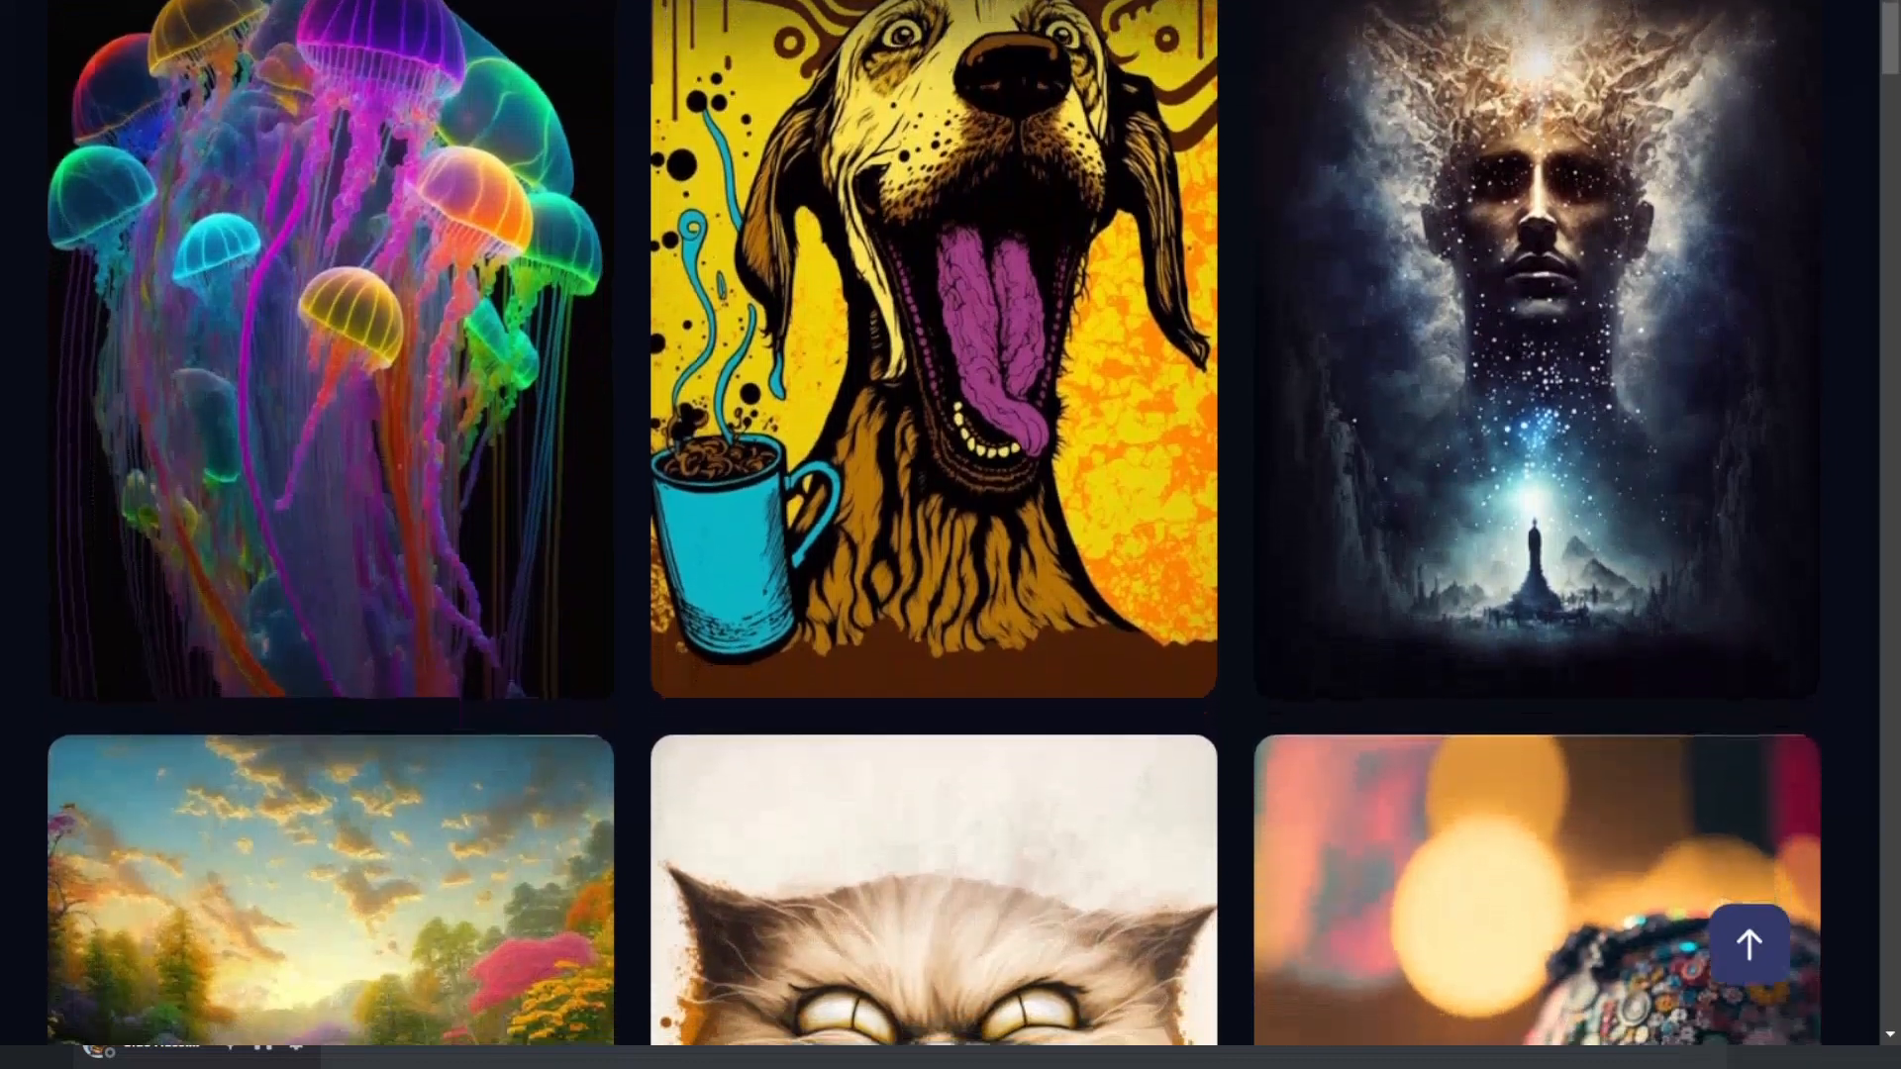
scroll(down, 3)
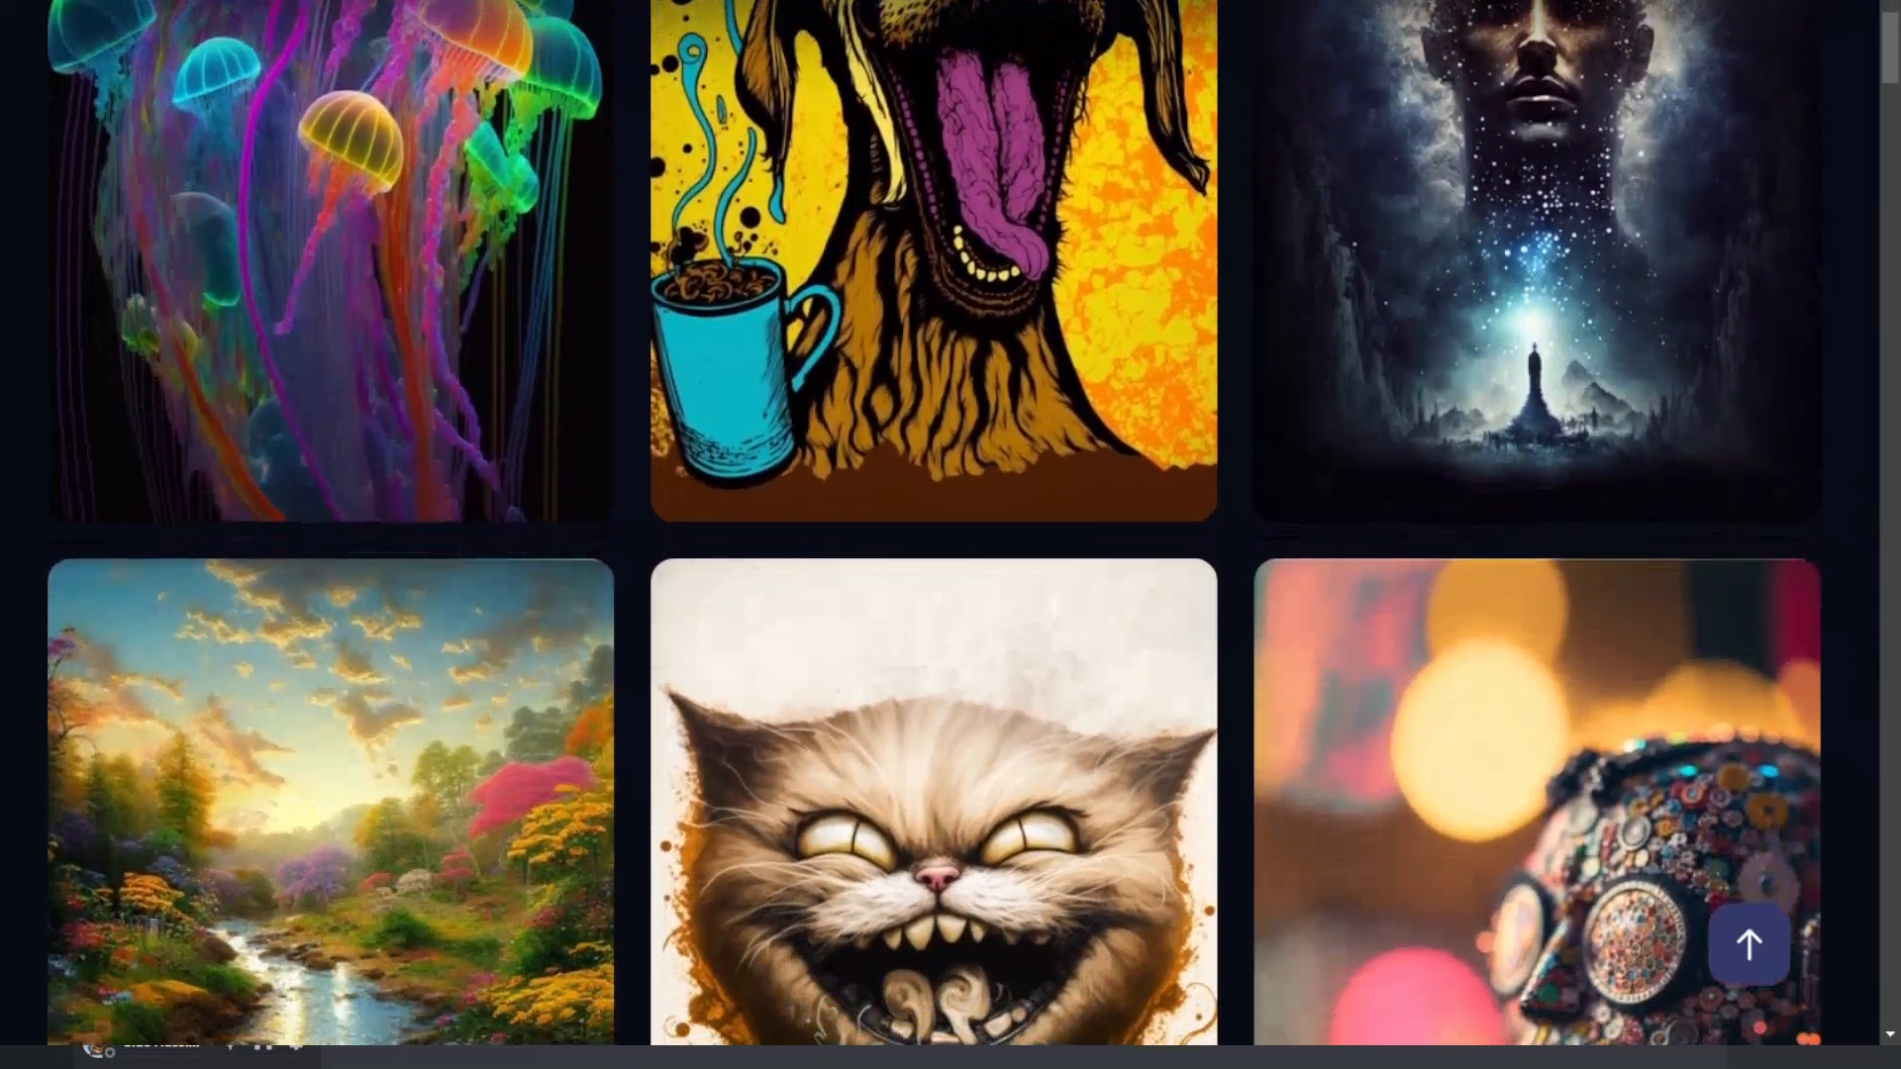
scroll(down, 3)
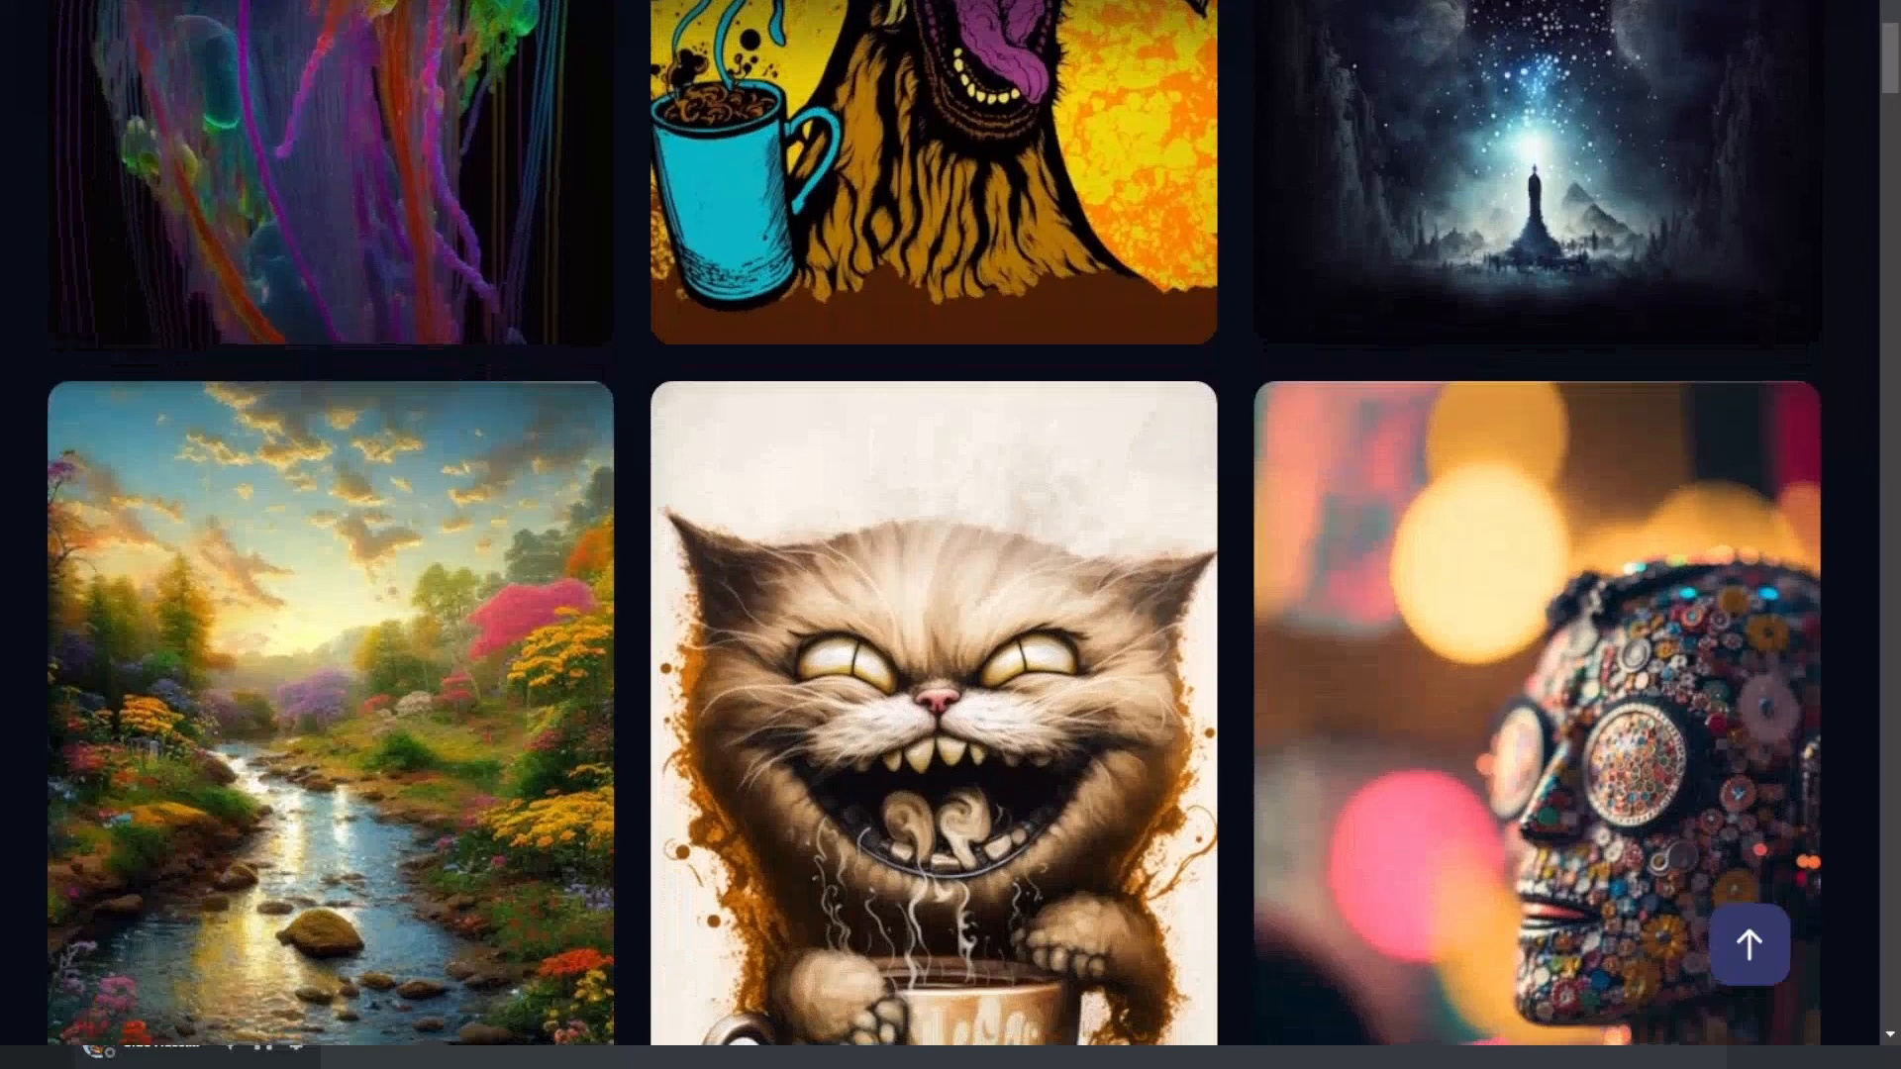
scroll(down, 3)
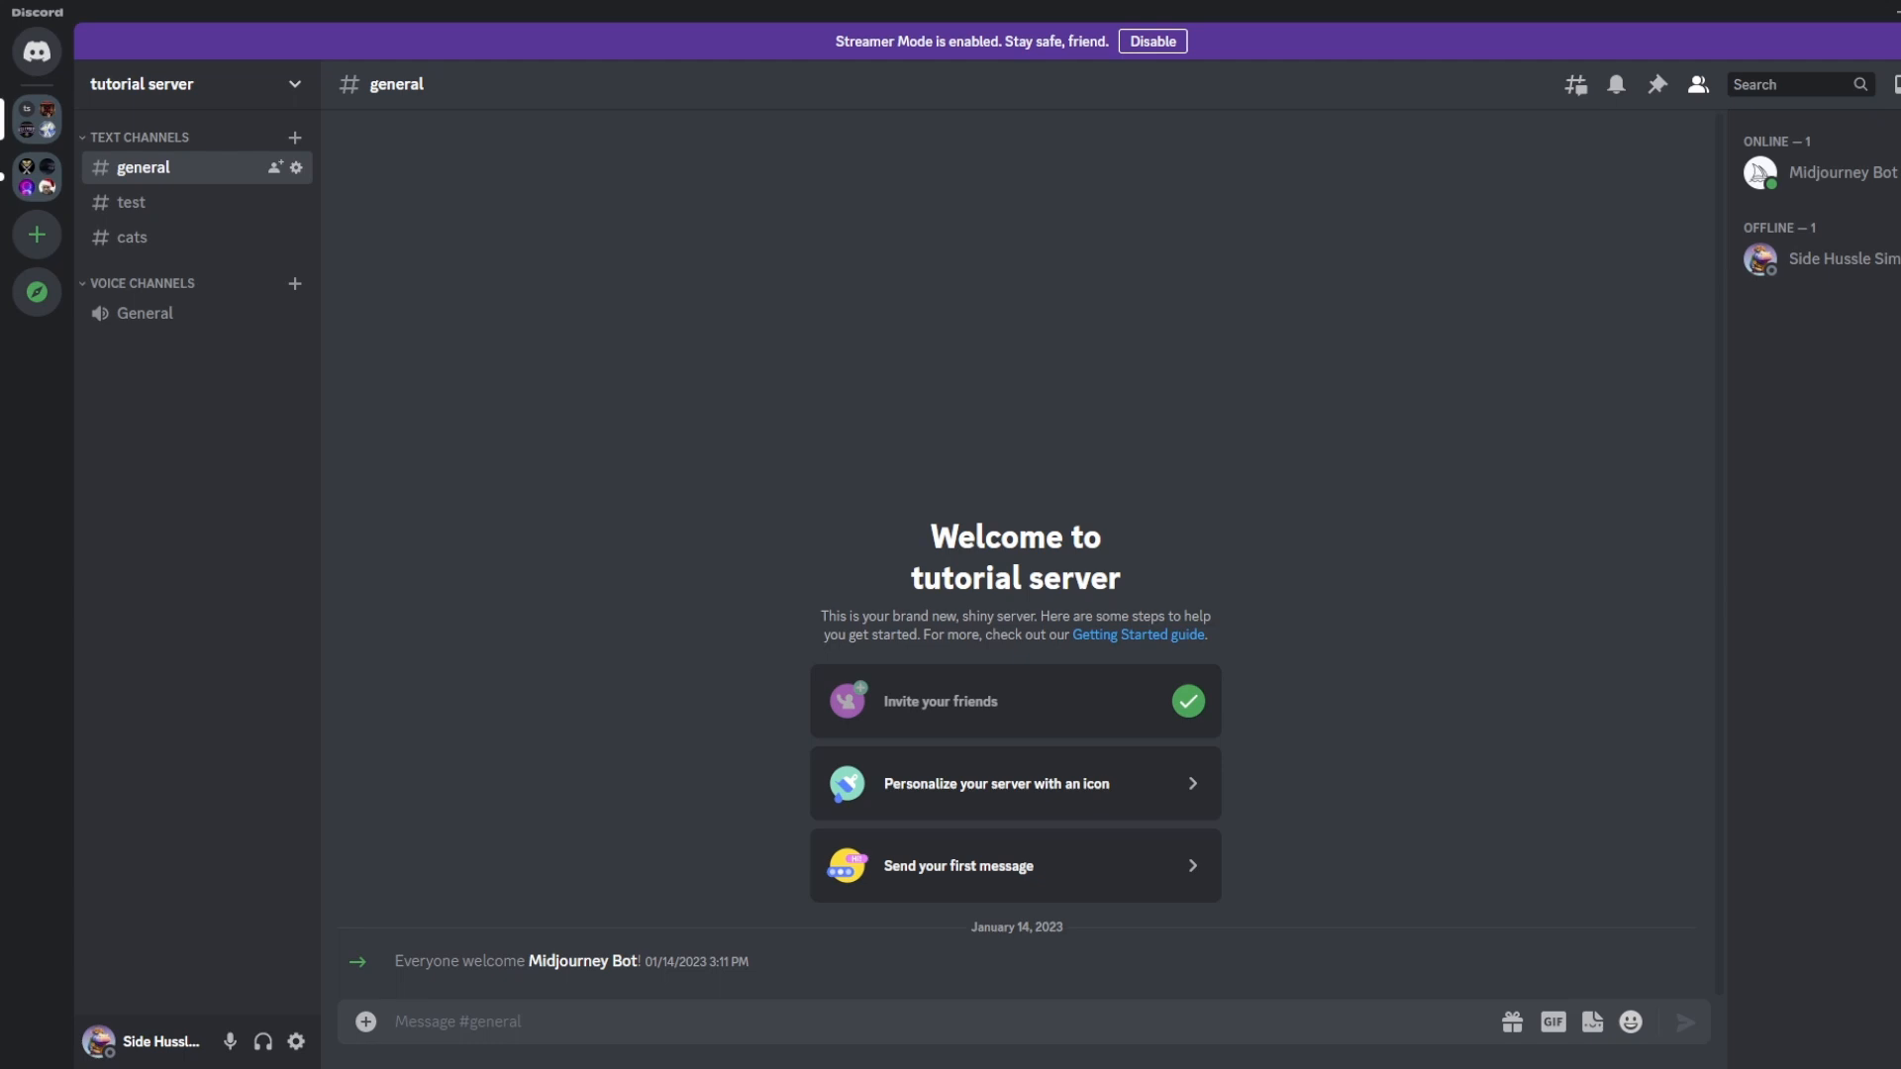
mouse_move(358, 485)
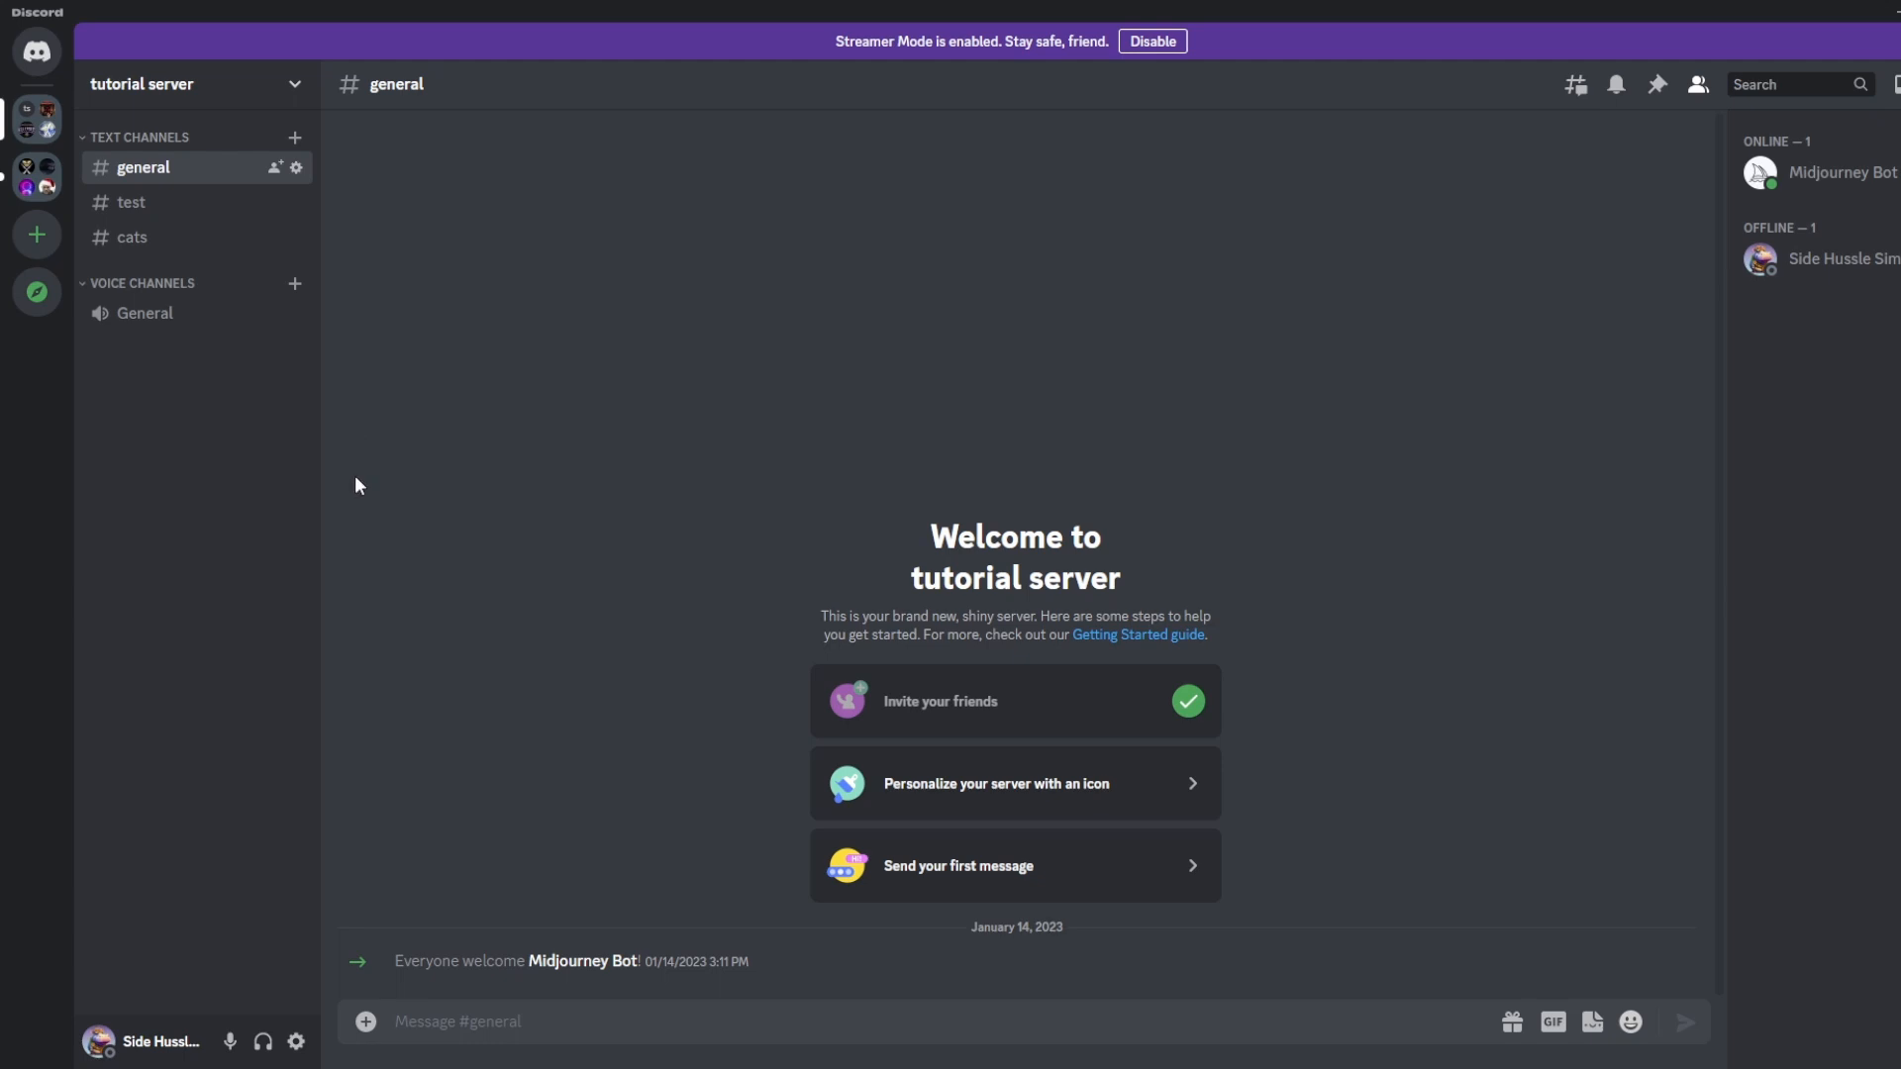
mouse_move(148, 457)
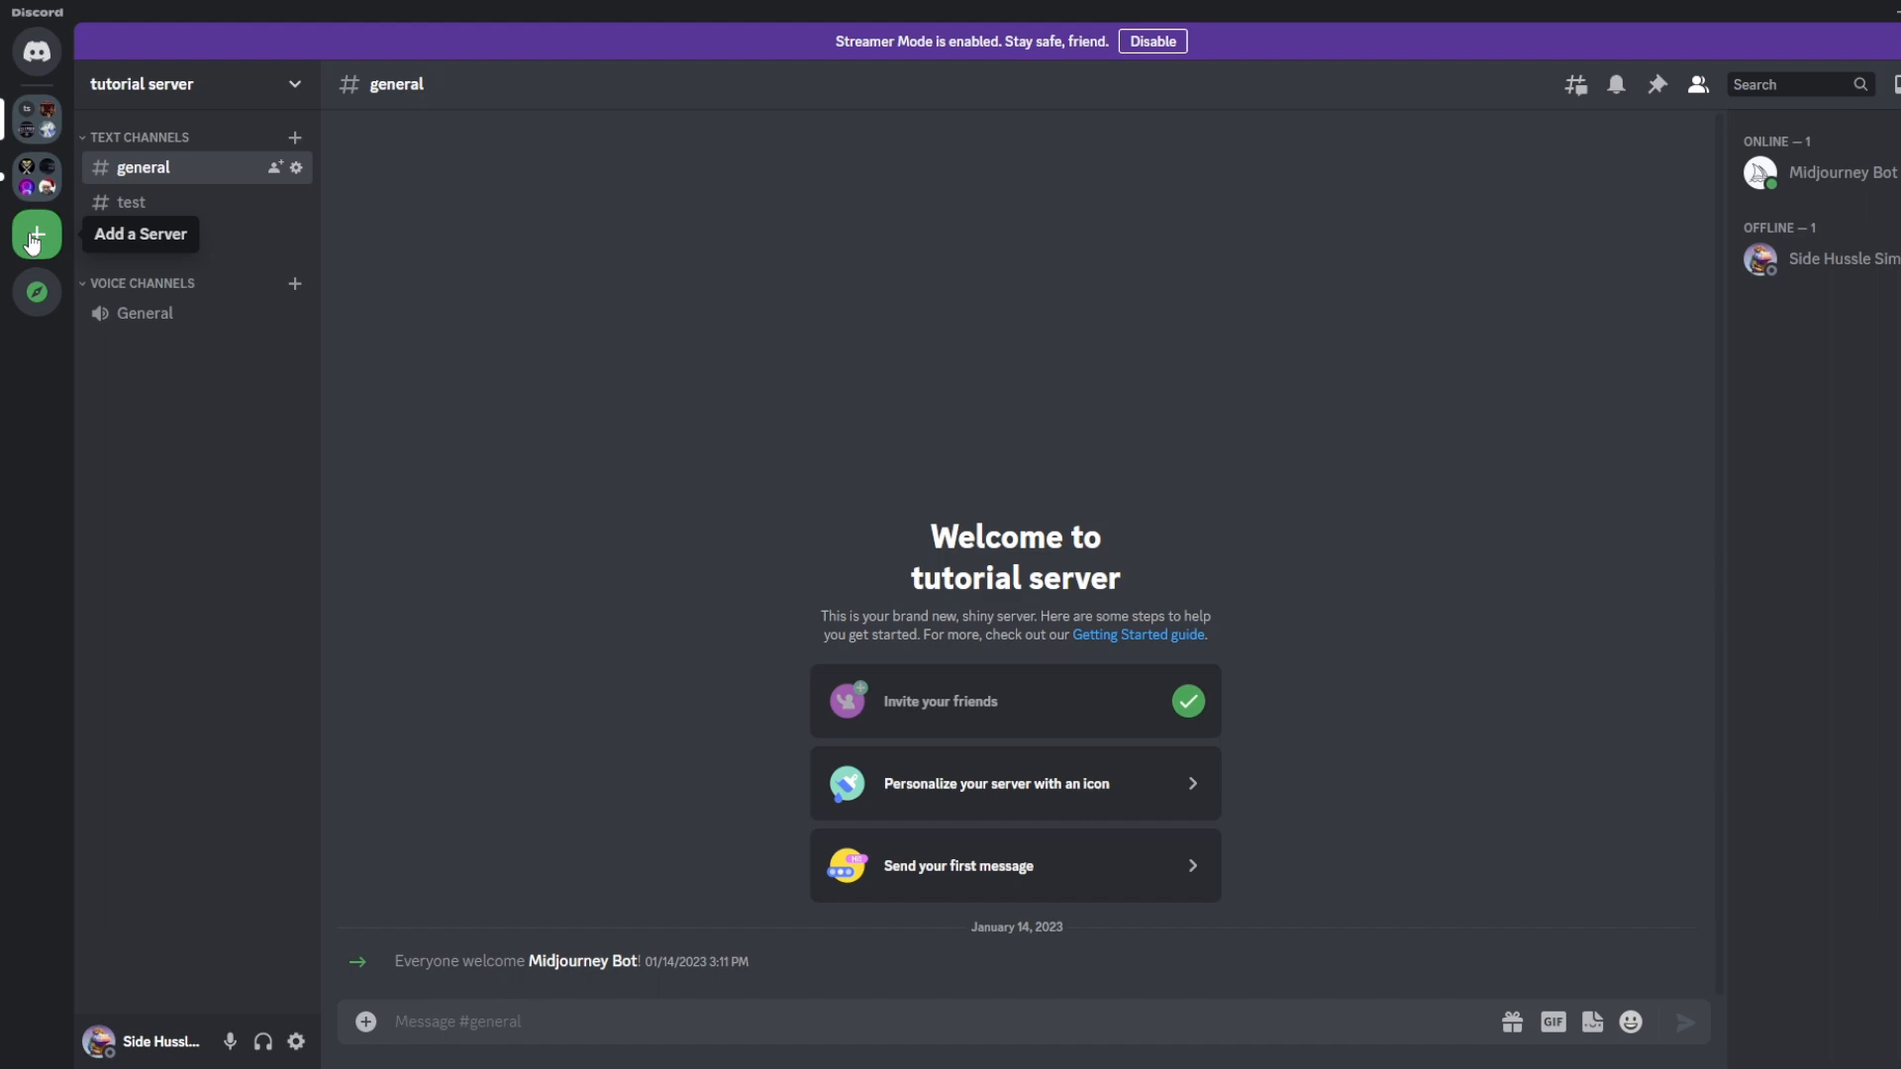
click(35, 233)
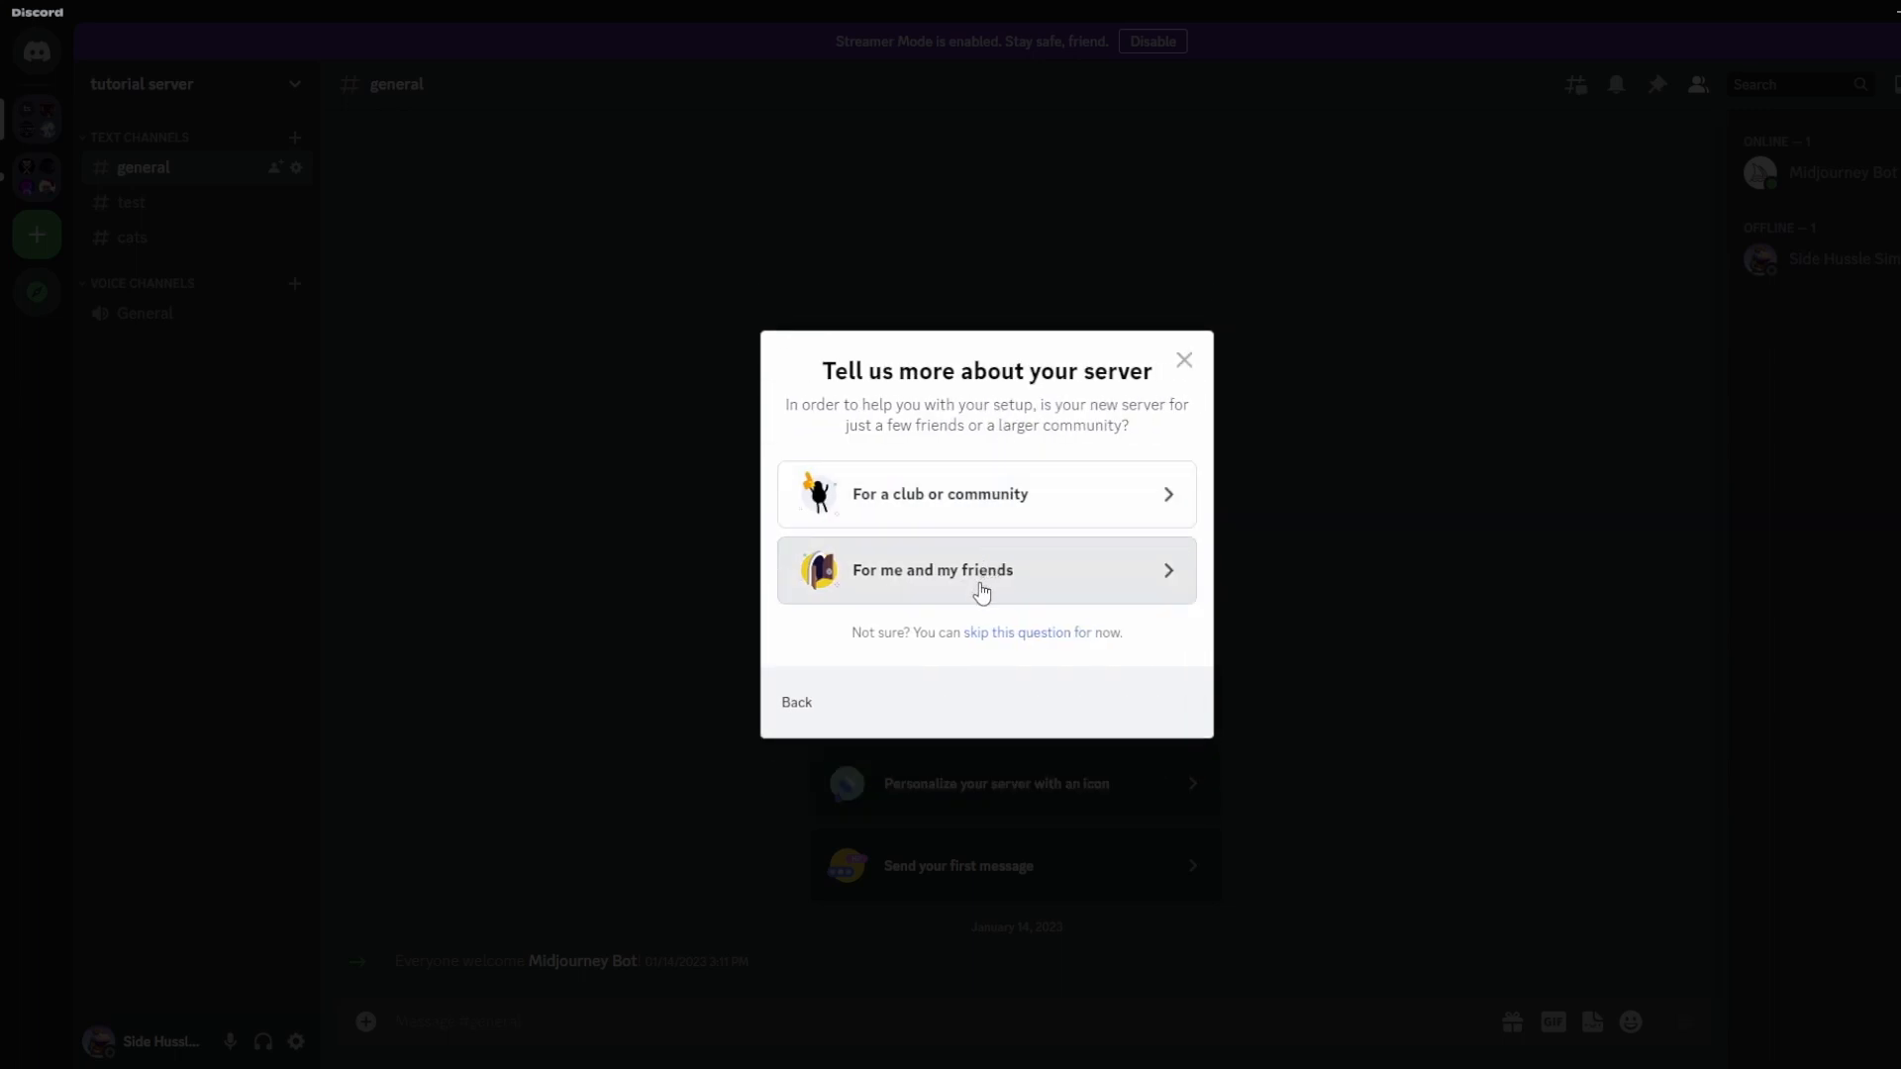
Make it a server for me and my friends named tutorial's and create it
click(984, 570)
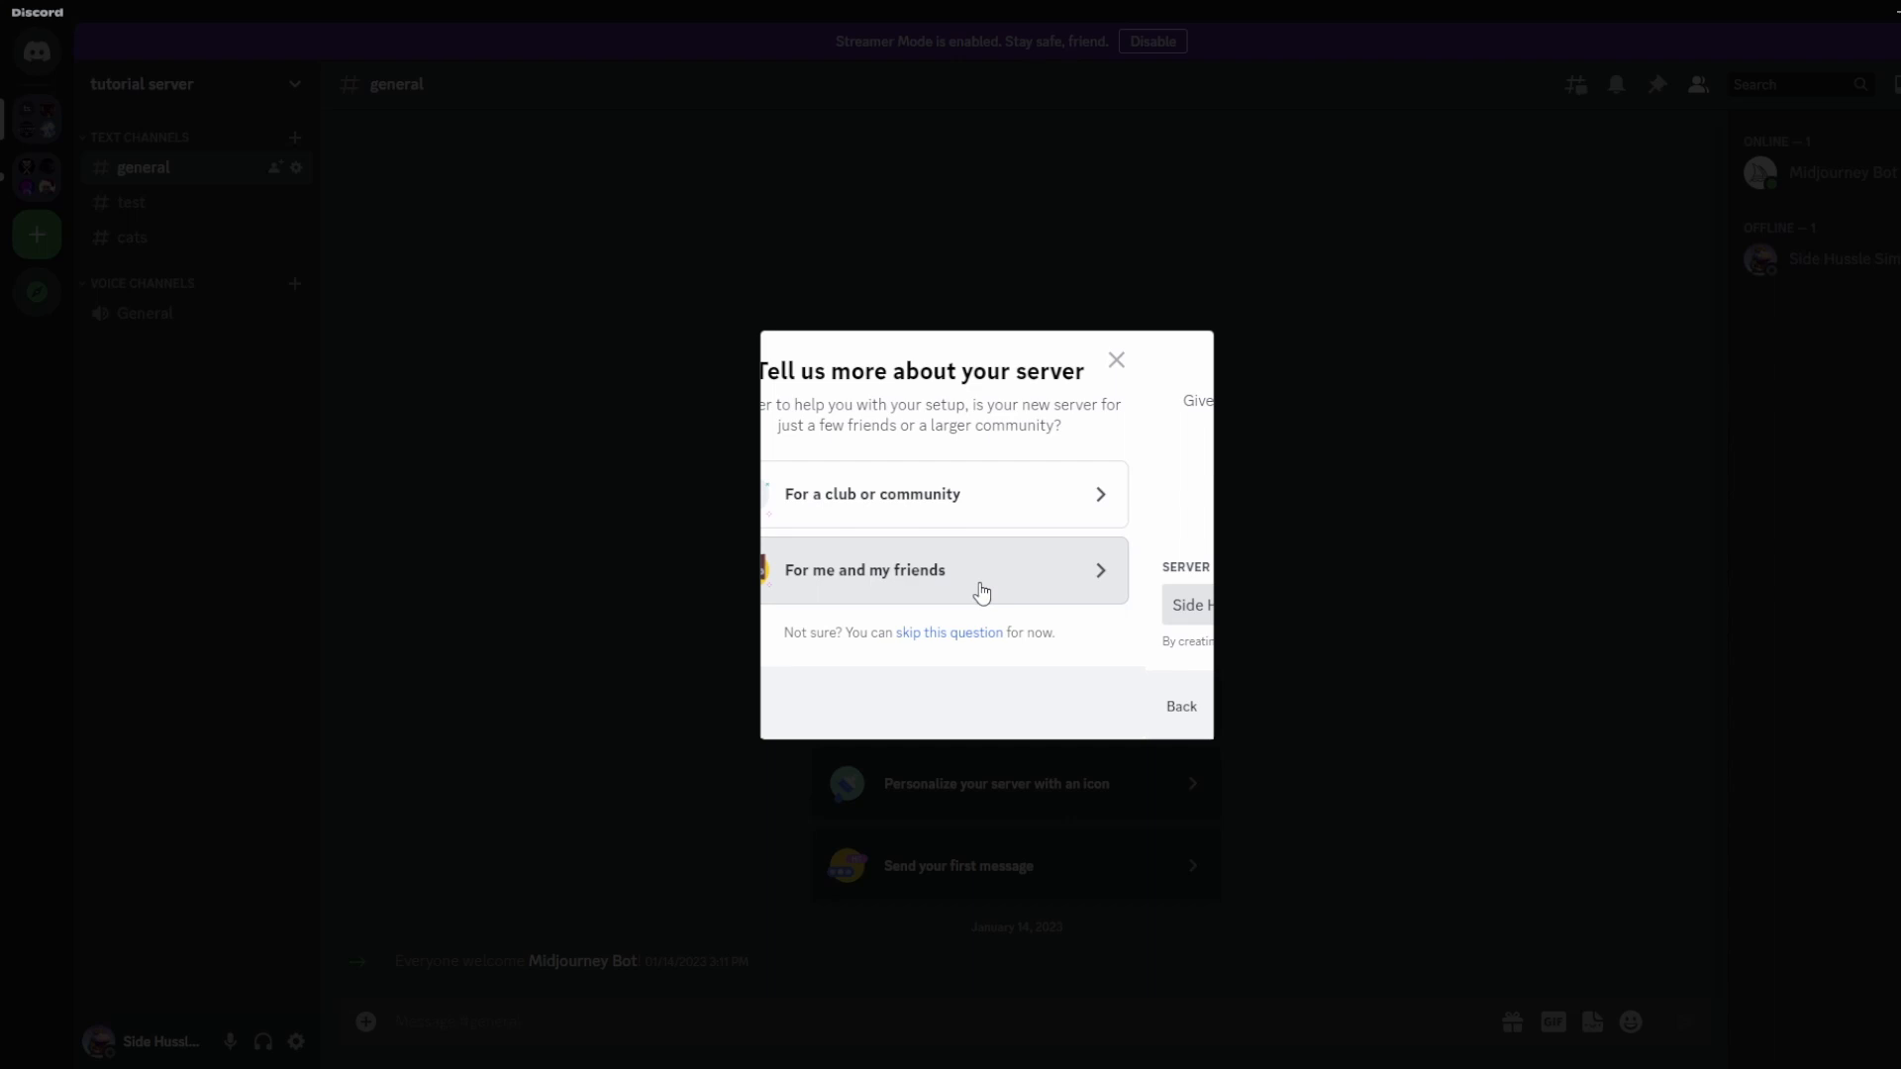
click(944, 570)
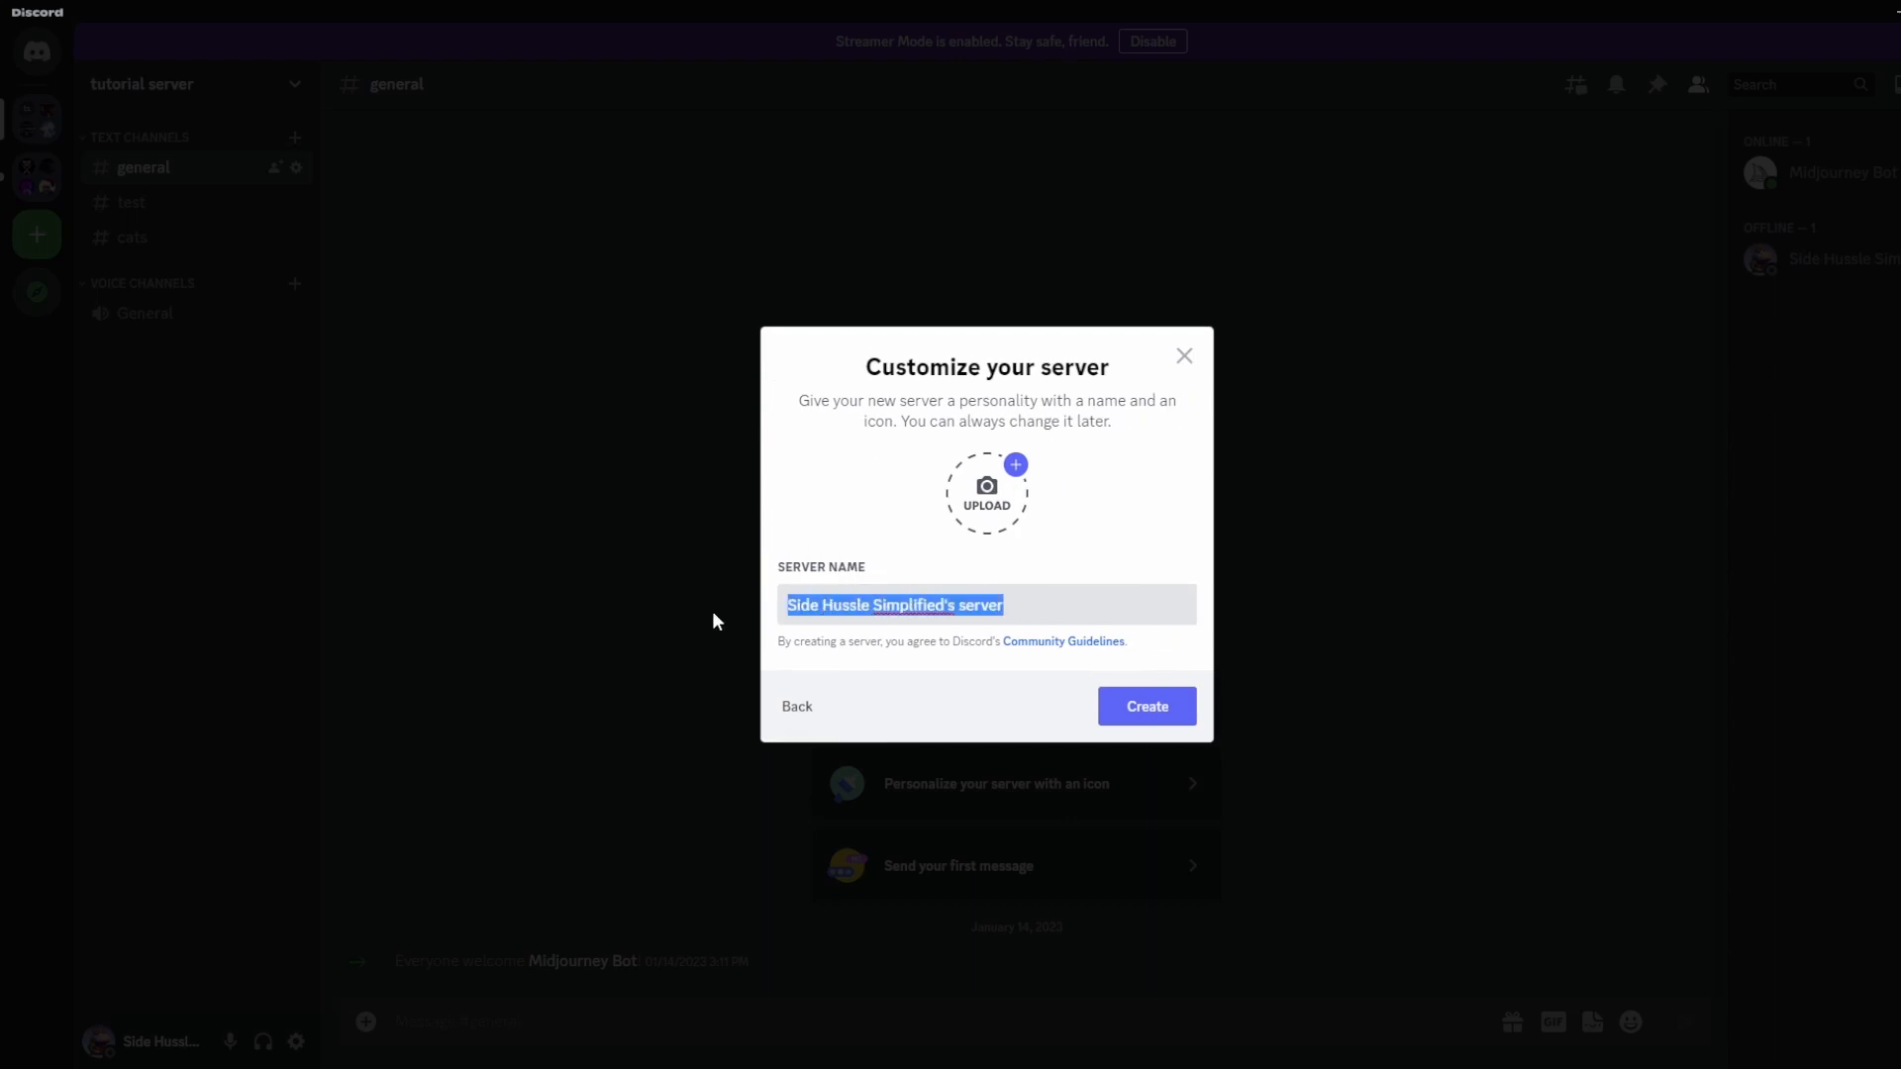
text(tutorial's)
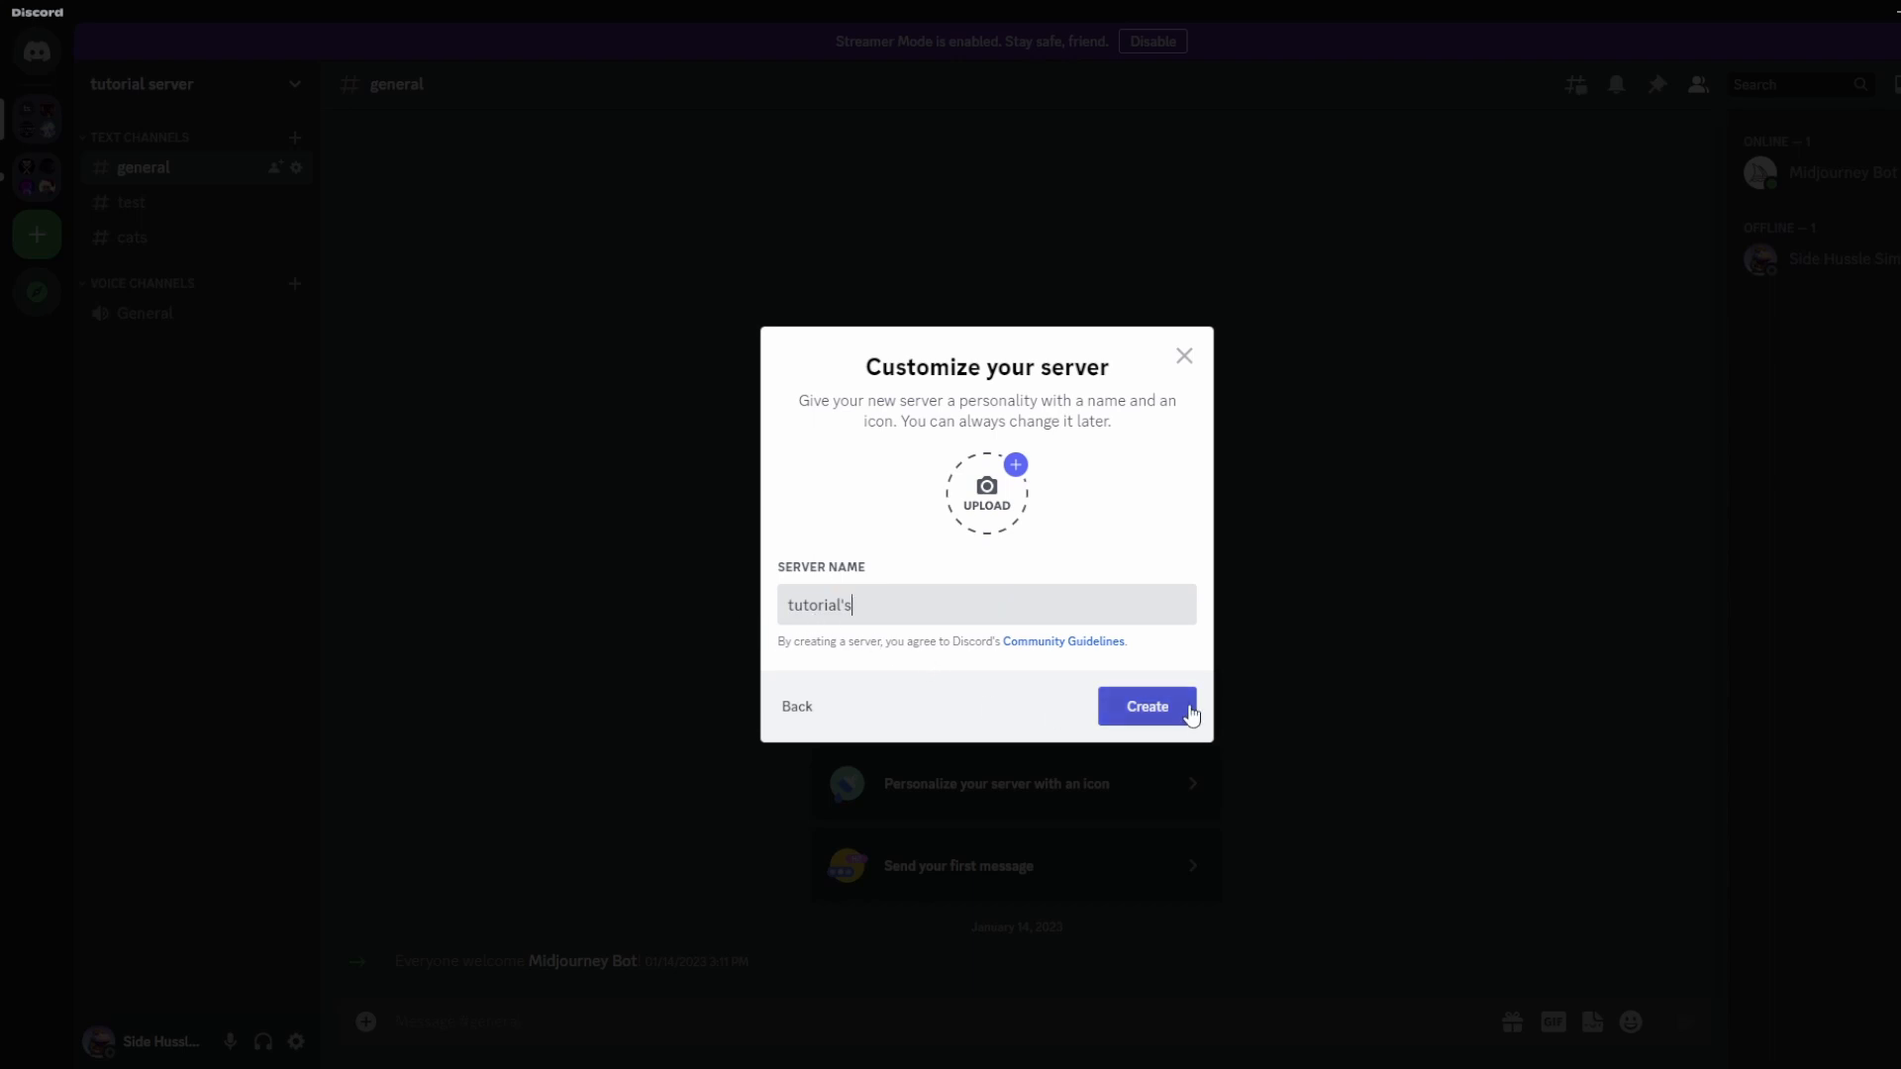
click(1143, 705)
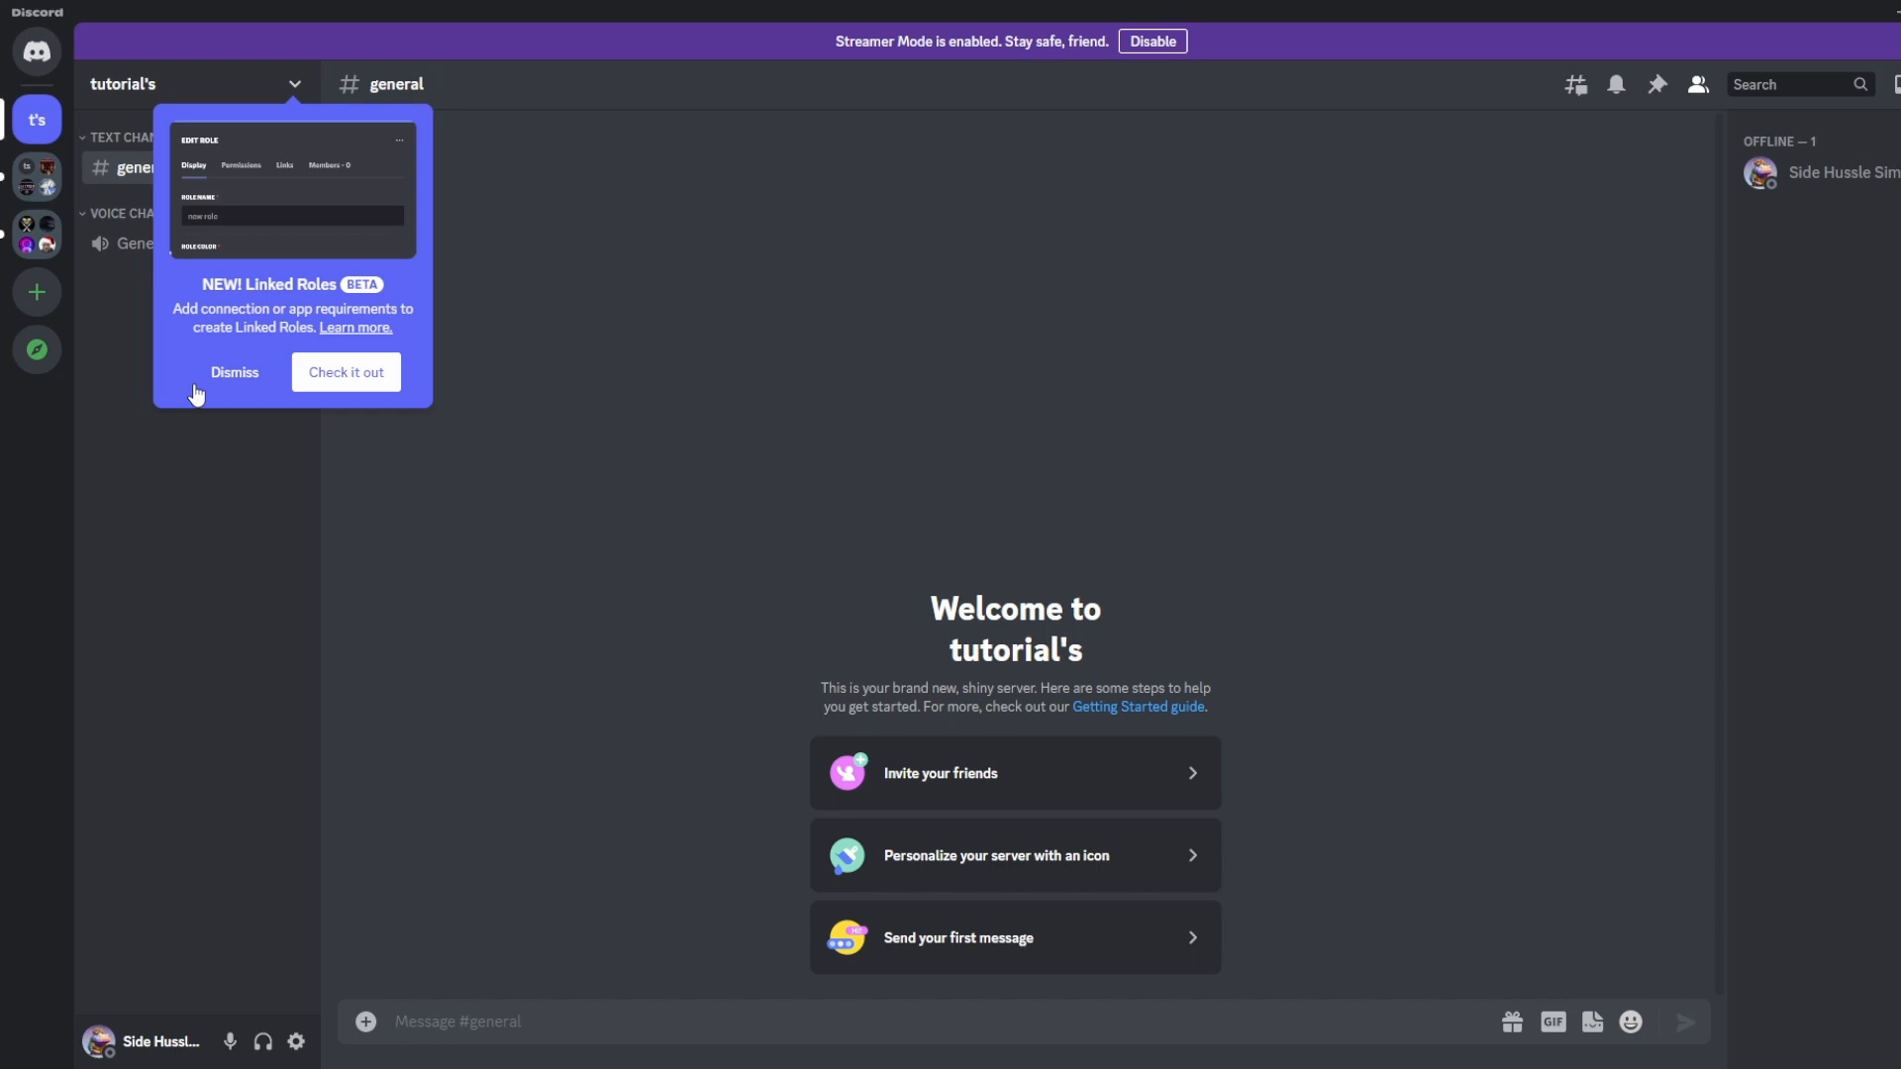
Dismiss the Linked Roles popup and switch to the Midjourney server
text(Reddit Mod)
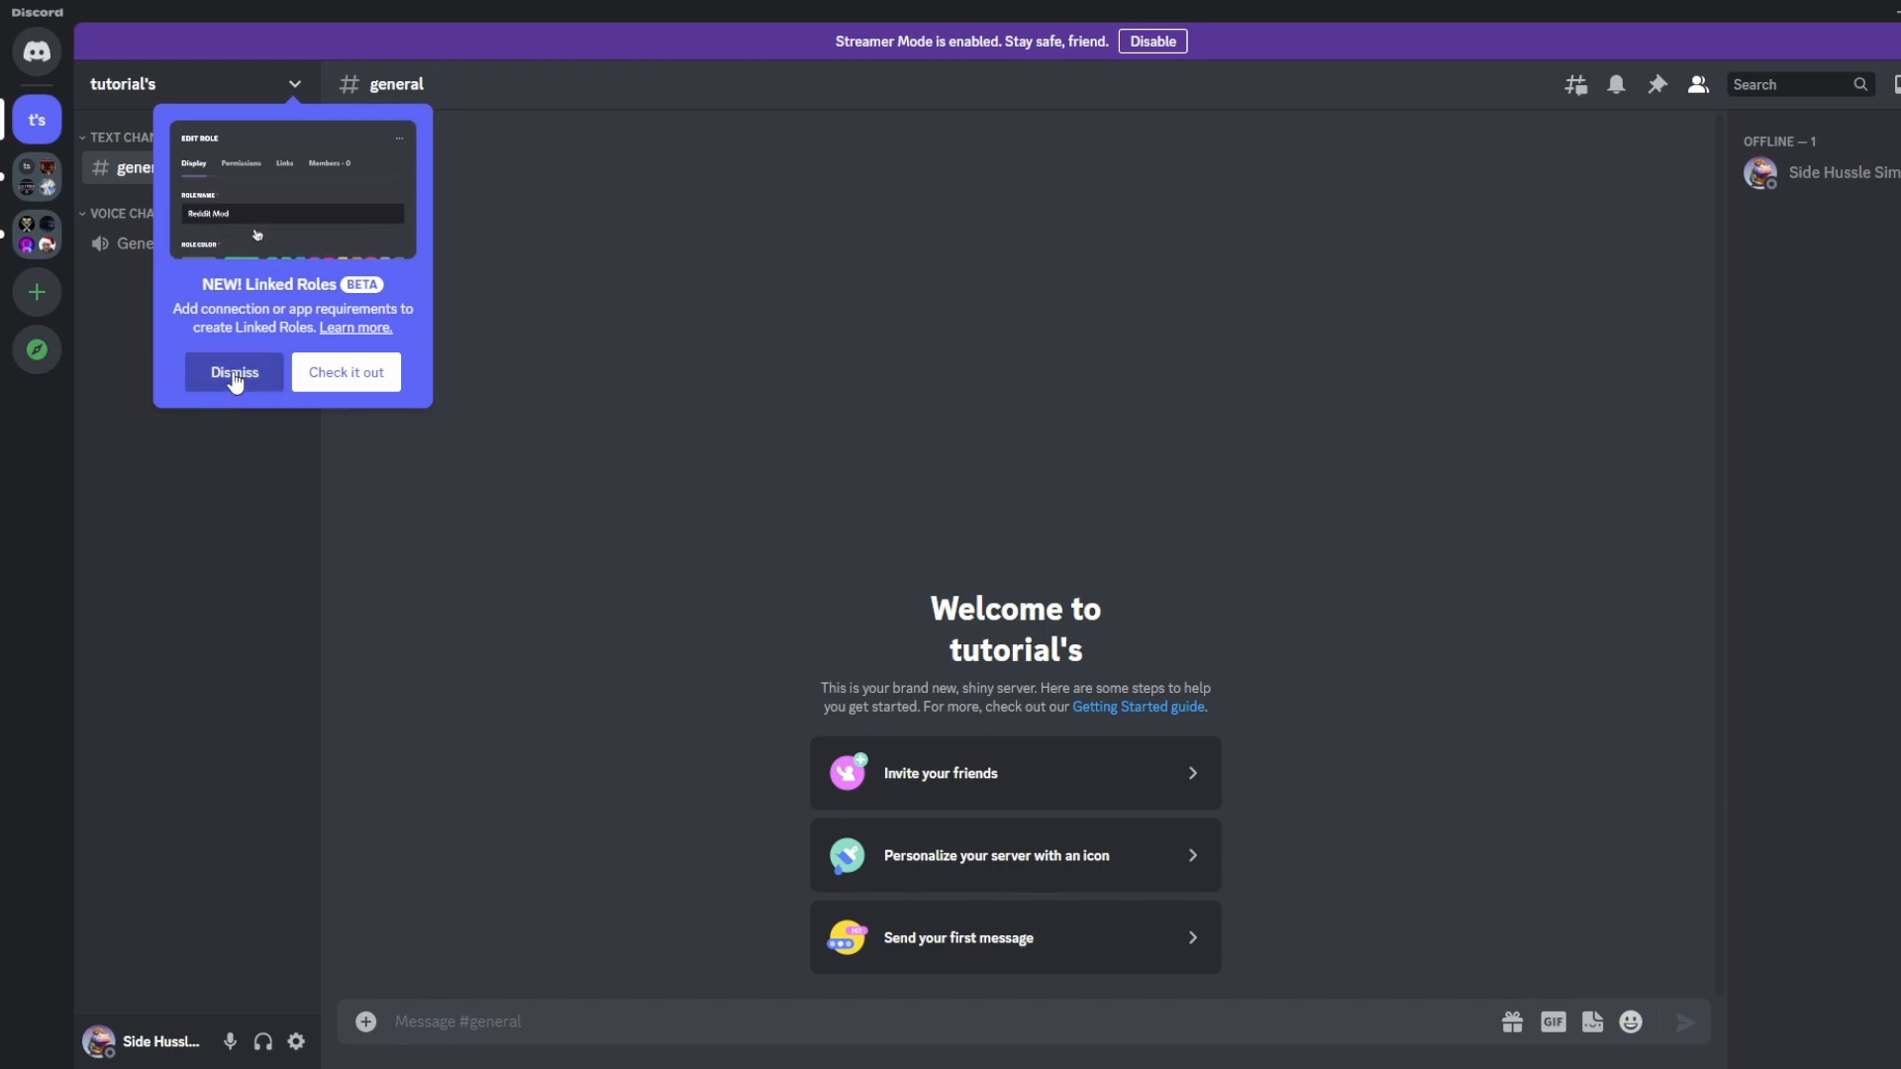
click(234, 372)
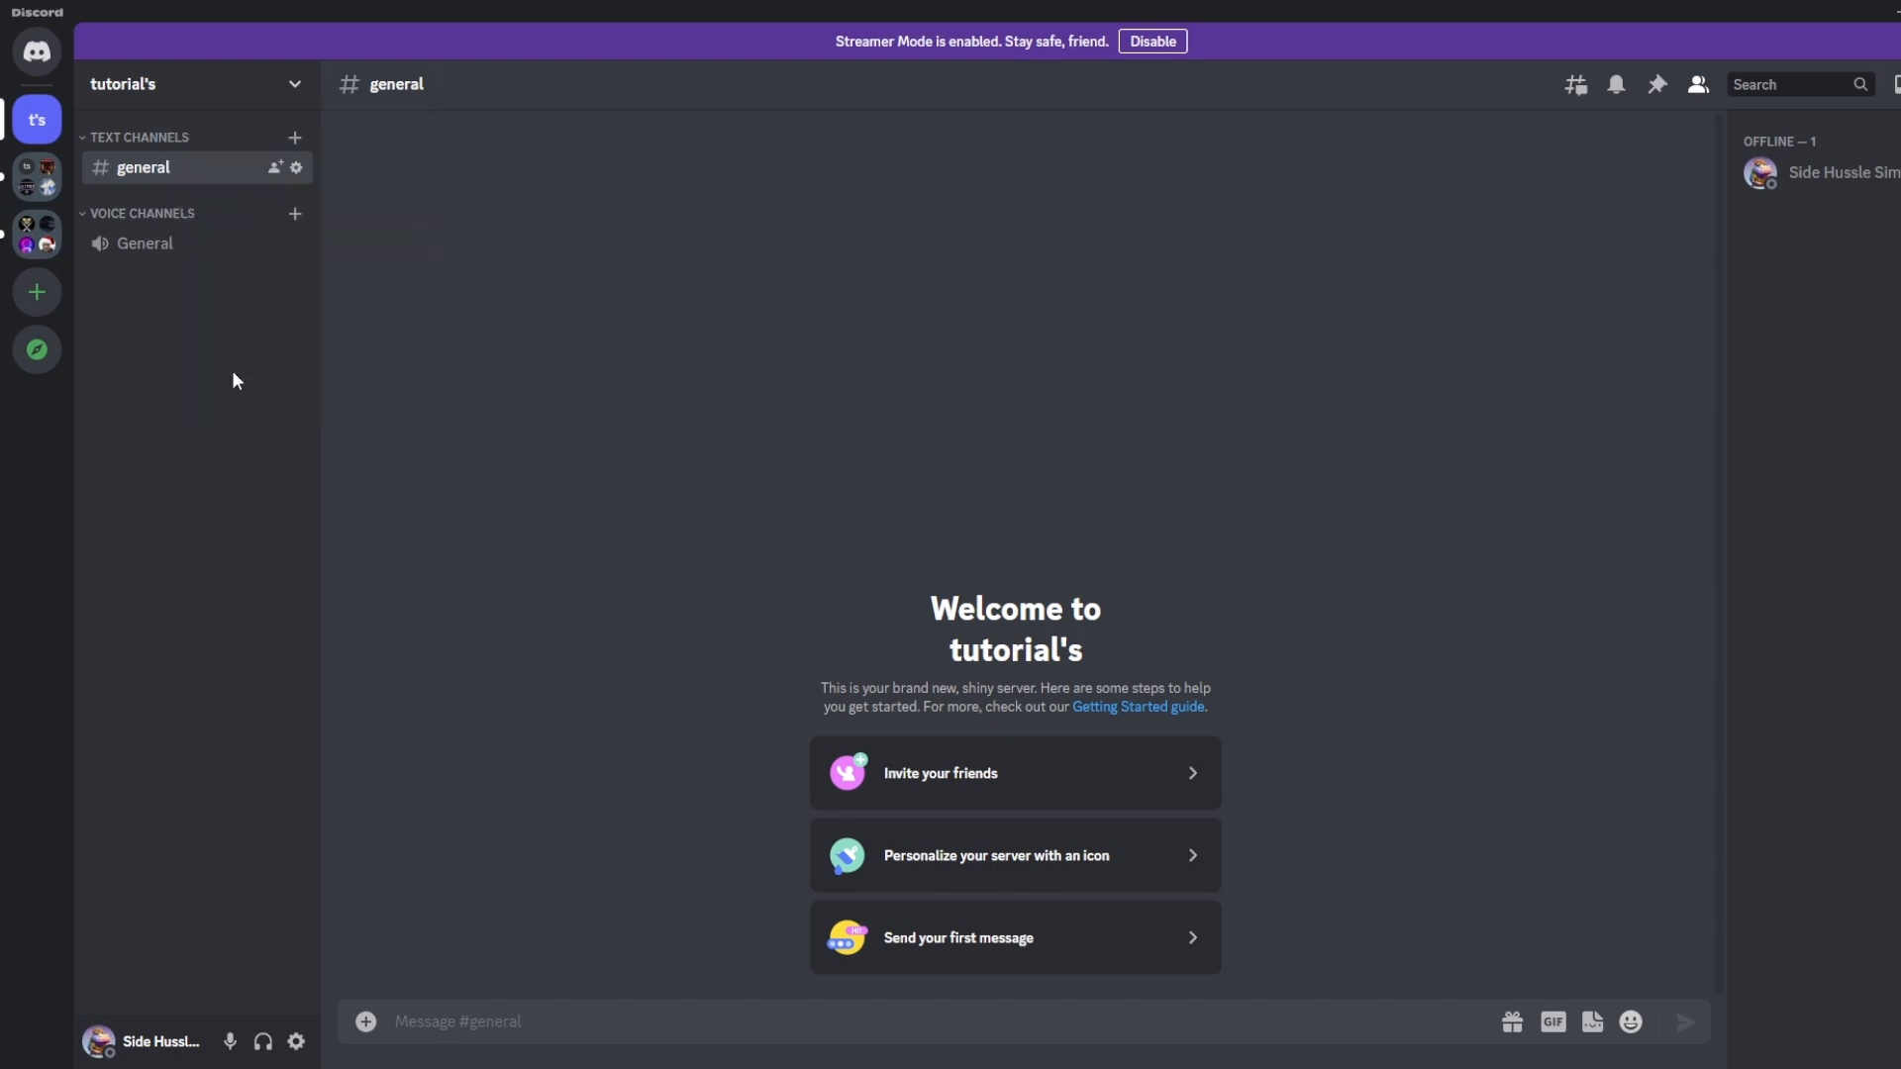
mouse_move(558, 342)
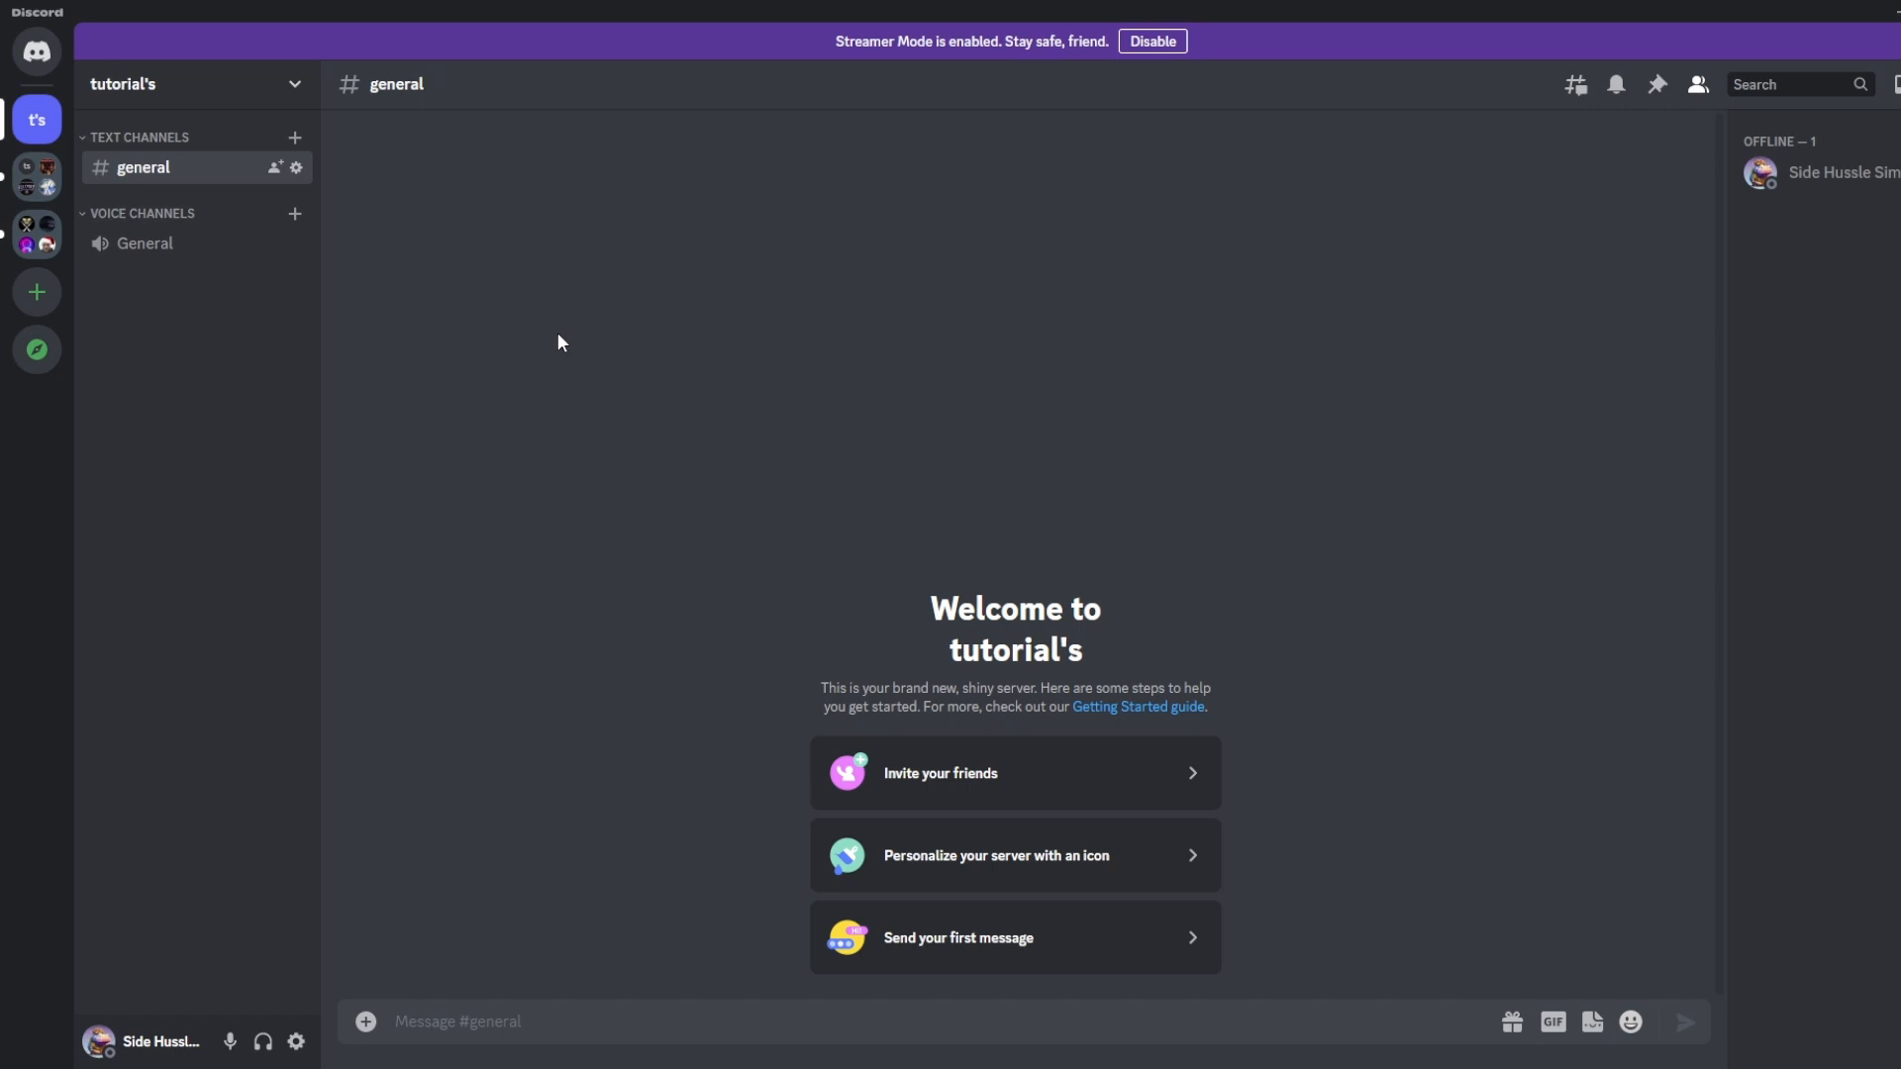
click(35, 175)
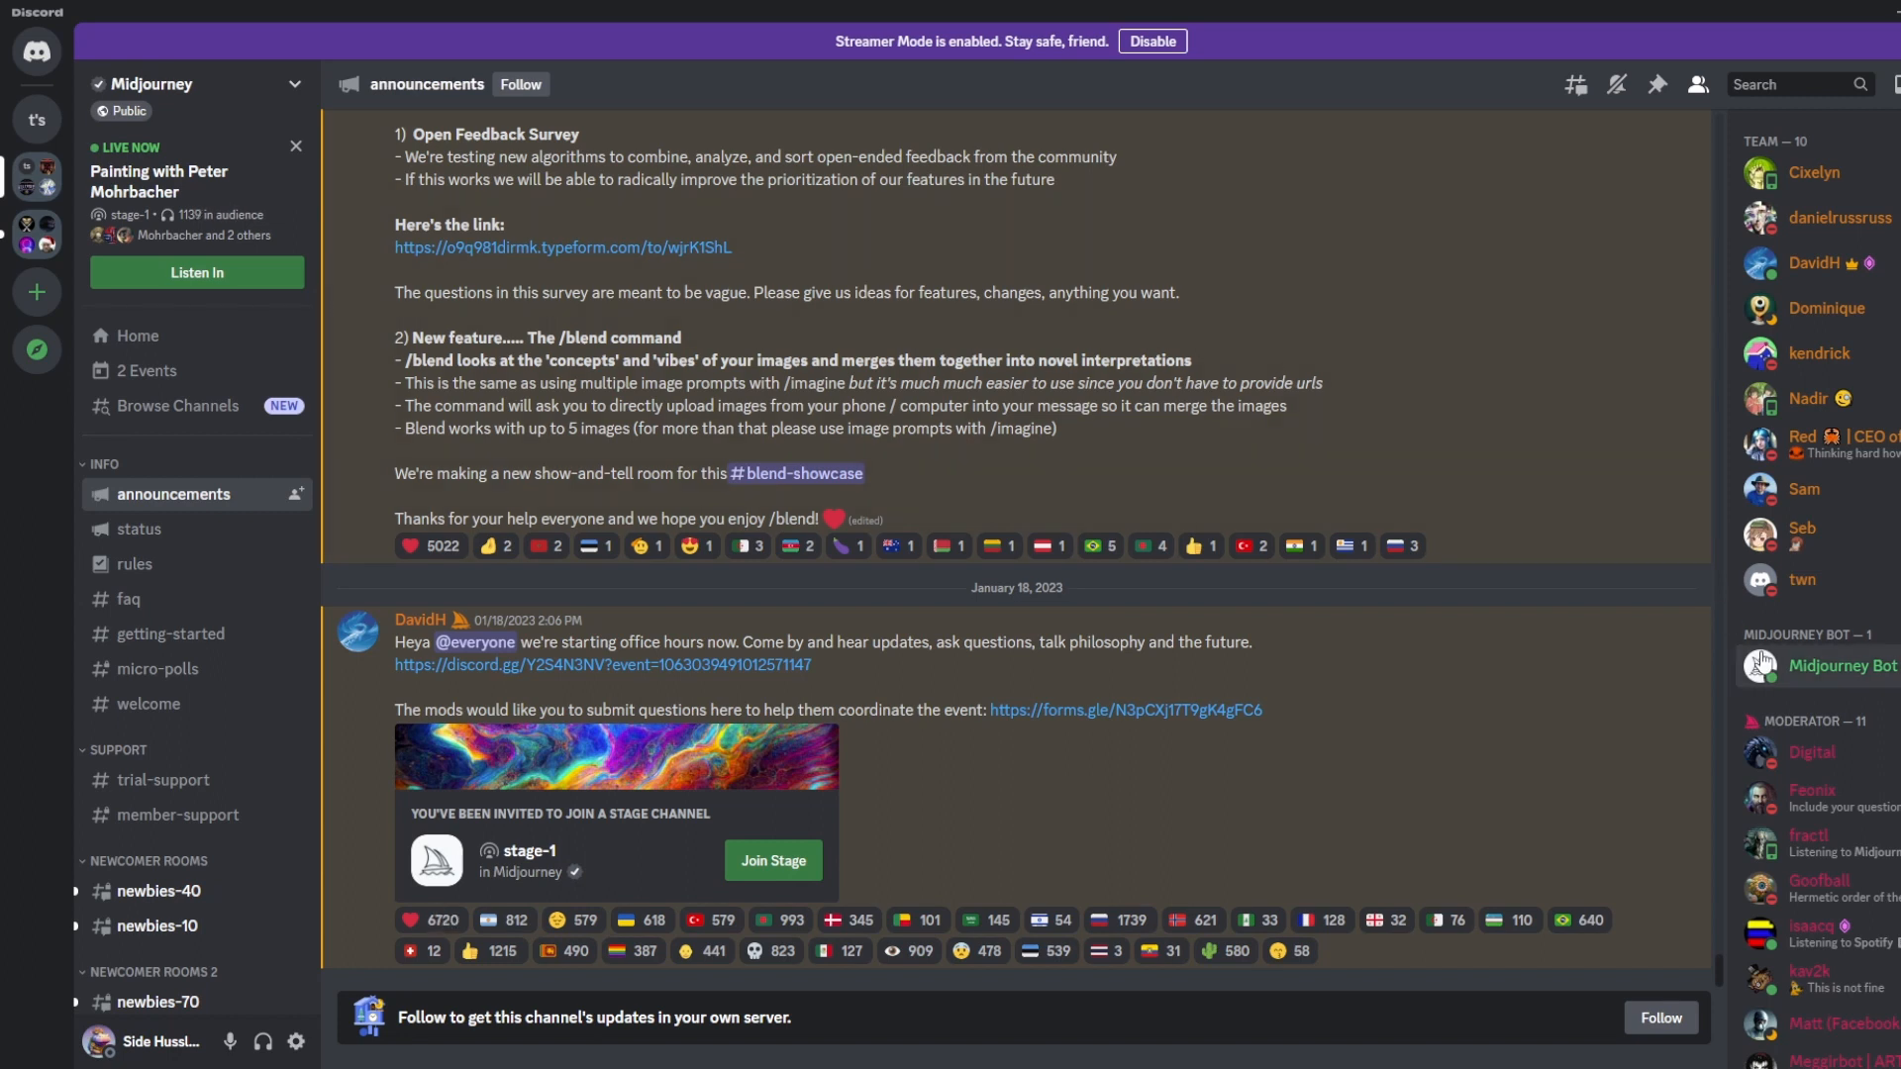
click(1843, 665)
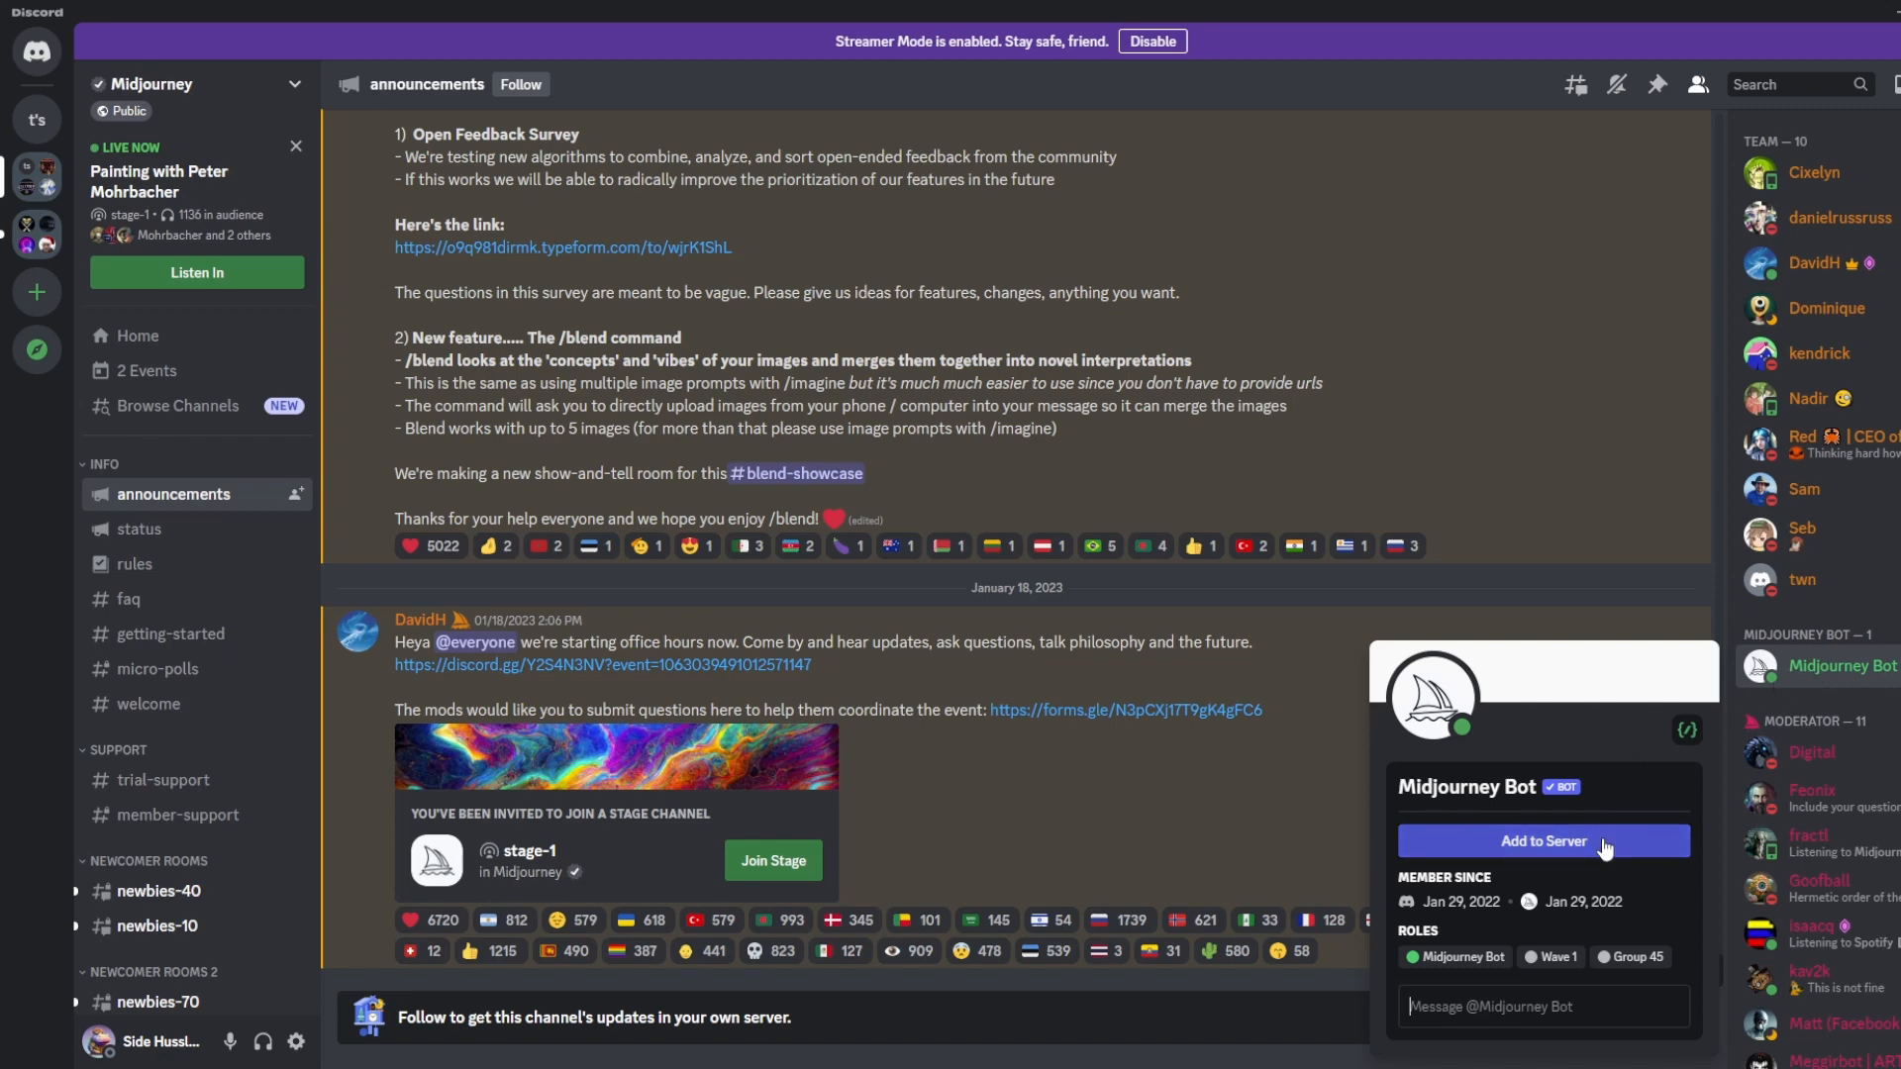
click(1543, 839)
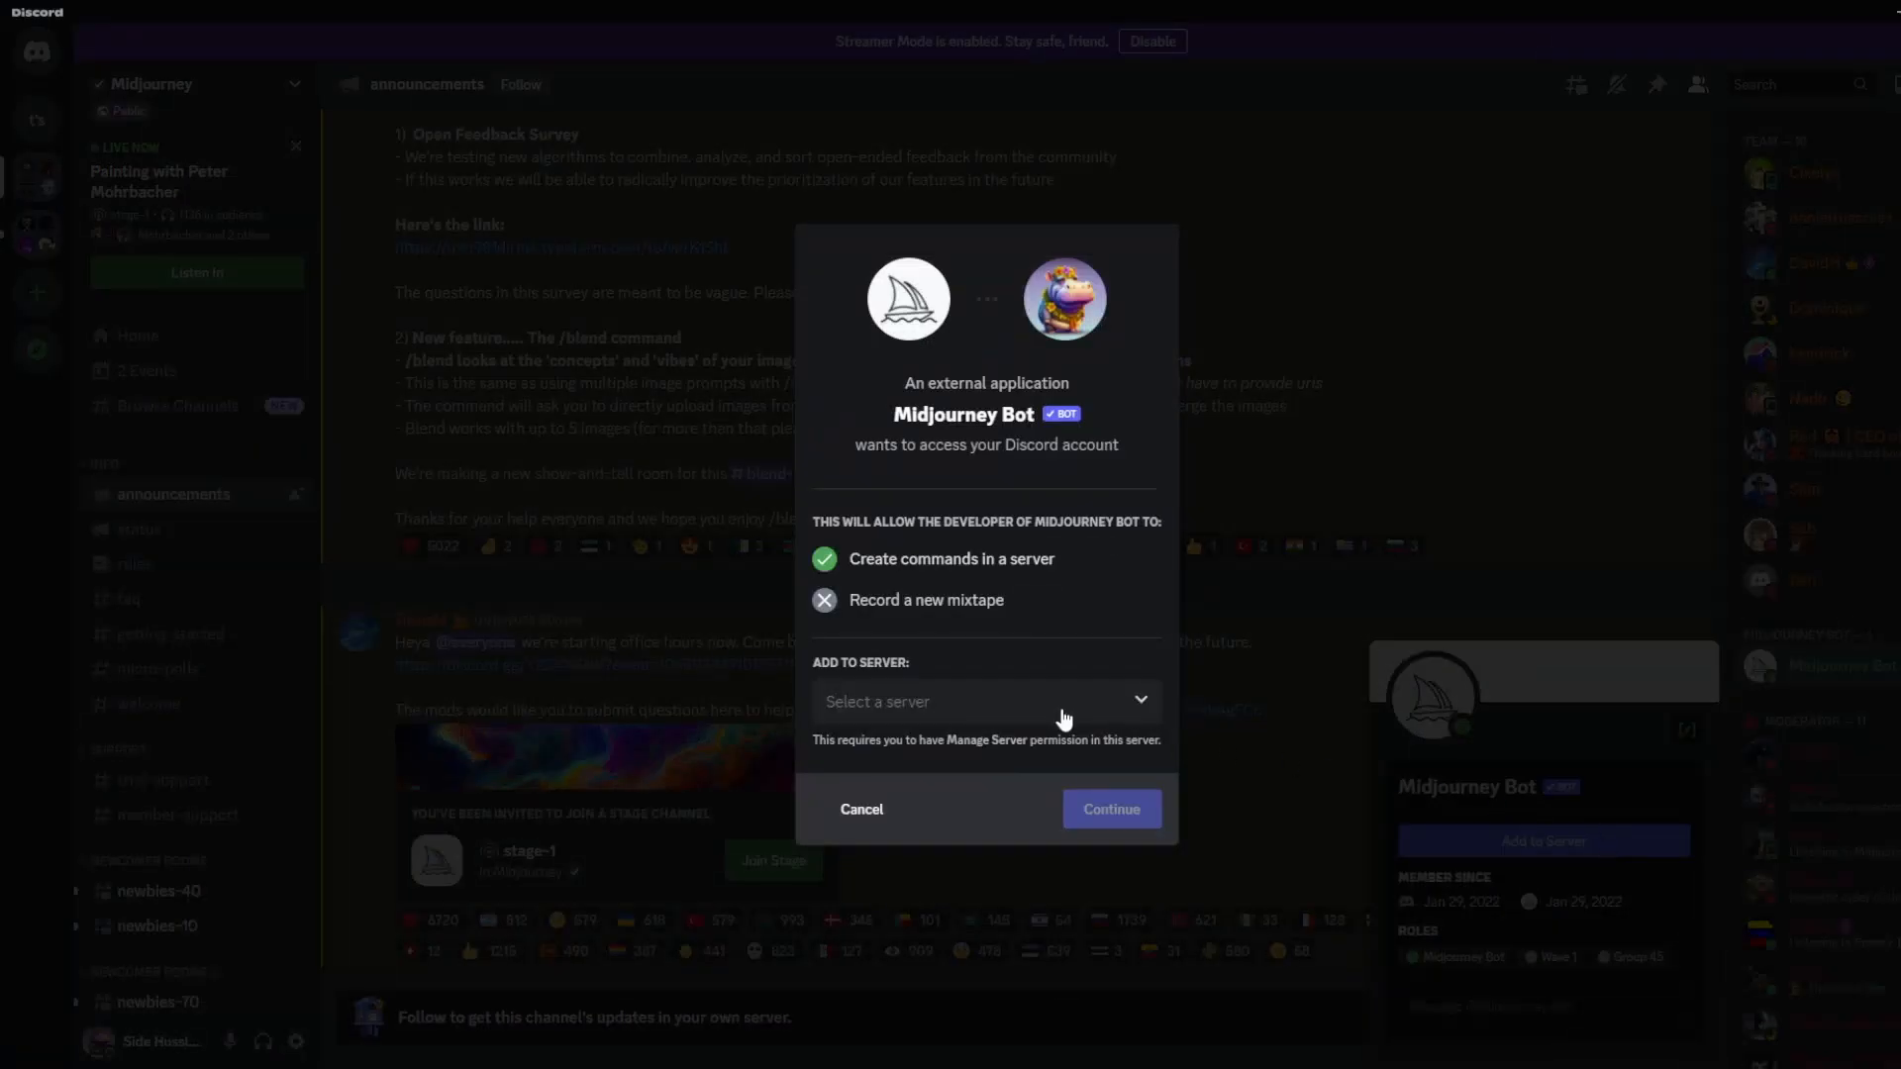
click(984, 701)
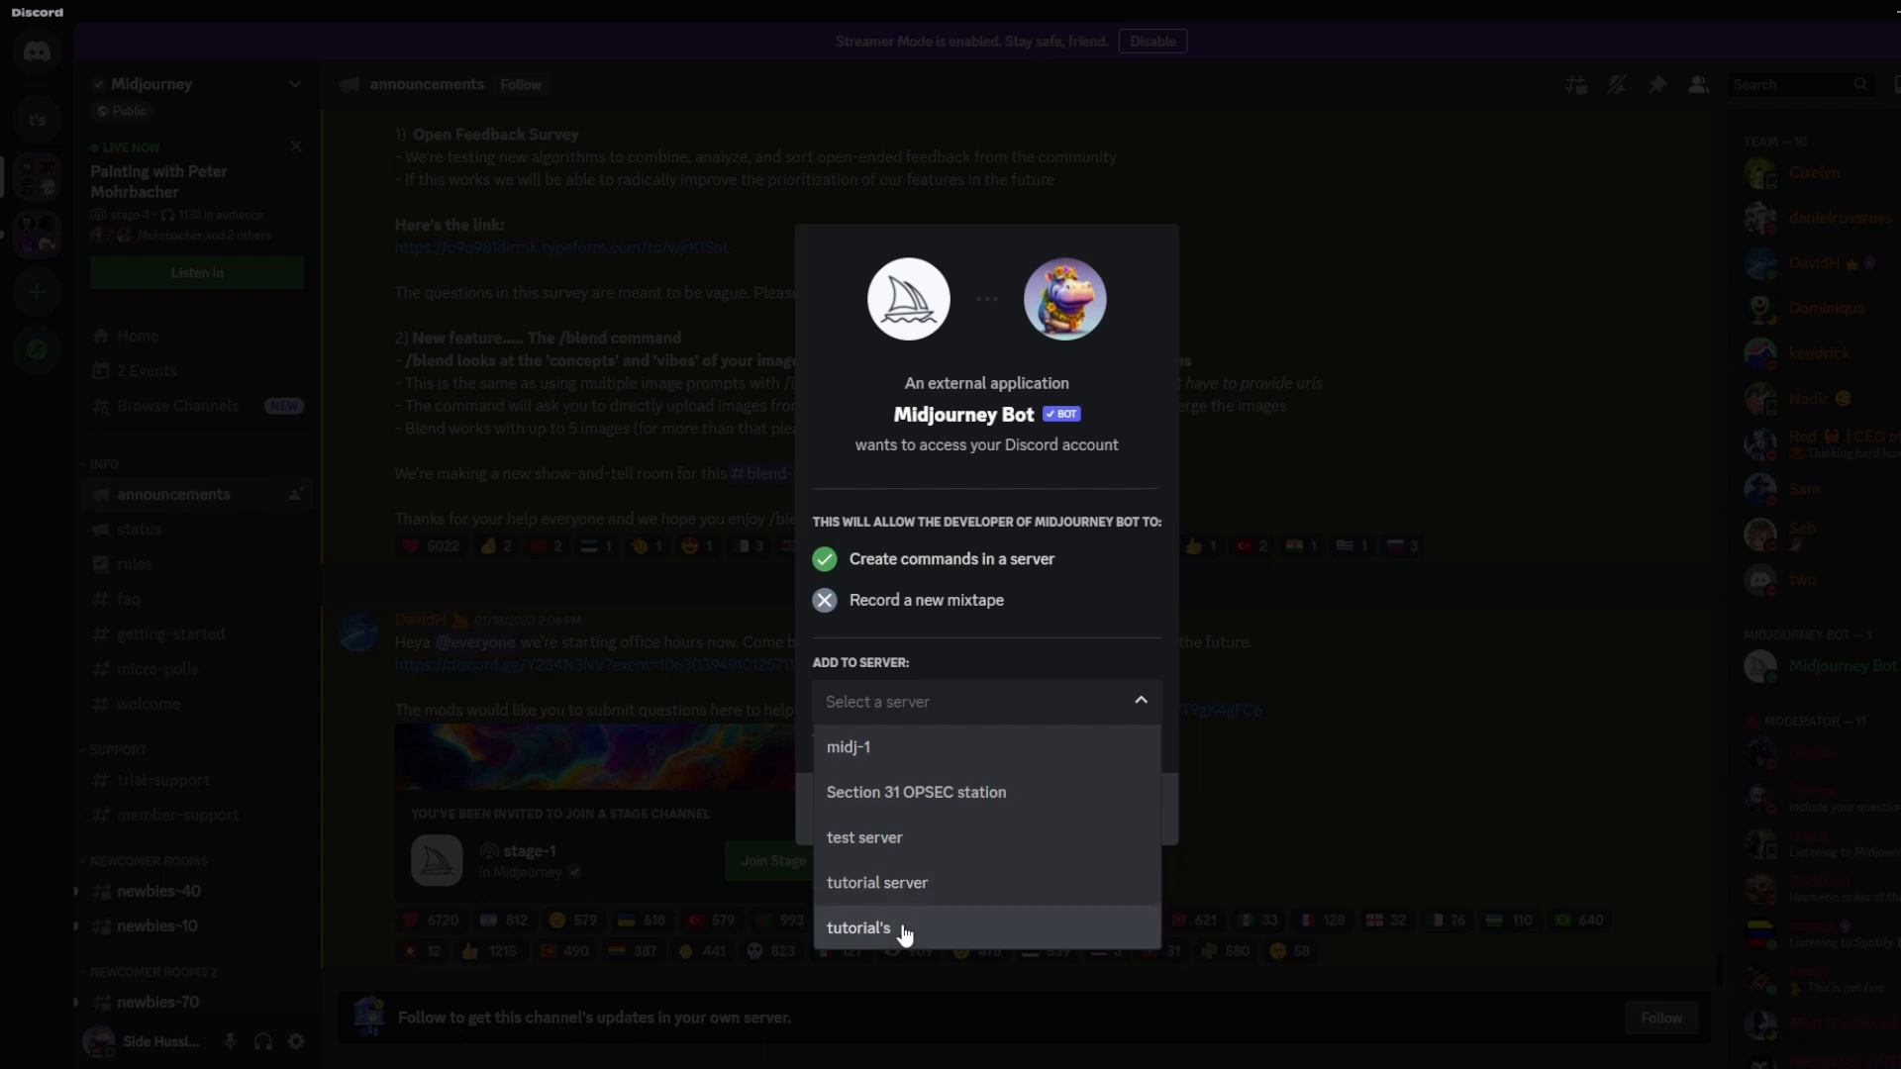
click(859, 927)
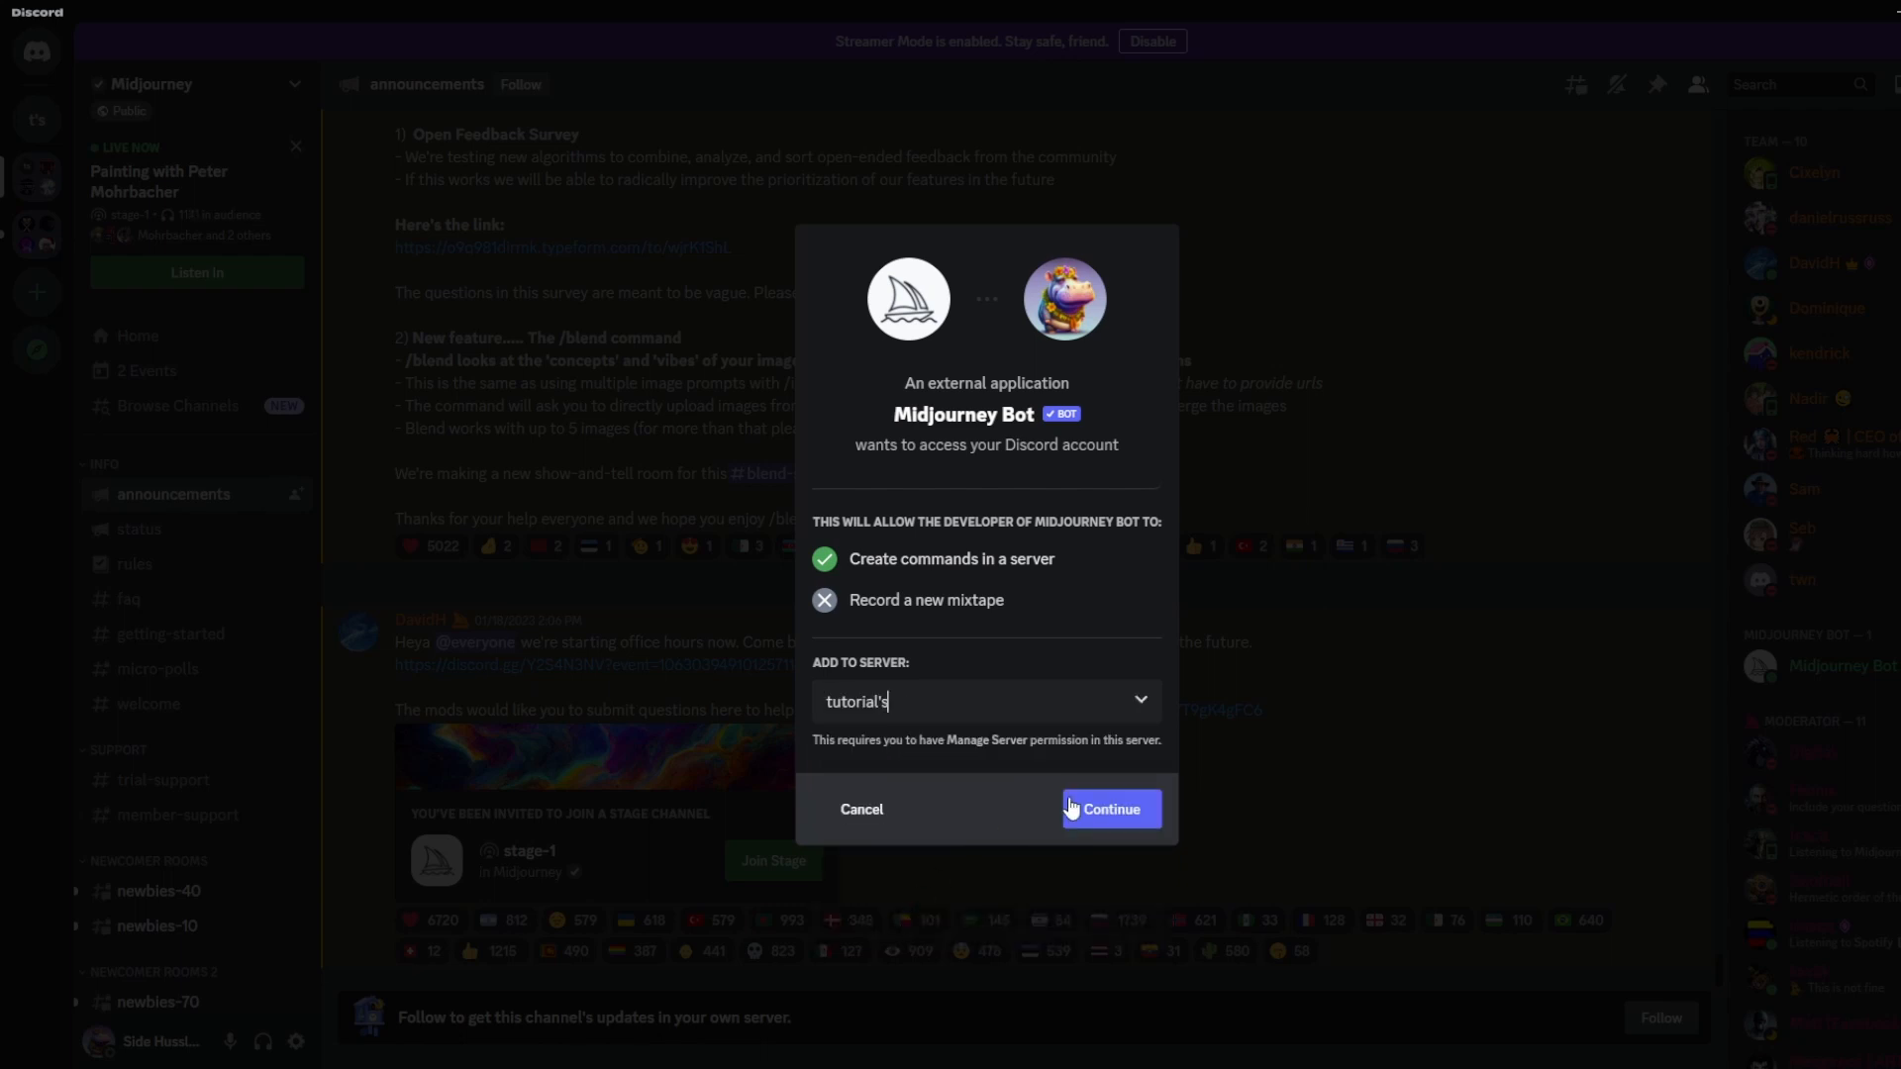
click(1105, 808)
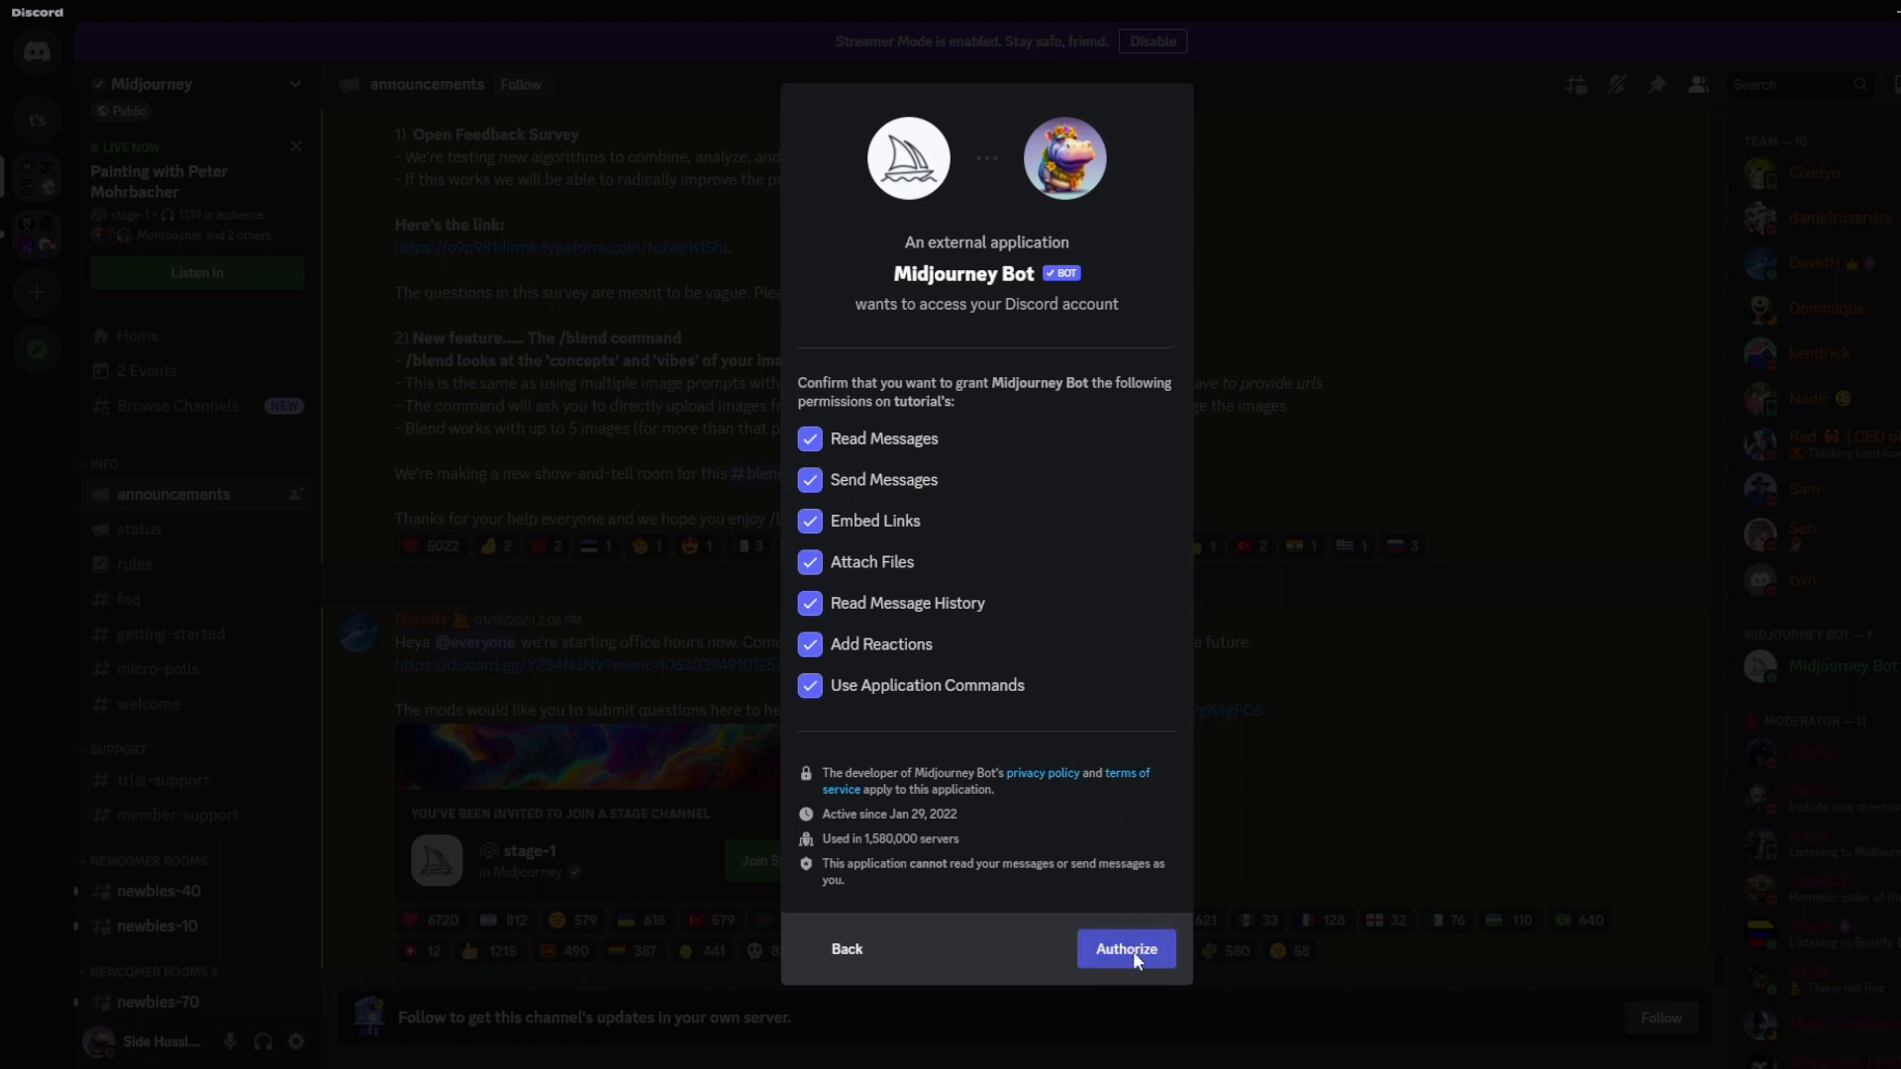
Authorize the bot's permissions, pass the captcha and return to the tutorial's server
click(1123, 948)
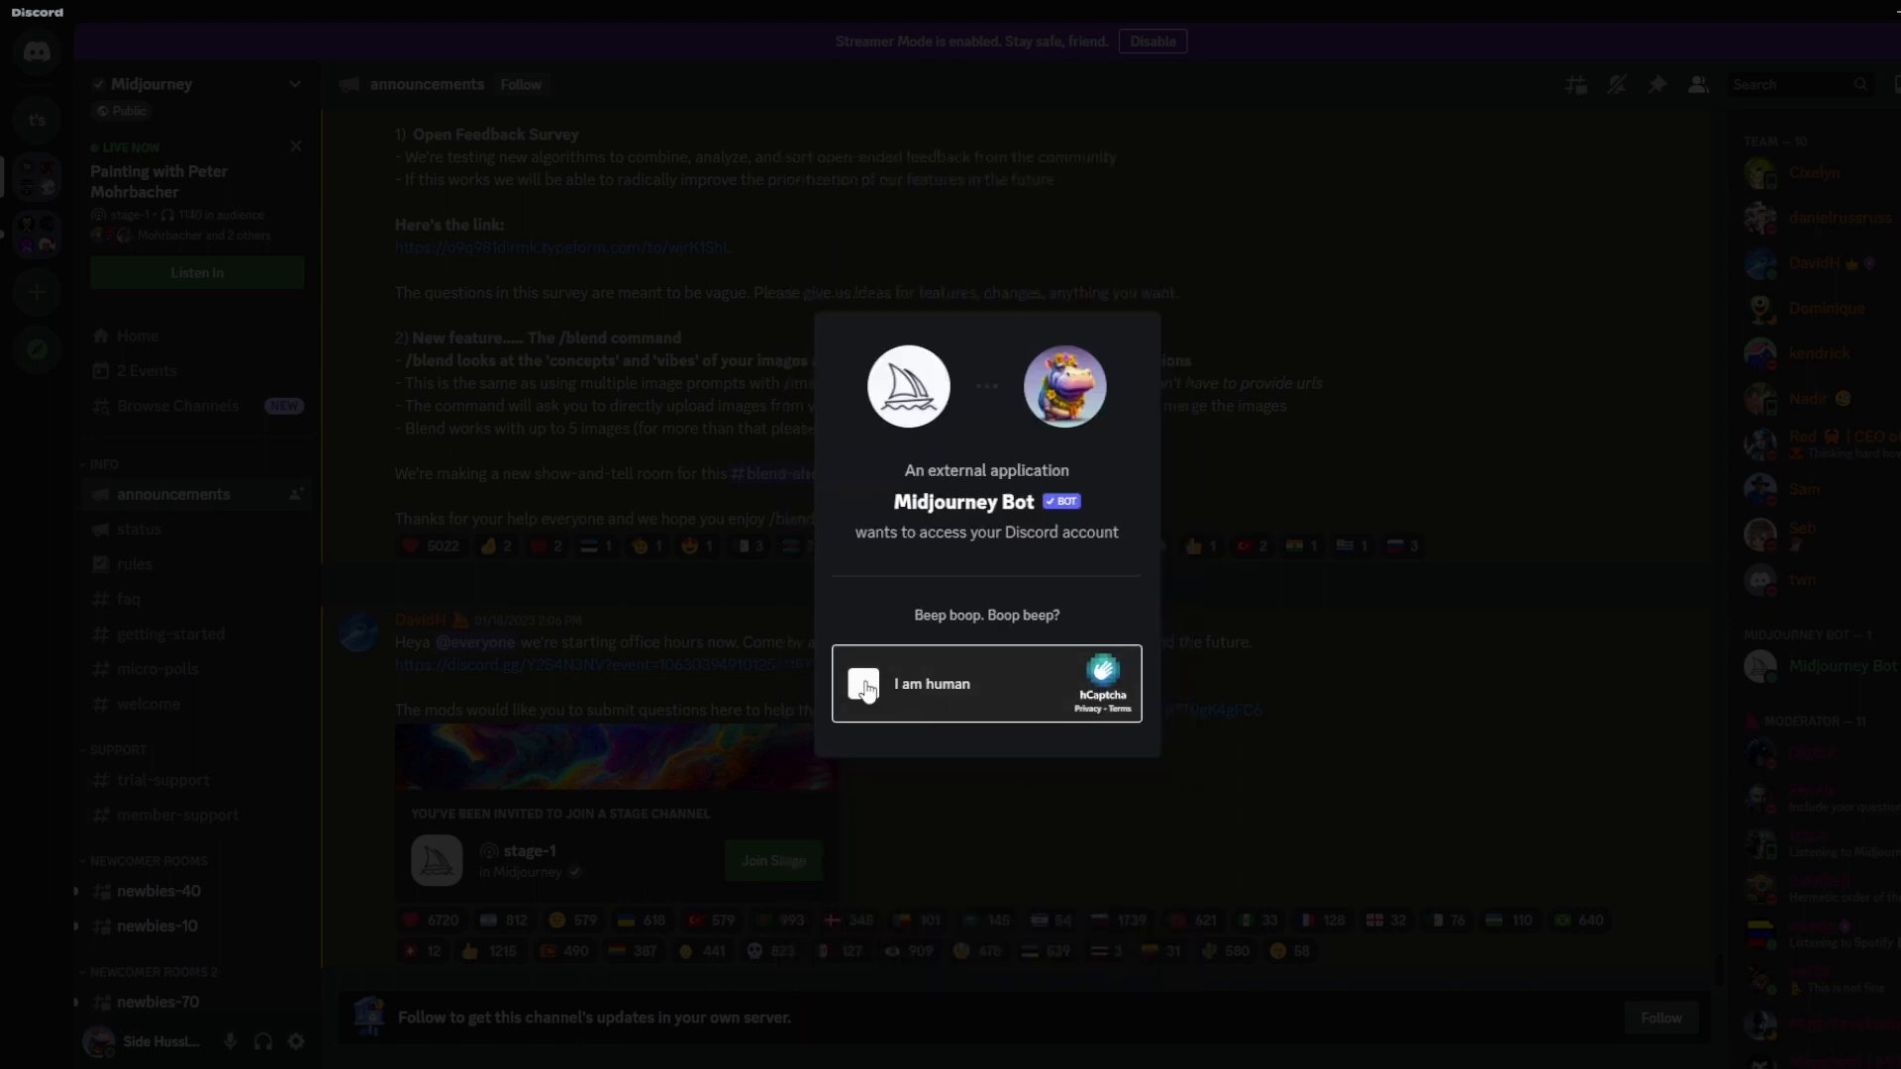
click(861, 683)
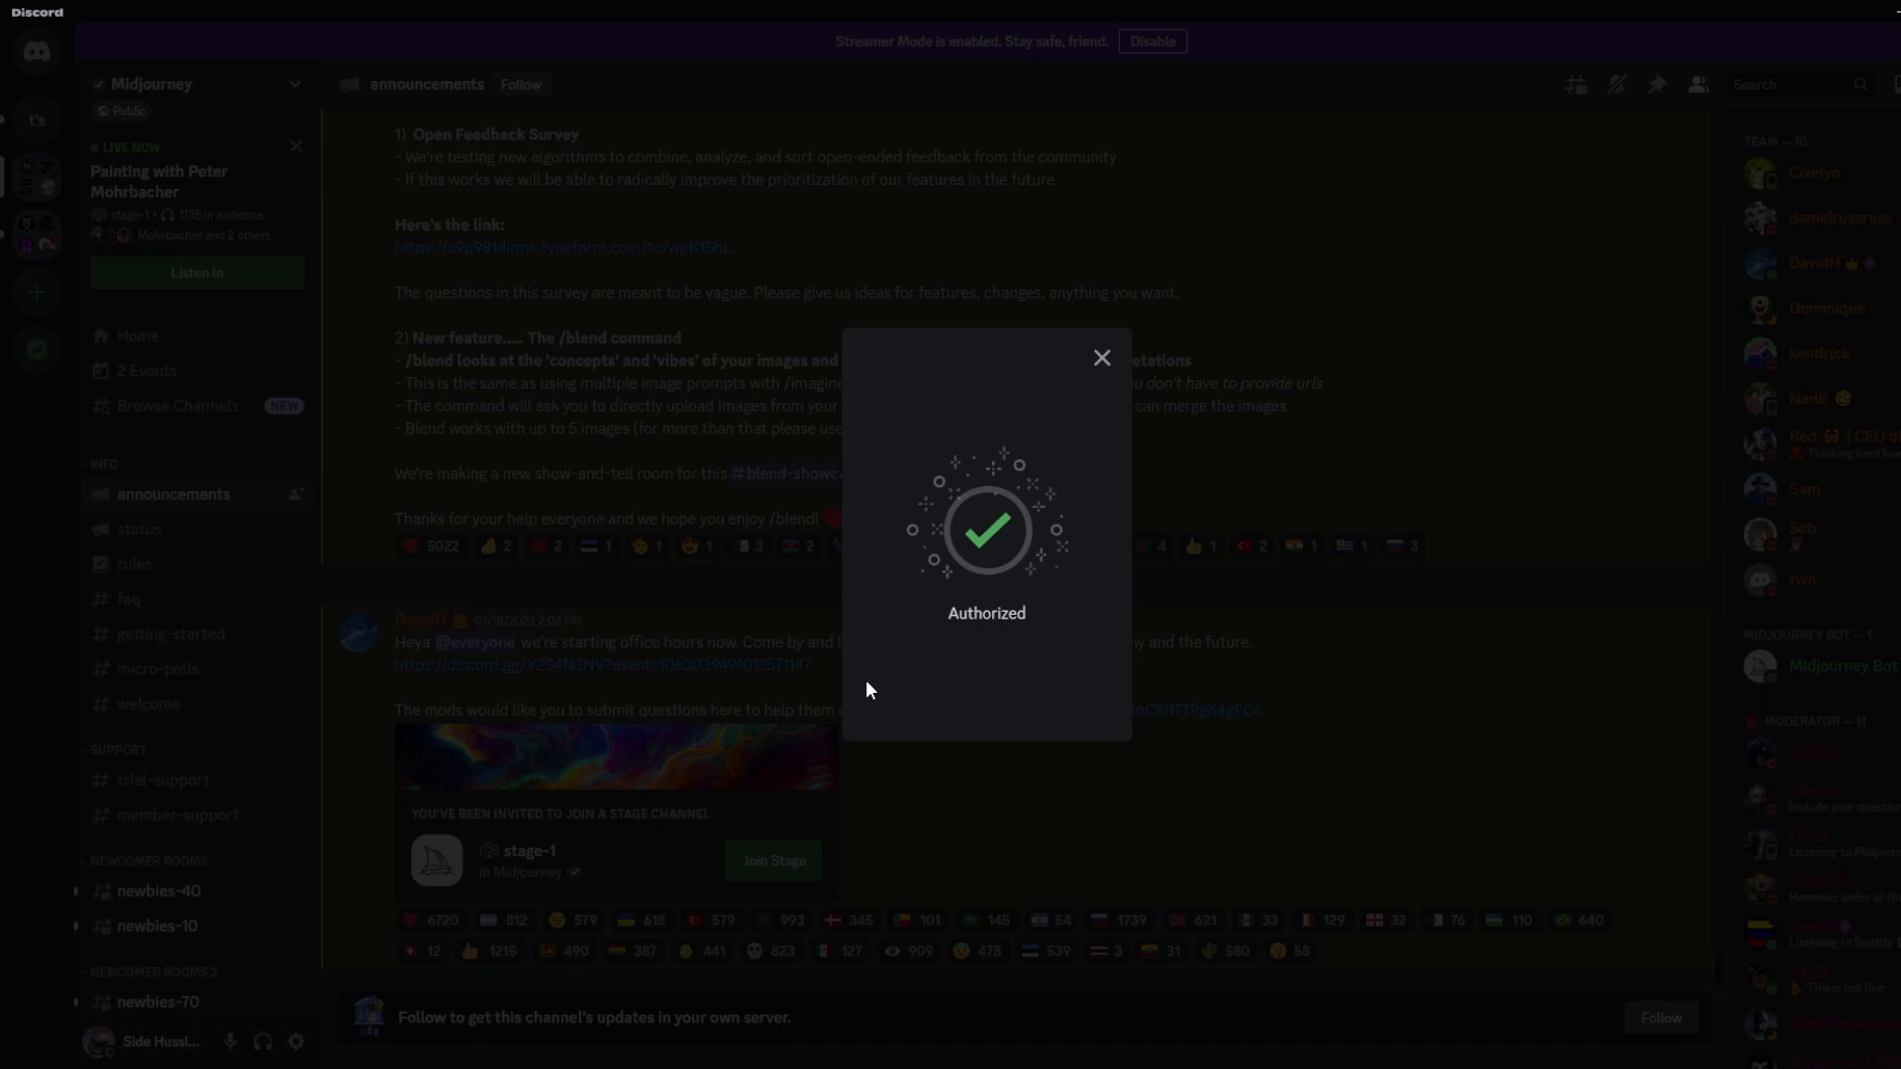
click(1101, 356)
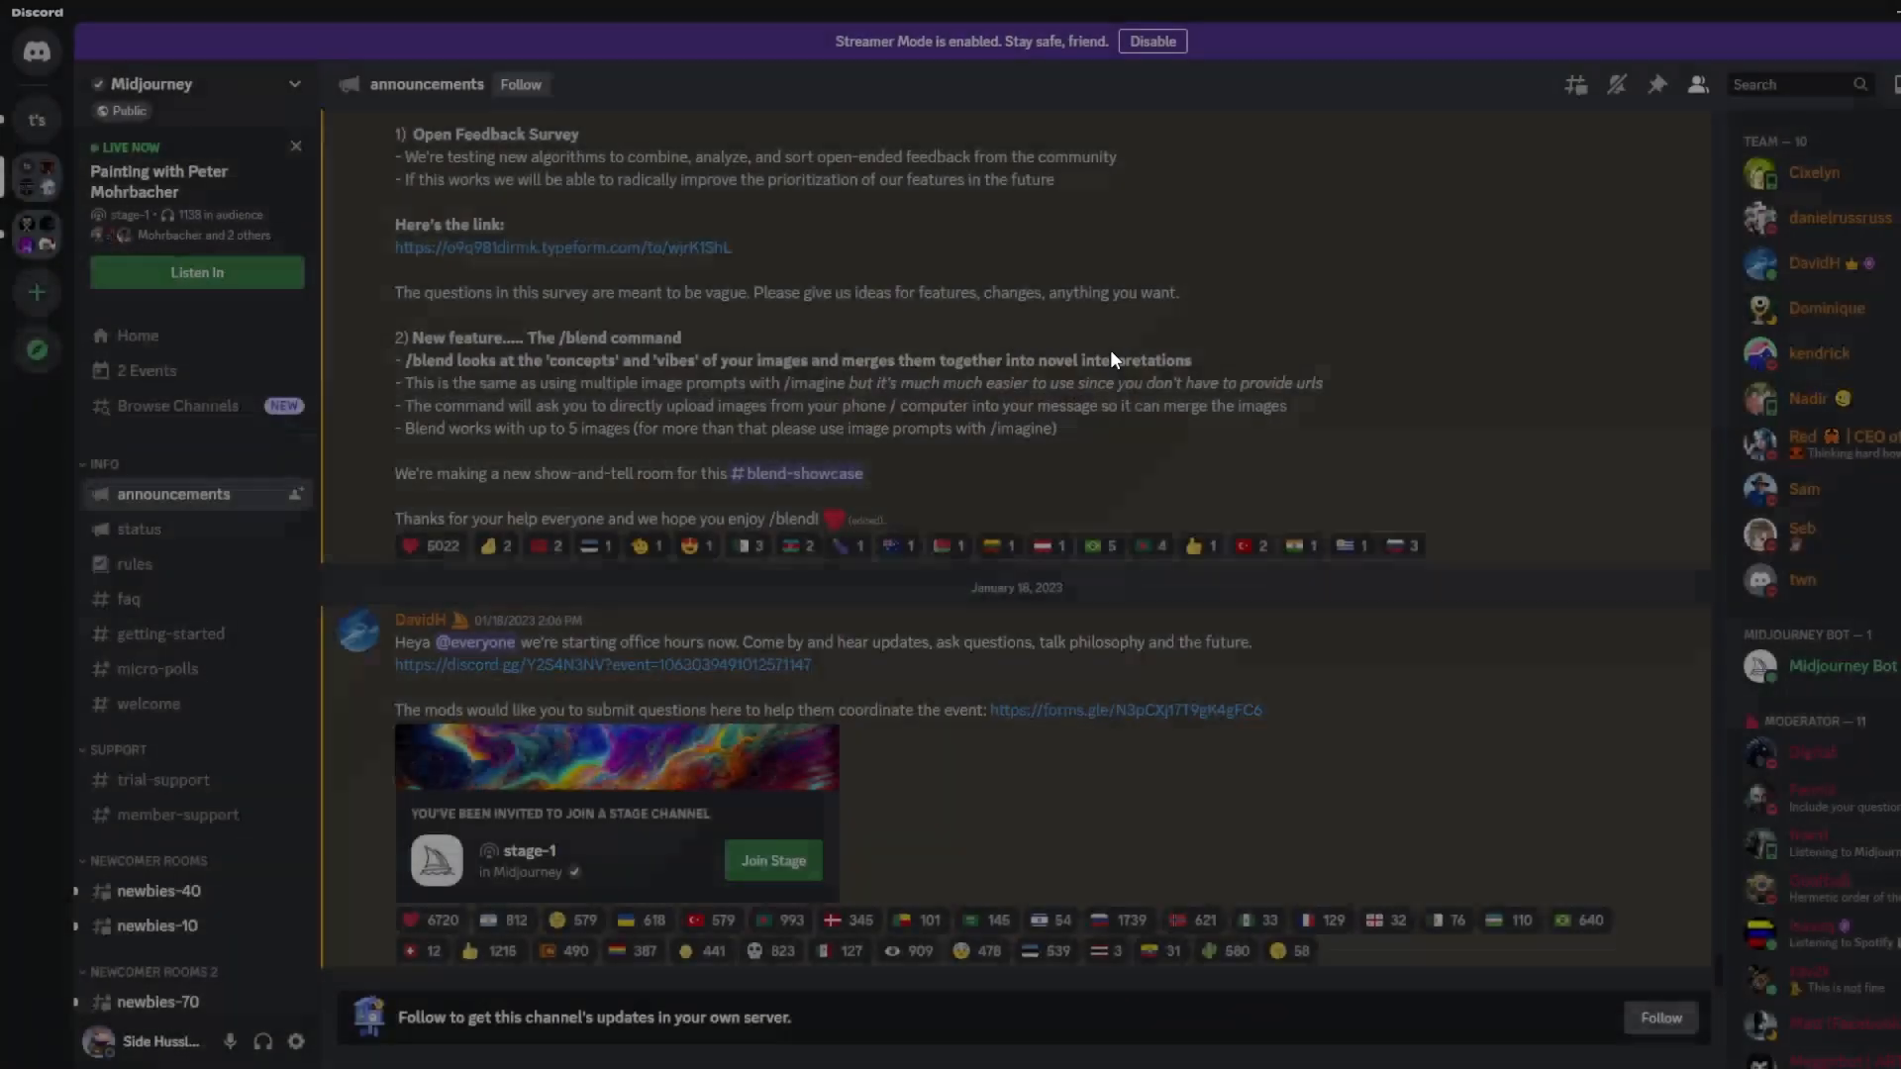
click(36, 116)
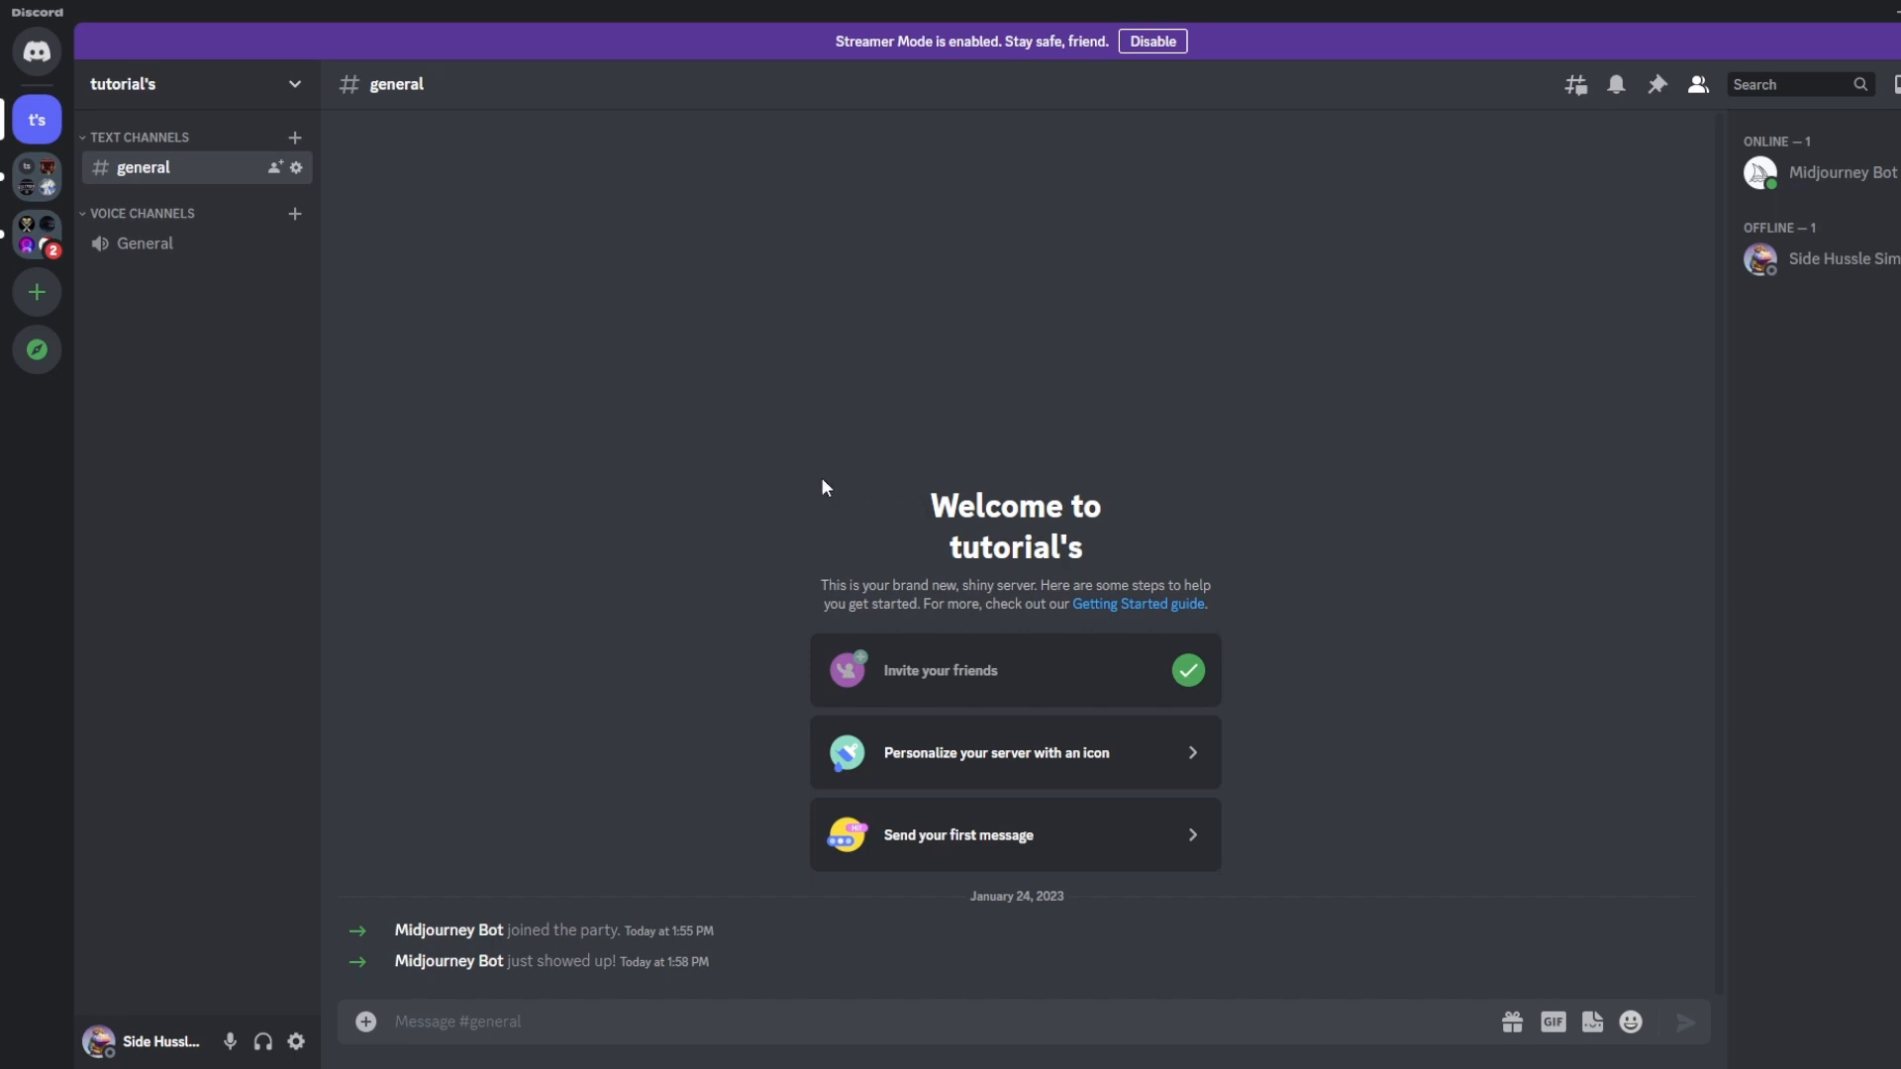
mouse_move(162, 190)
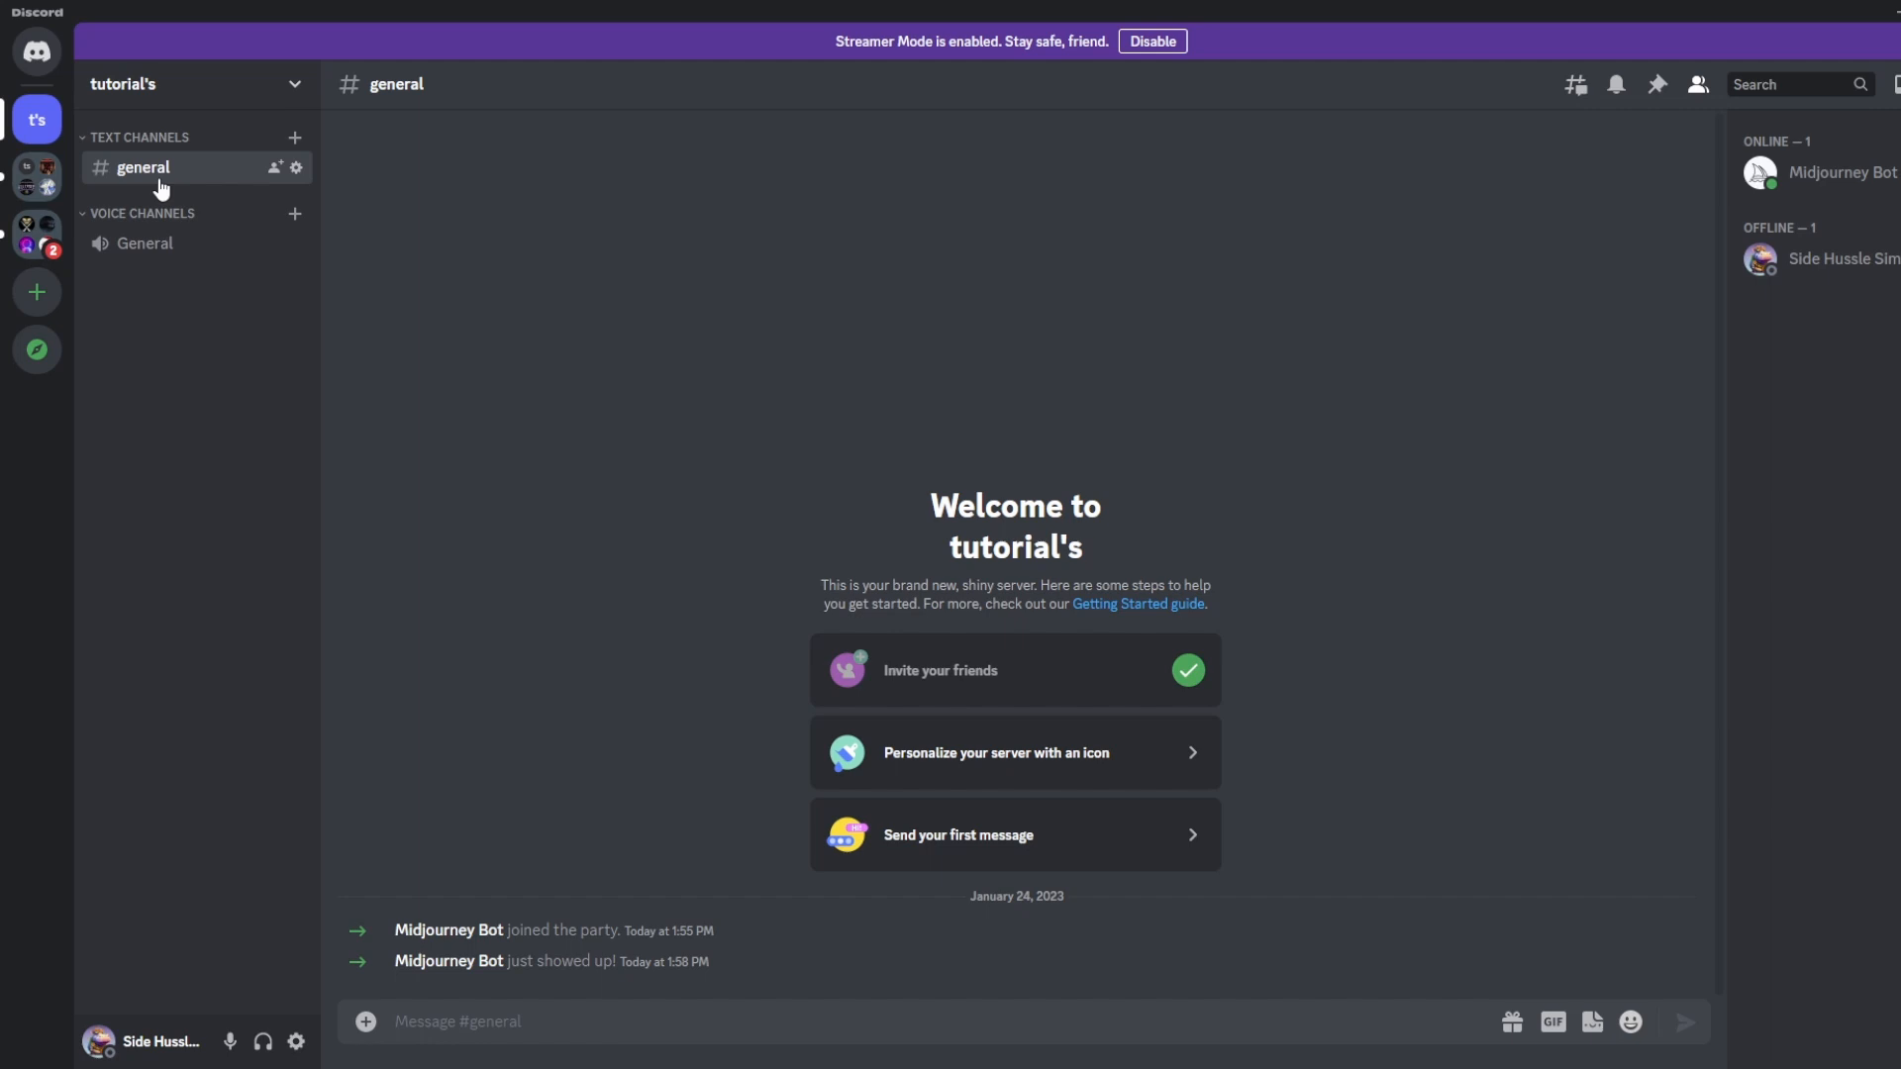
mouse_move(293, 137)
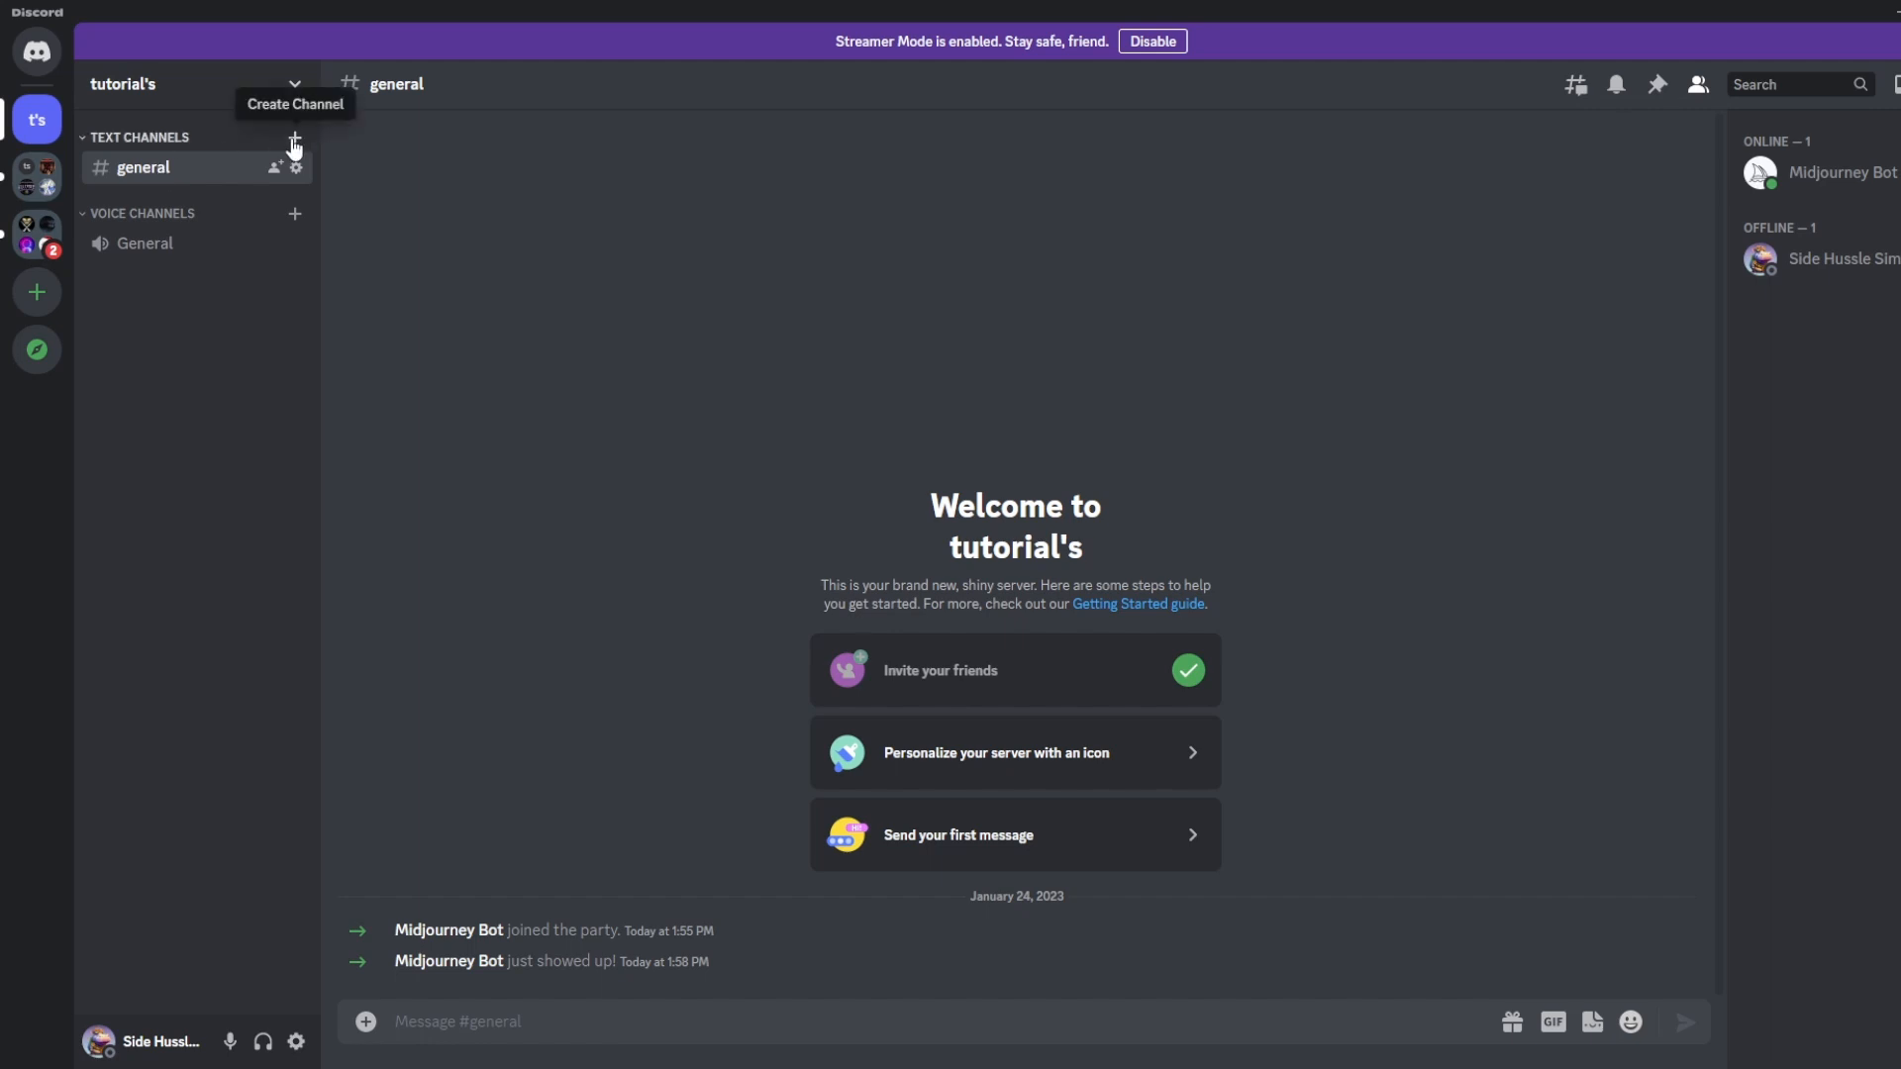
Bring up the Create Channel form for a new text channel
click(293, 139)
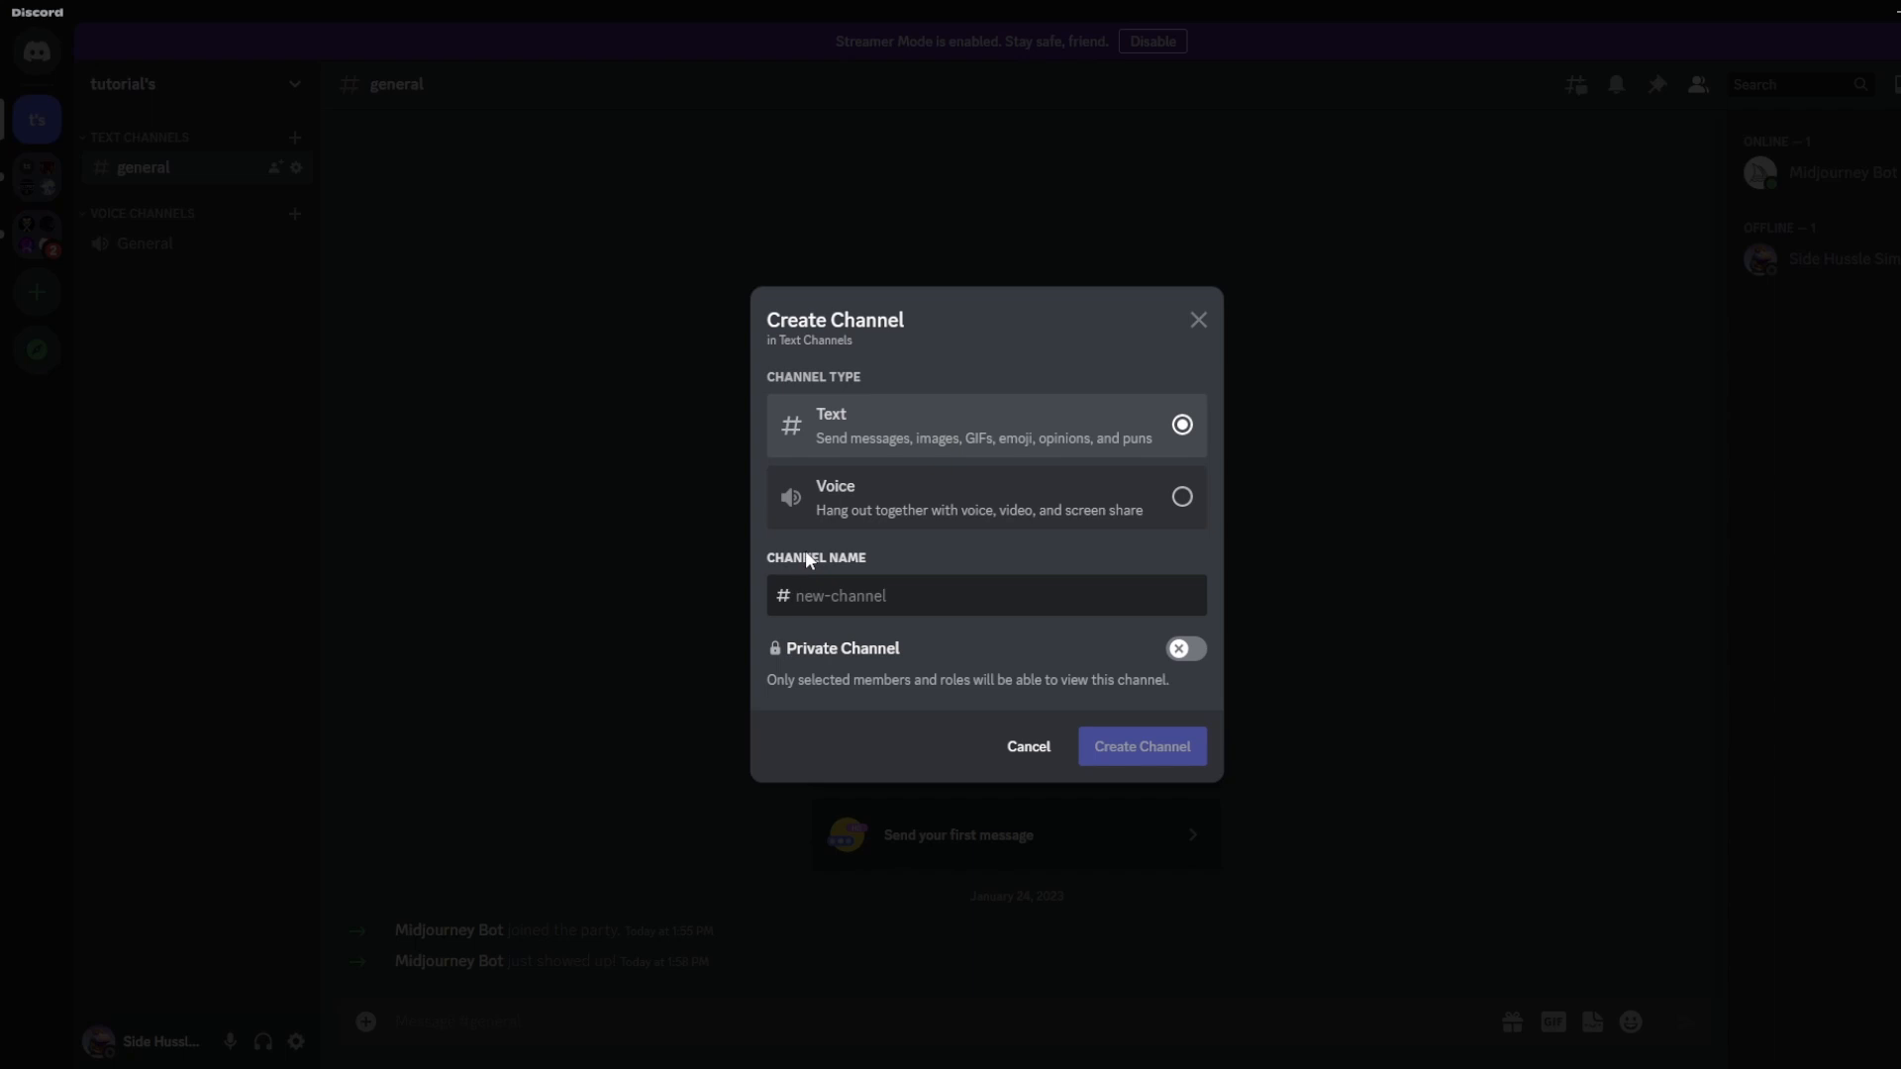
Create a text channel named cats
text(cats)
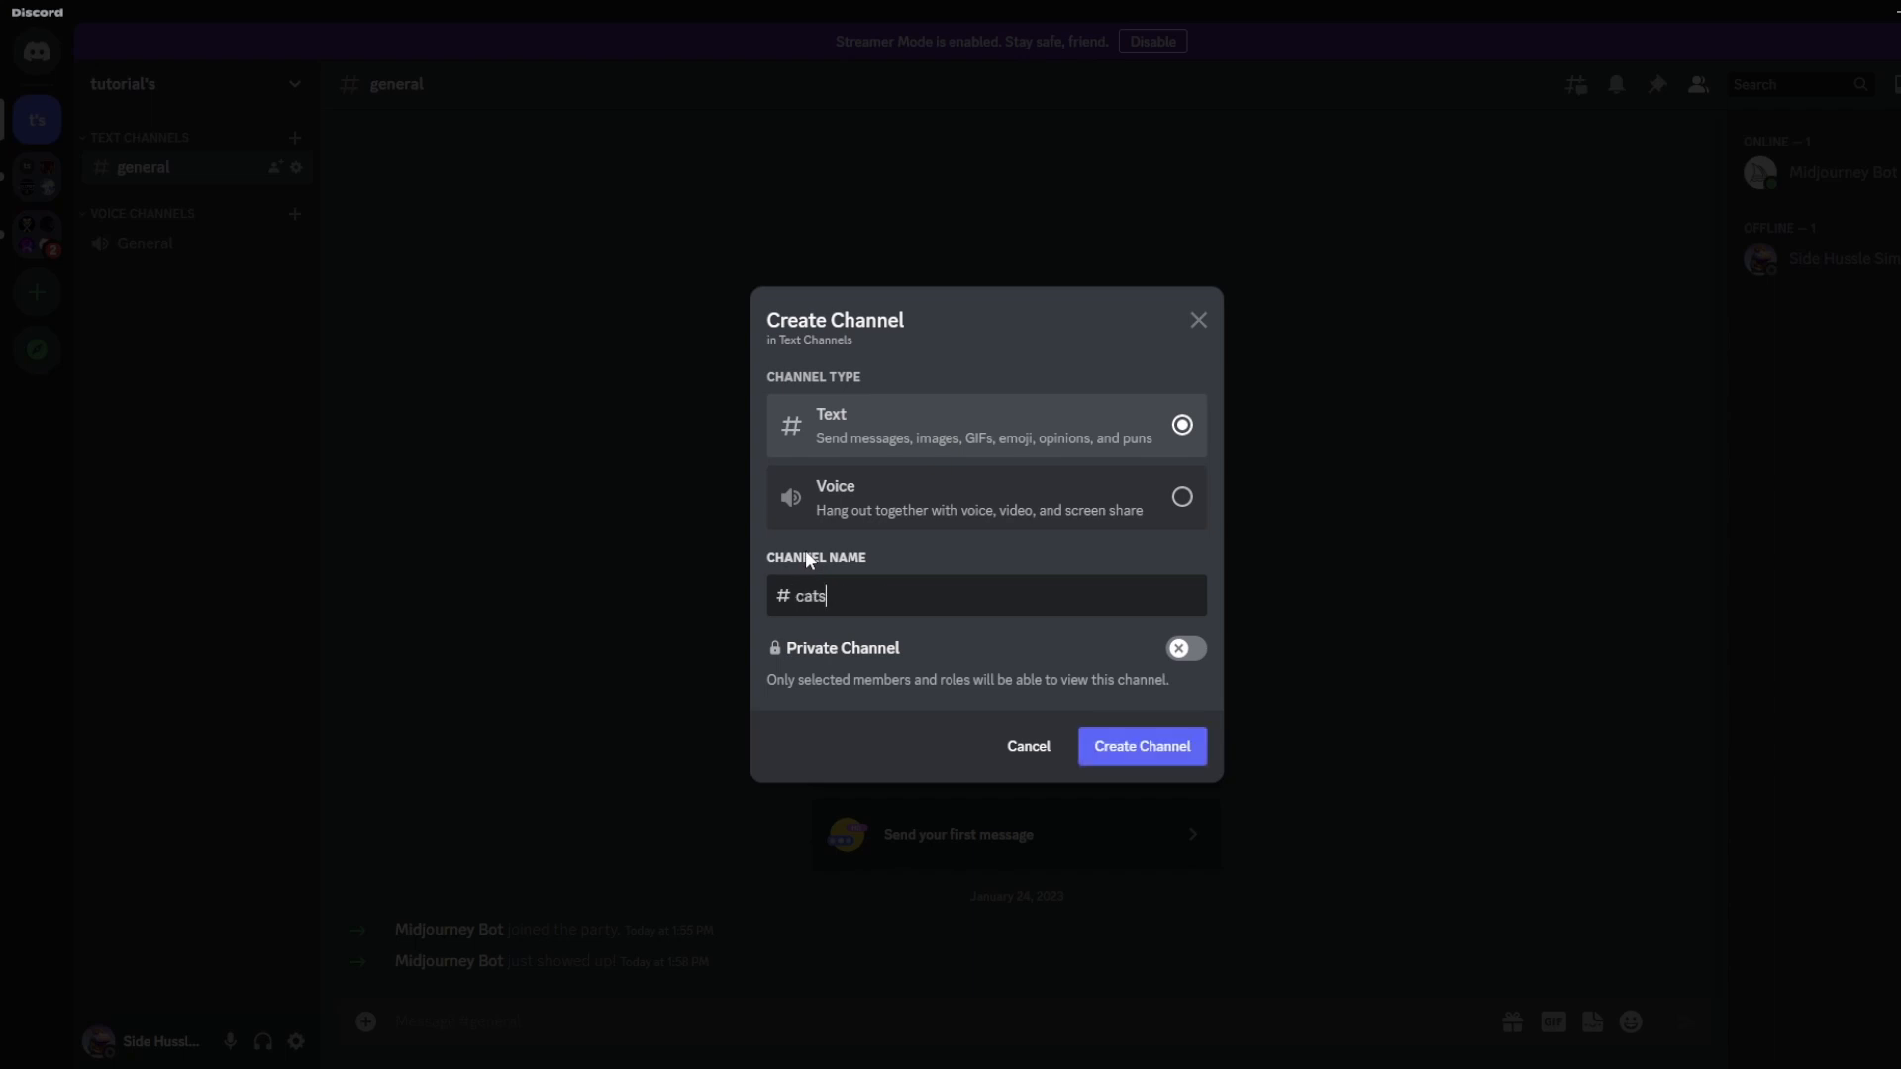
click(1141, 747)
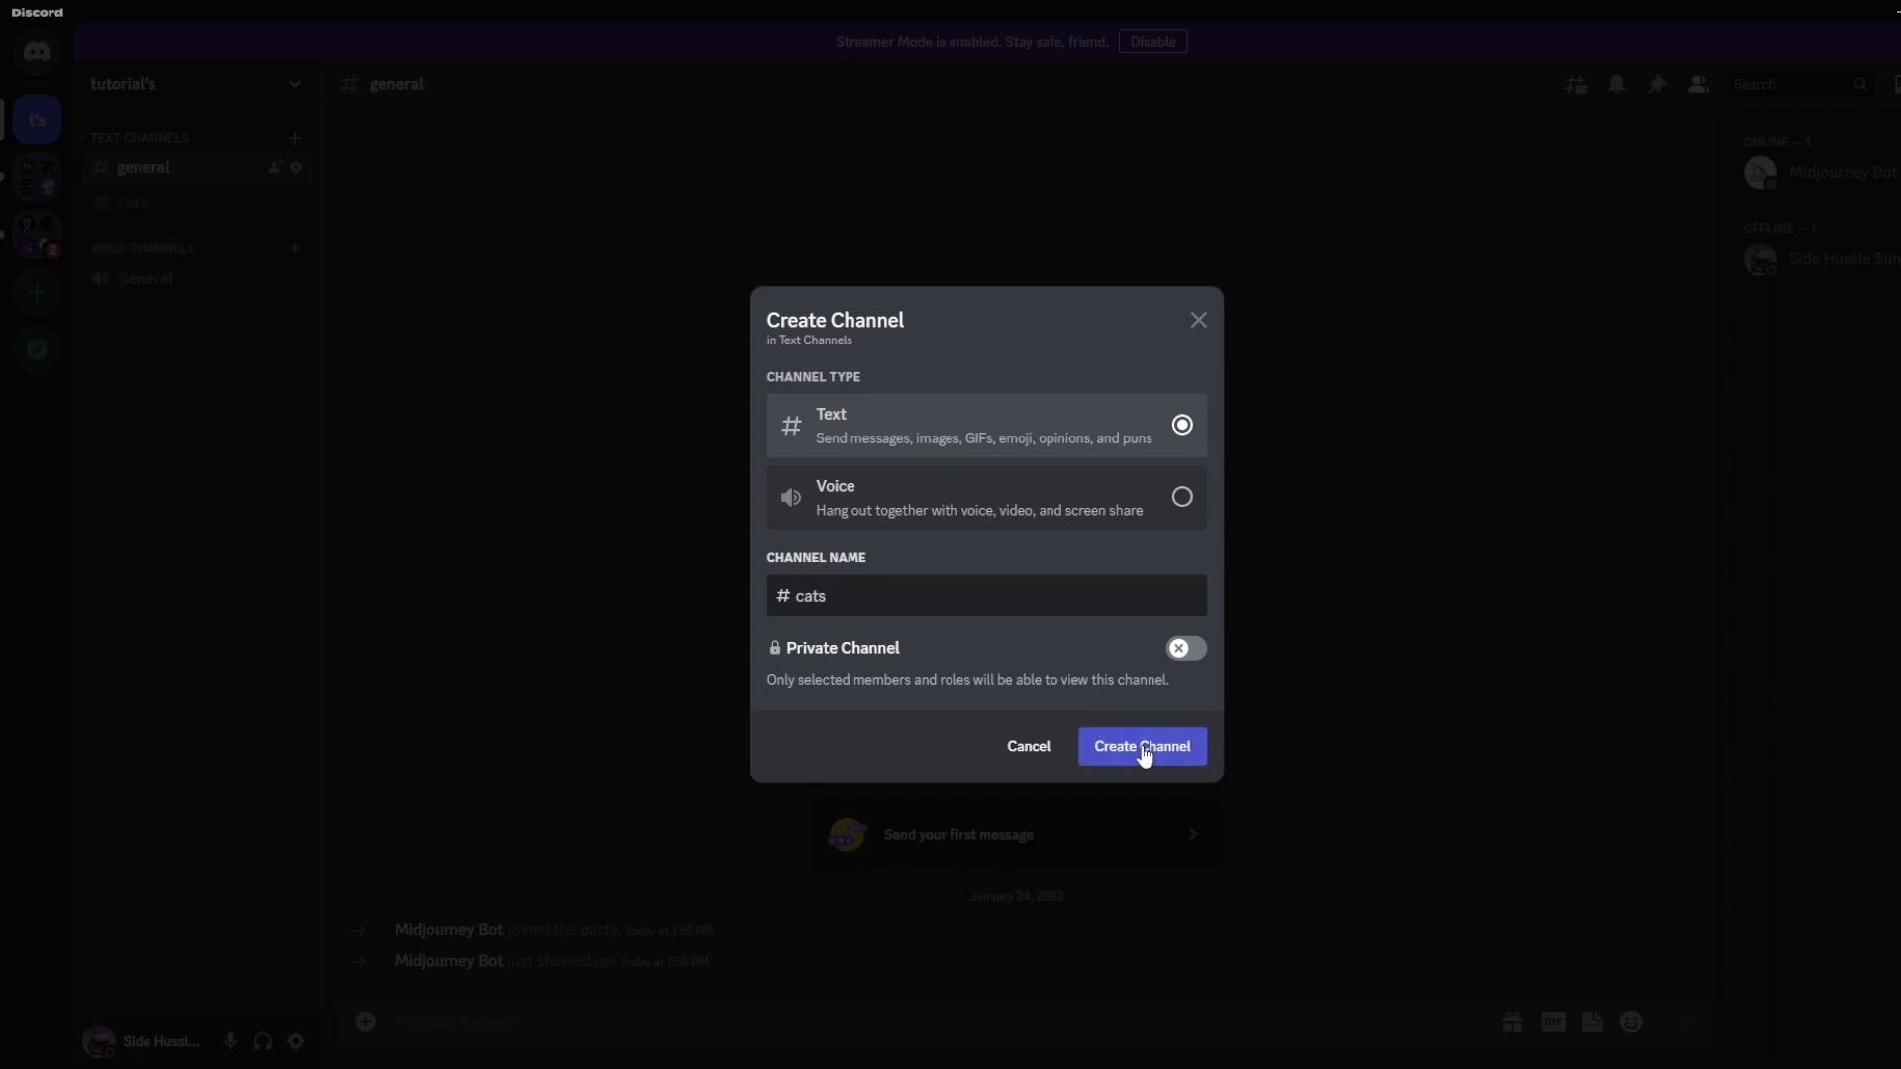
click(1141, 746)
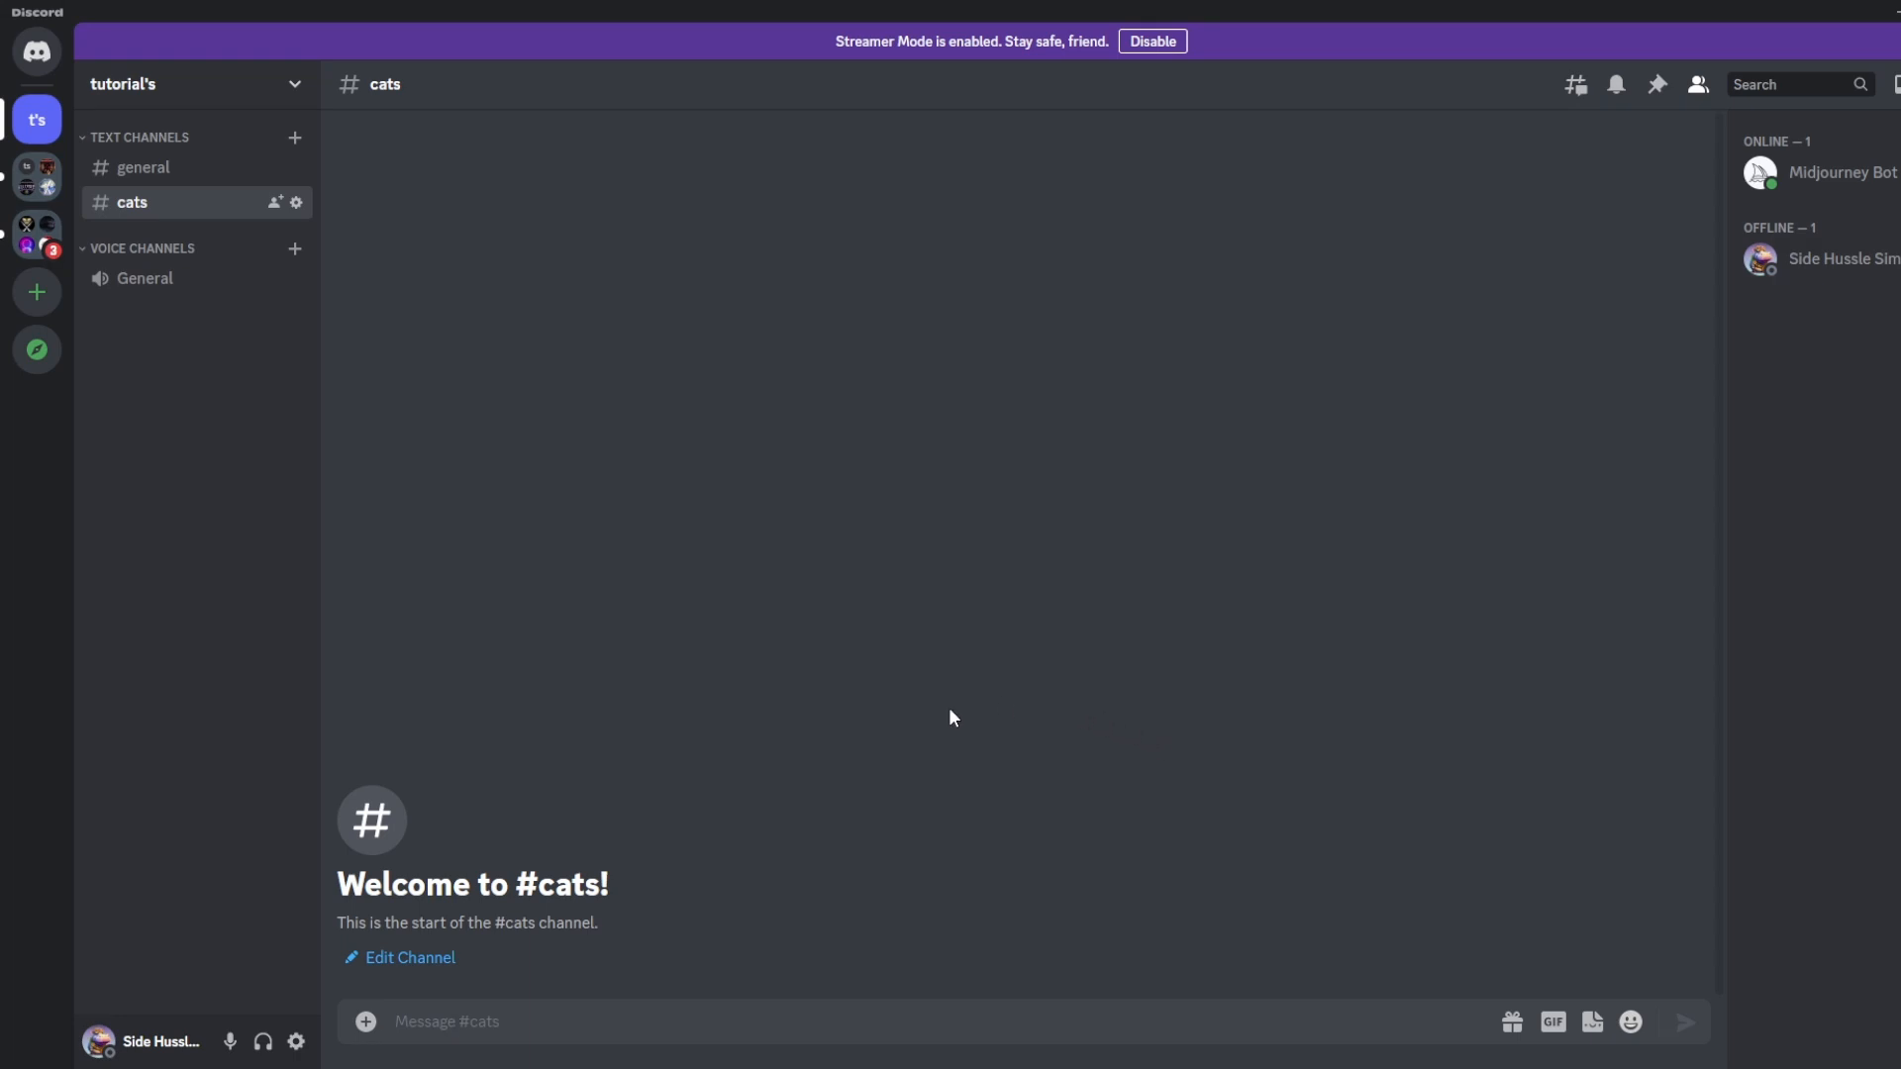
mouse_move(598, 1022)
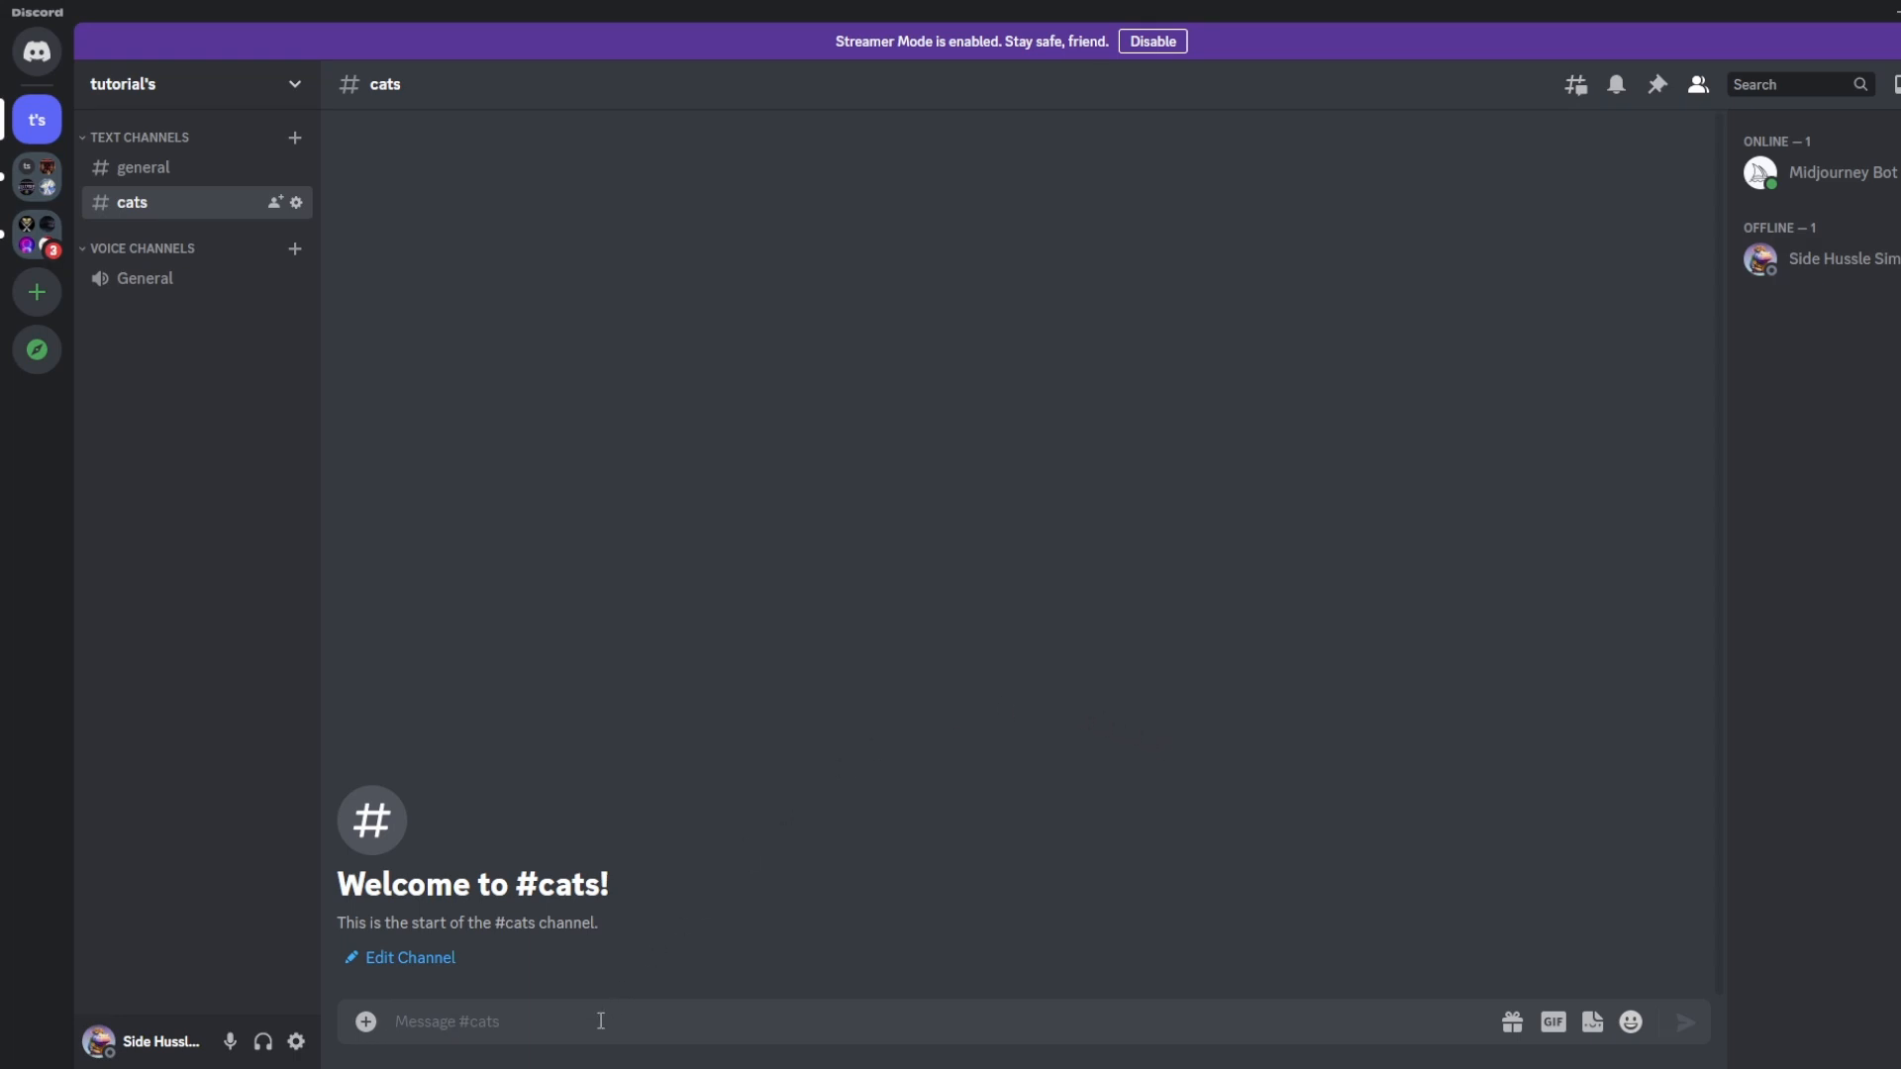
Send Midjourney's /imagine command with the prompt cats playing in #cats
text(/)
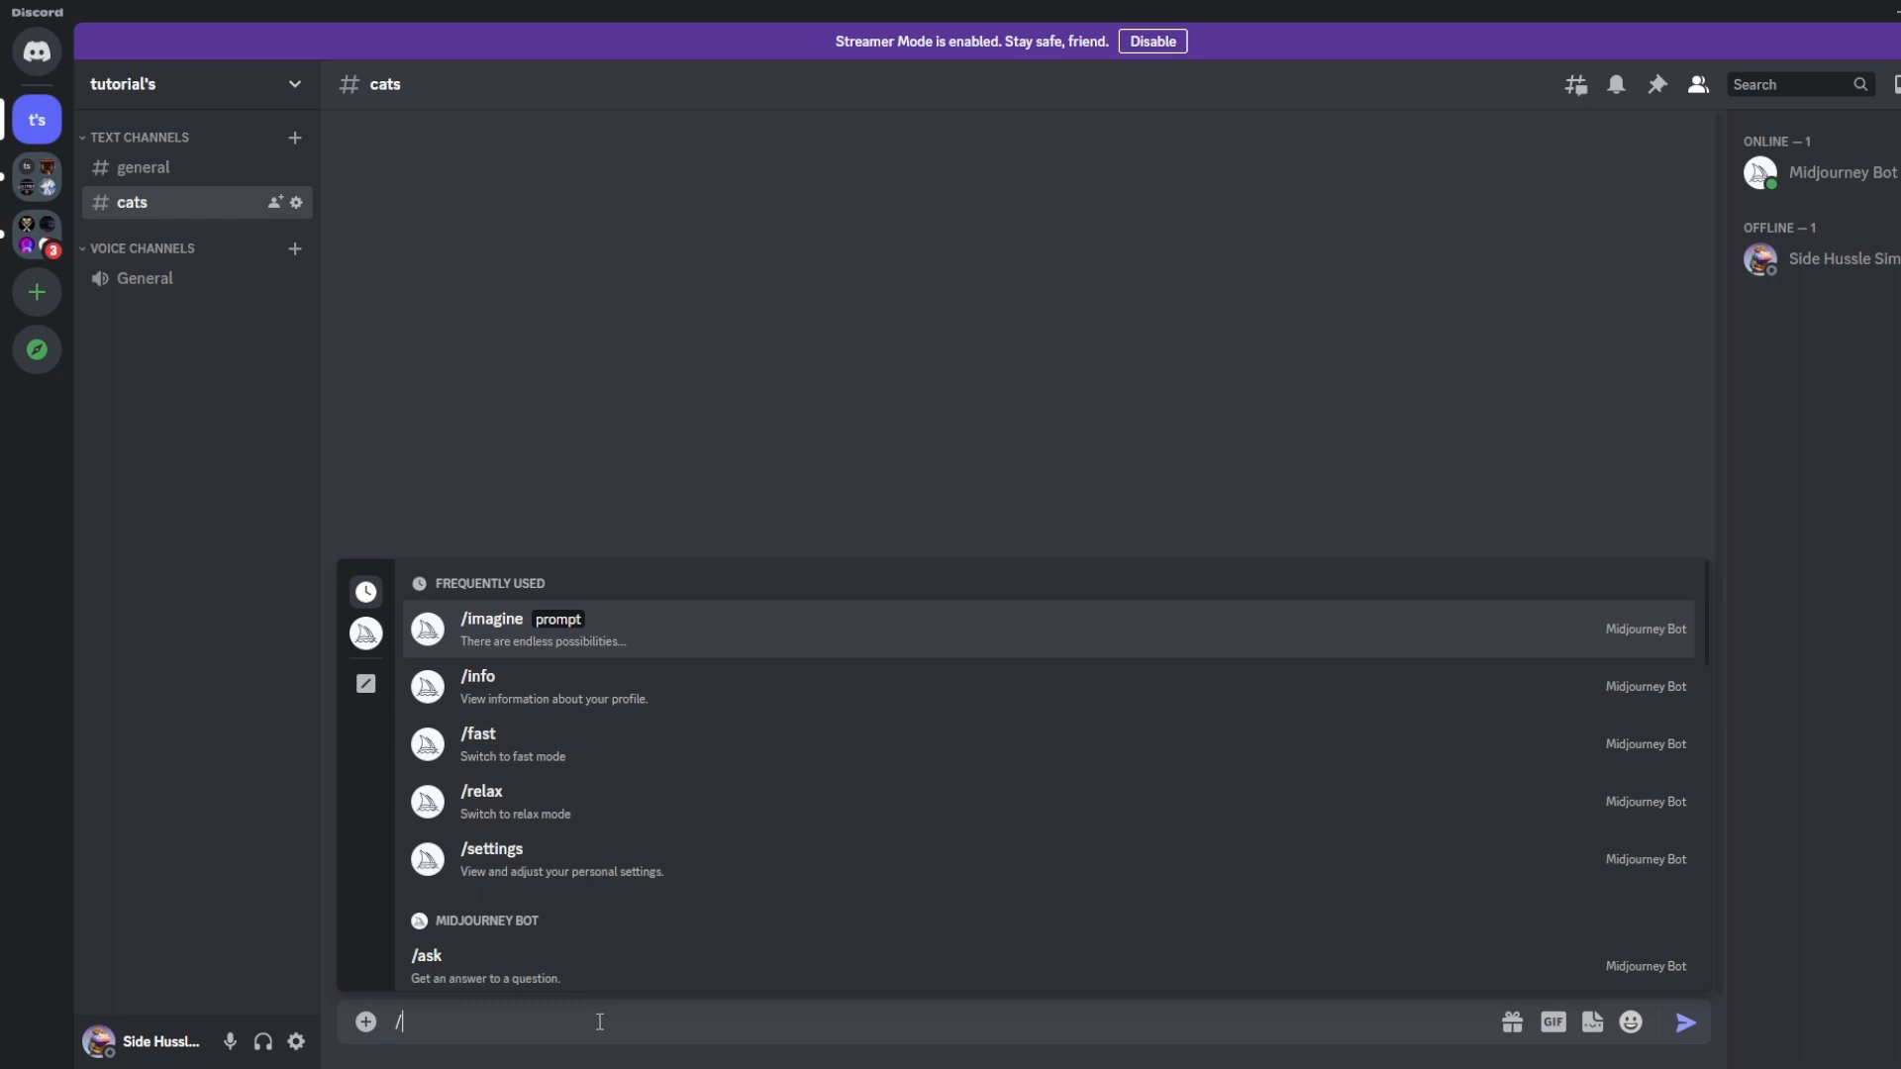
text(i)
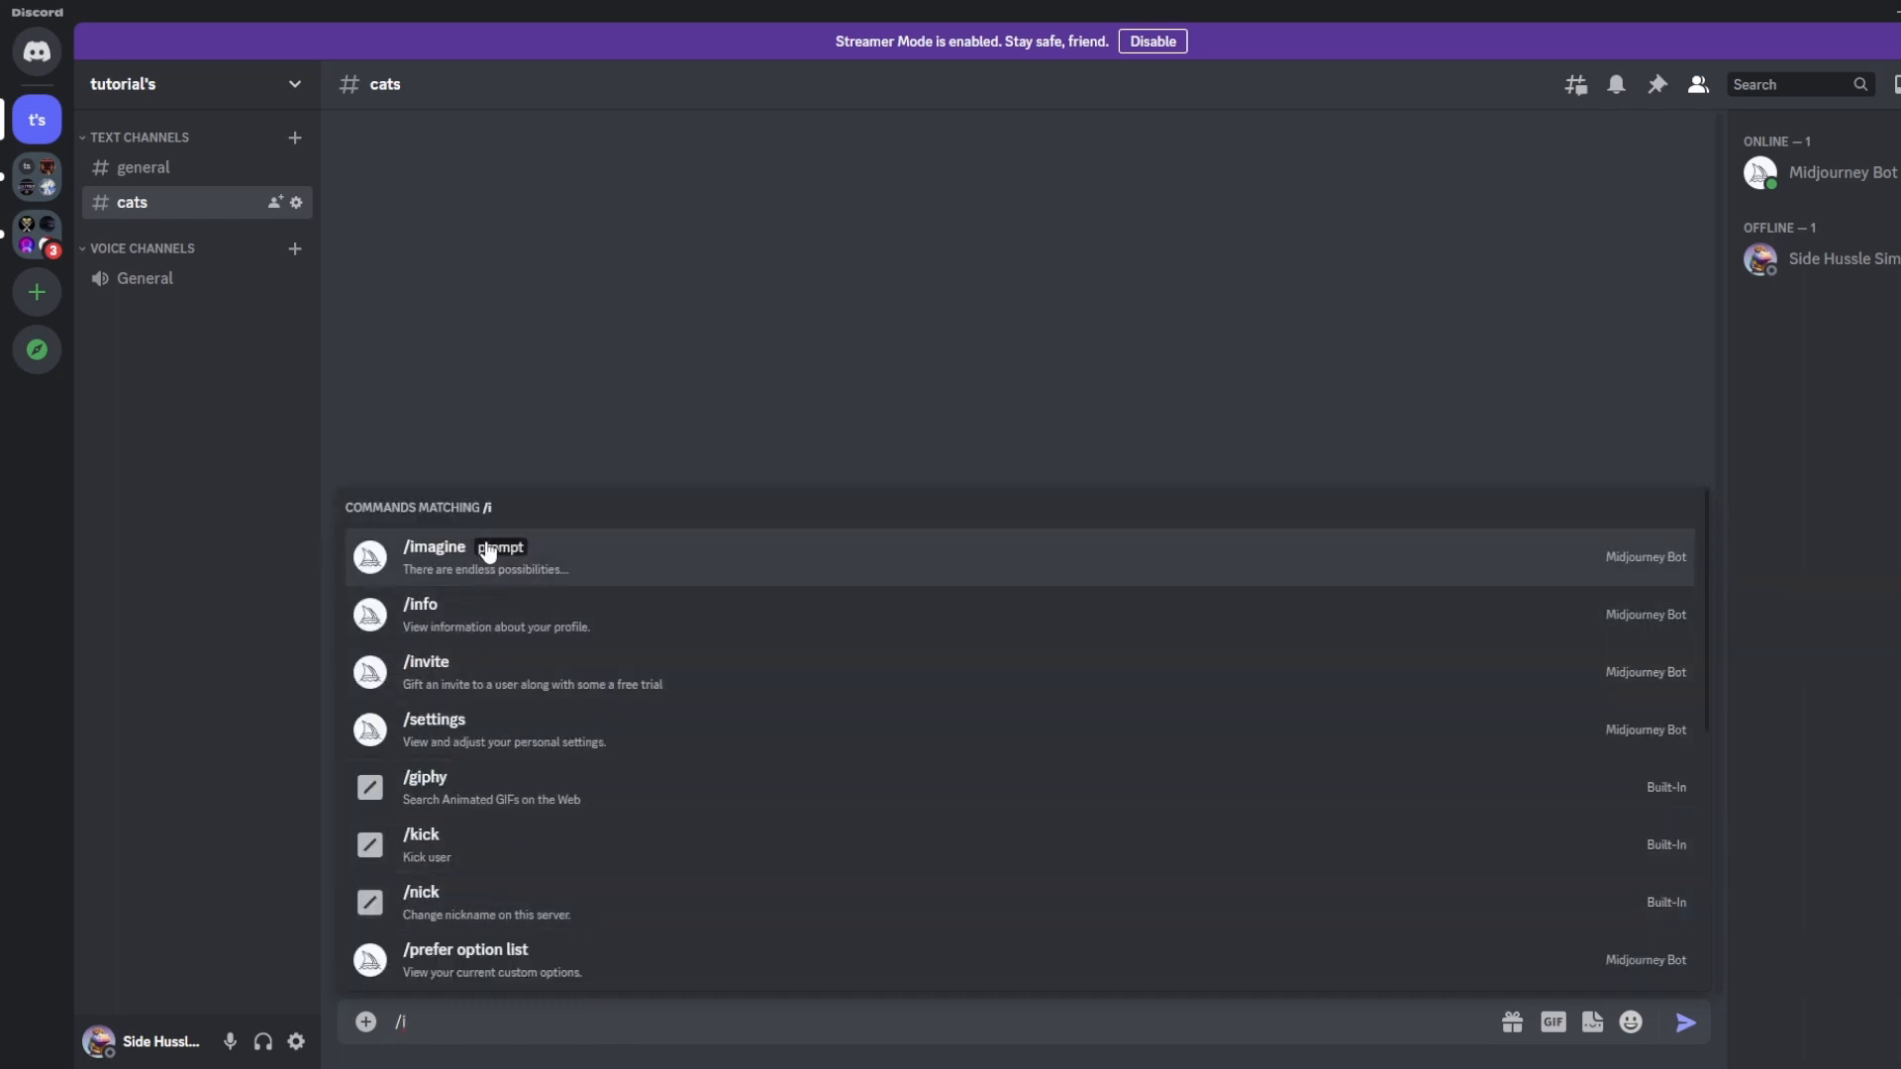
click(434, 547)
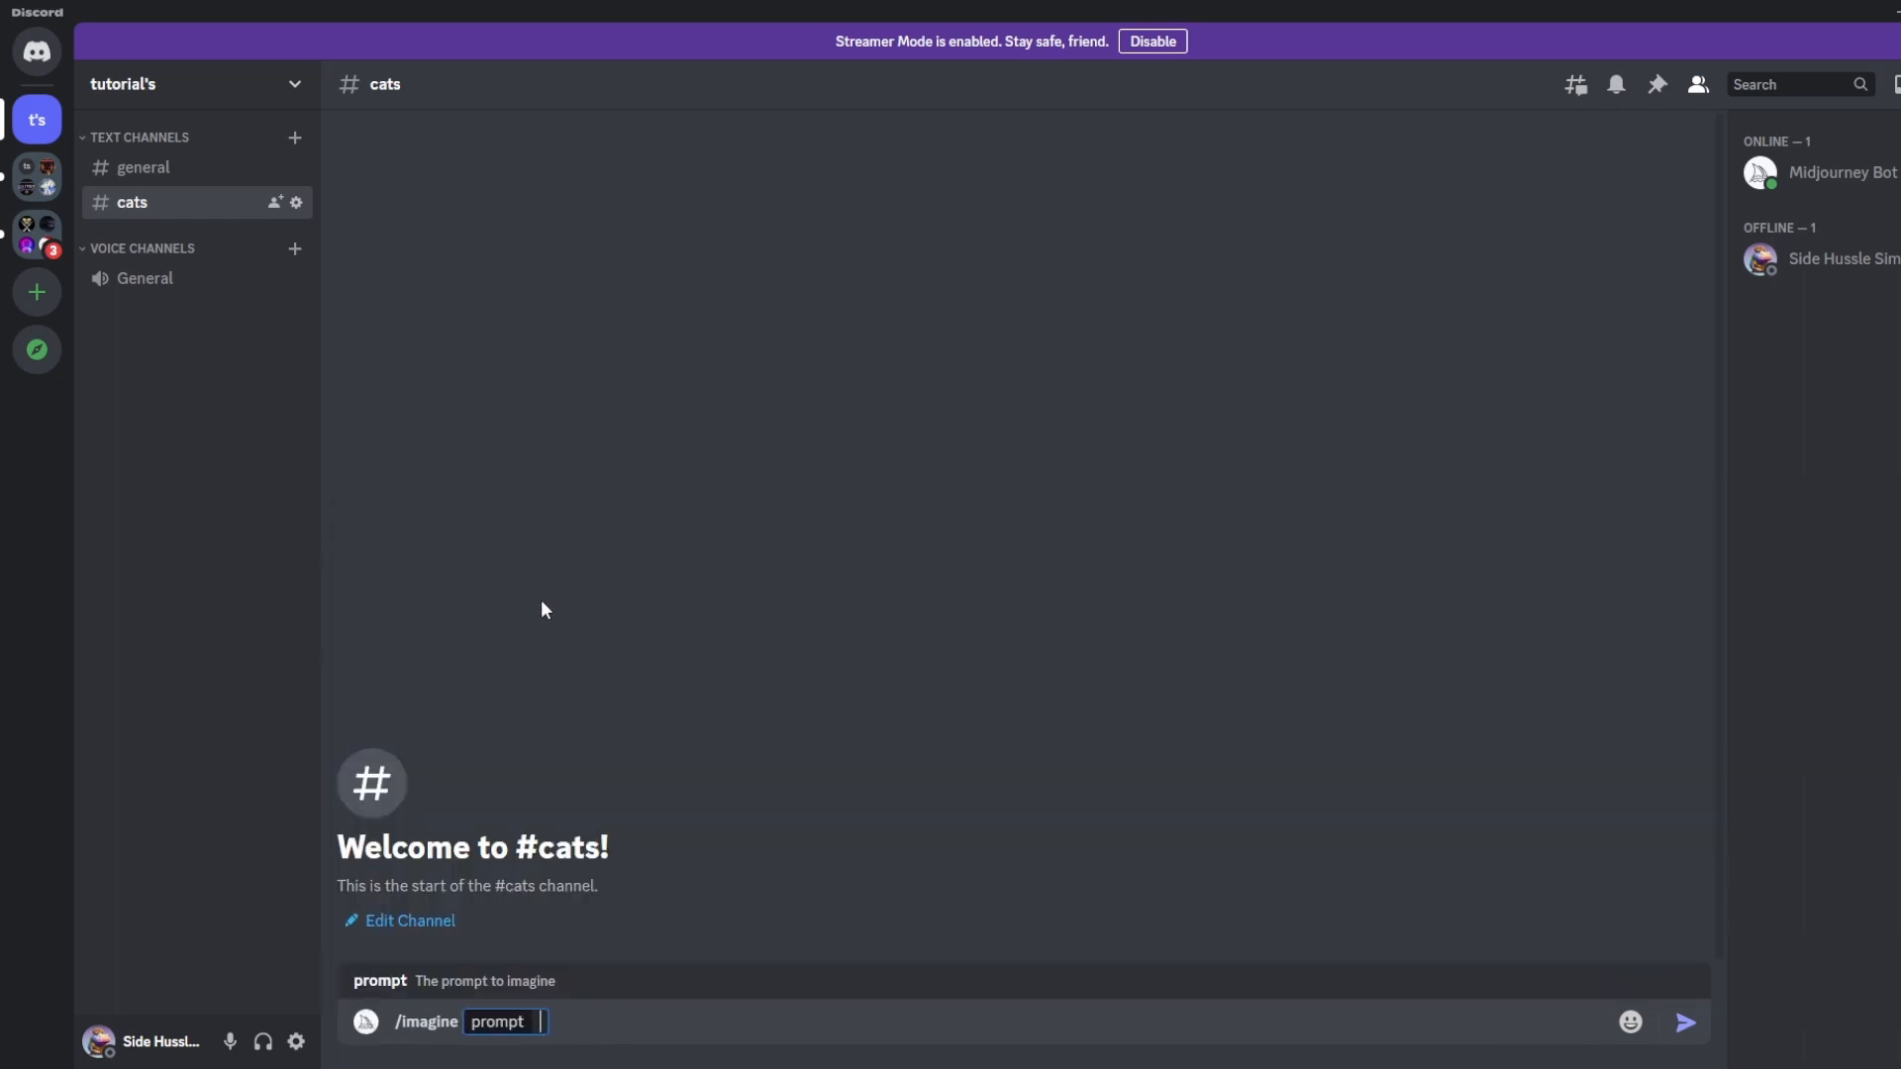
text(cats play)
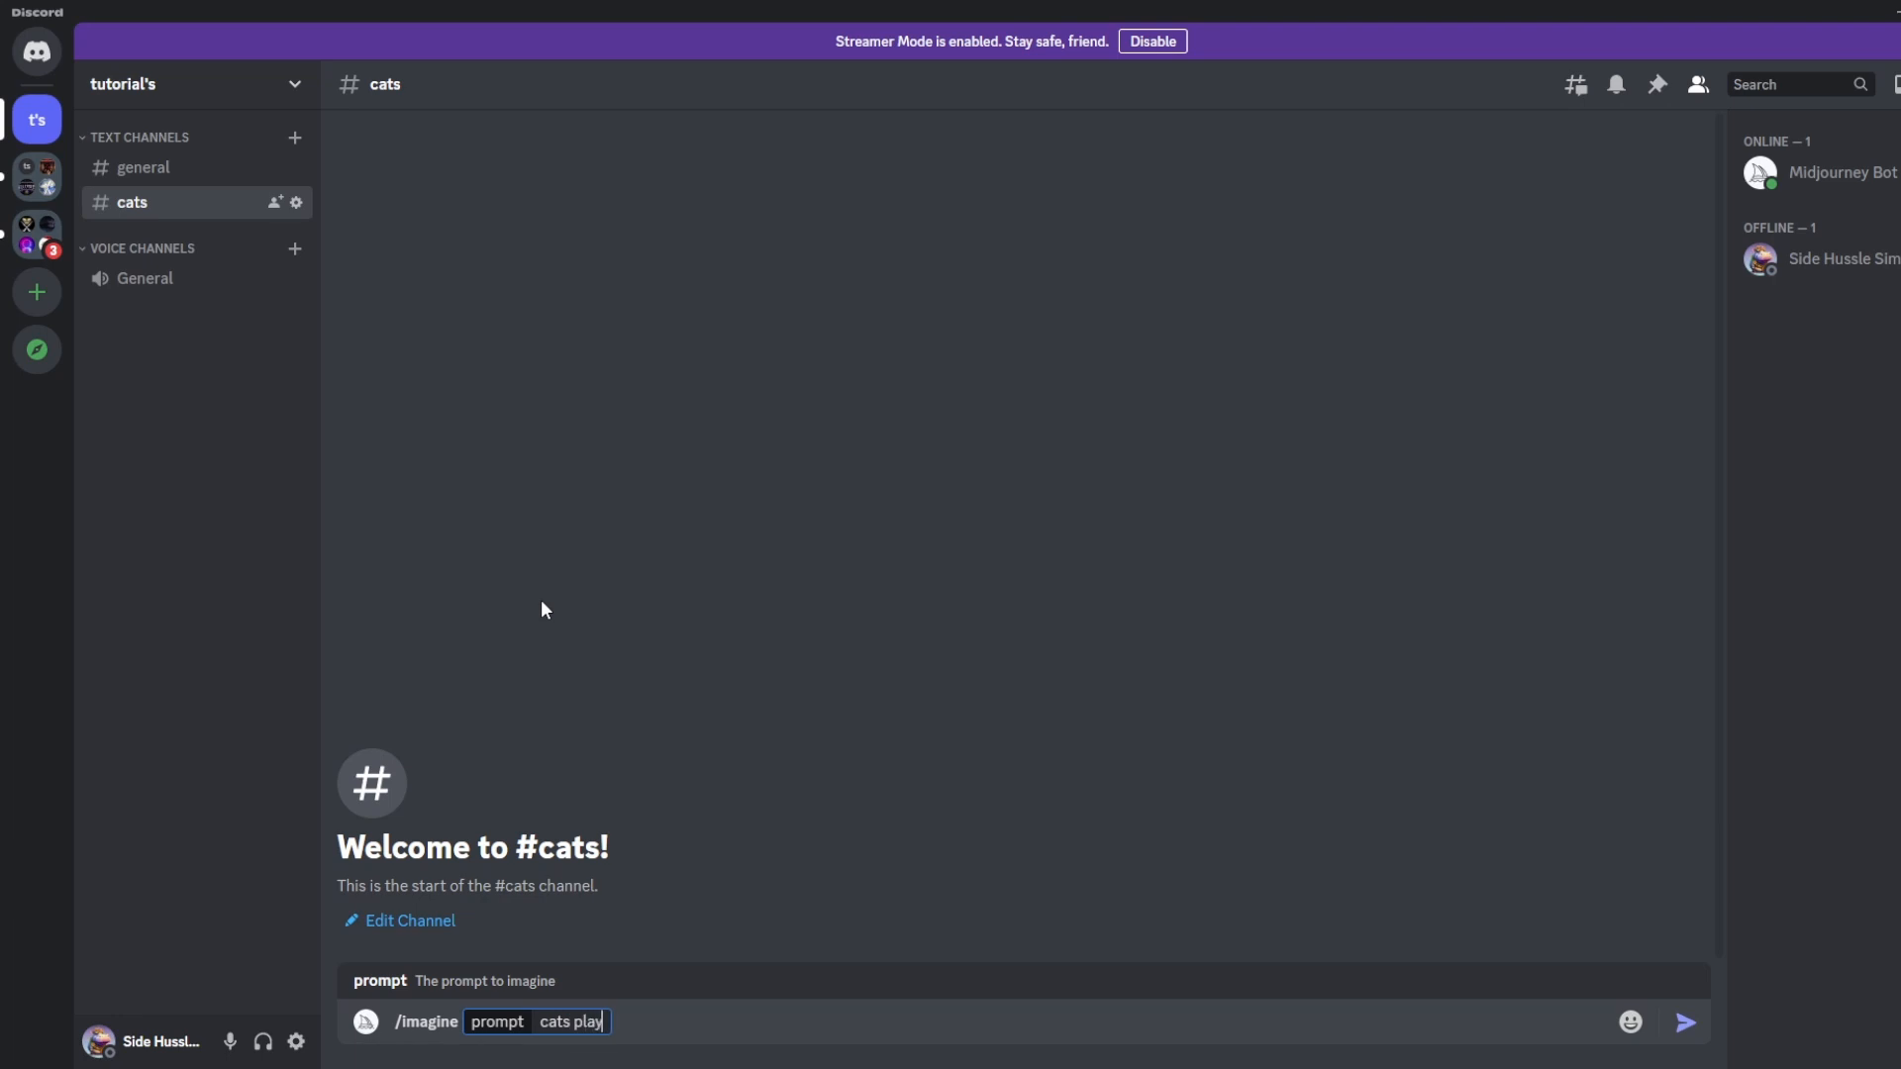
text(ing)
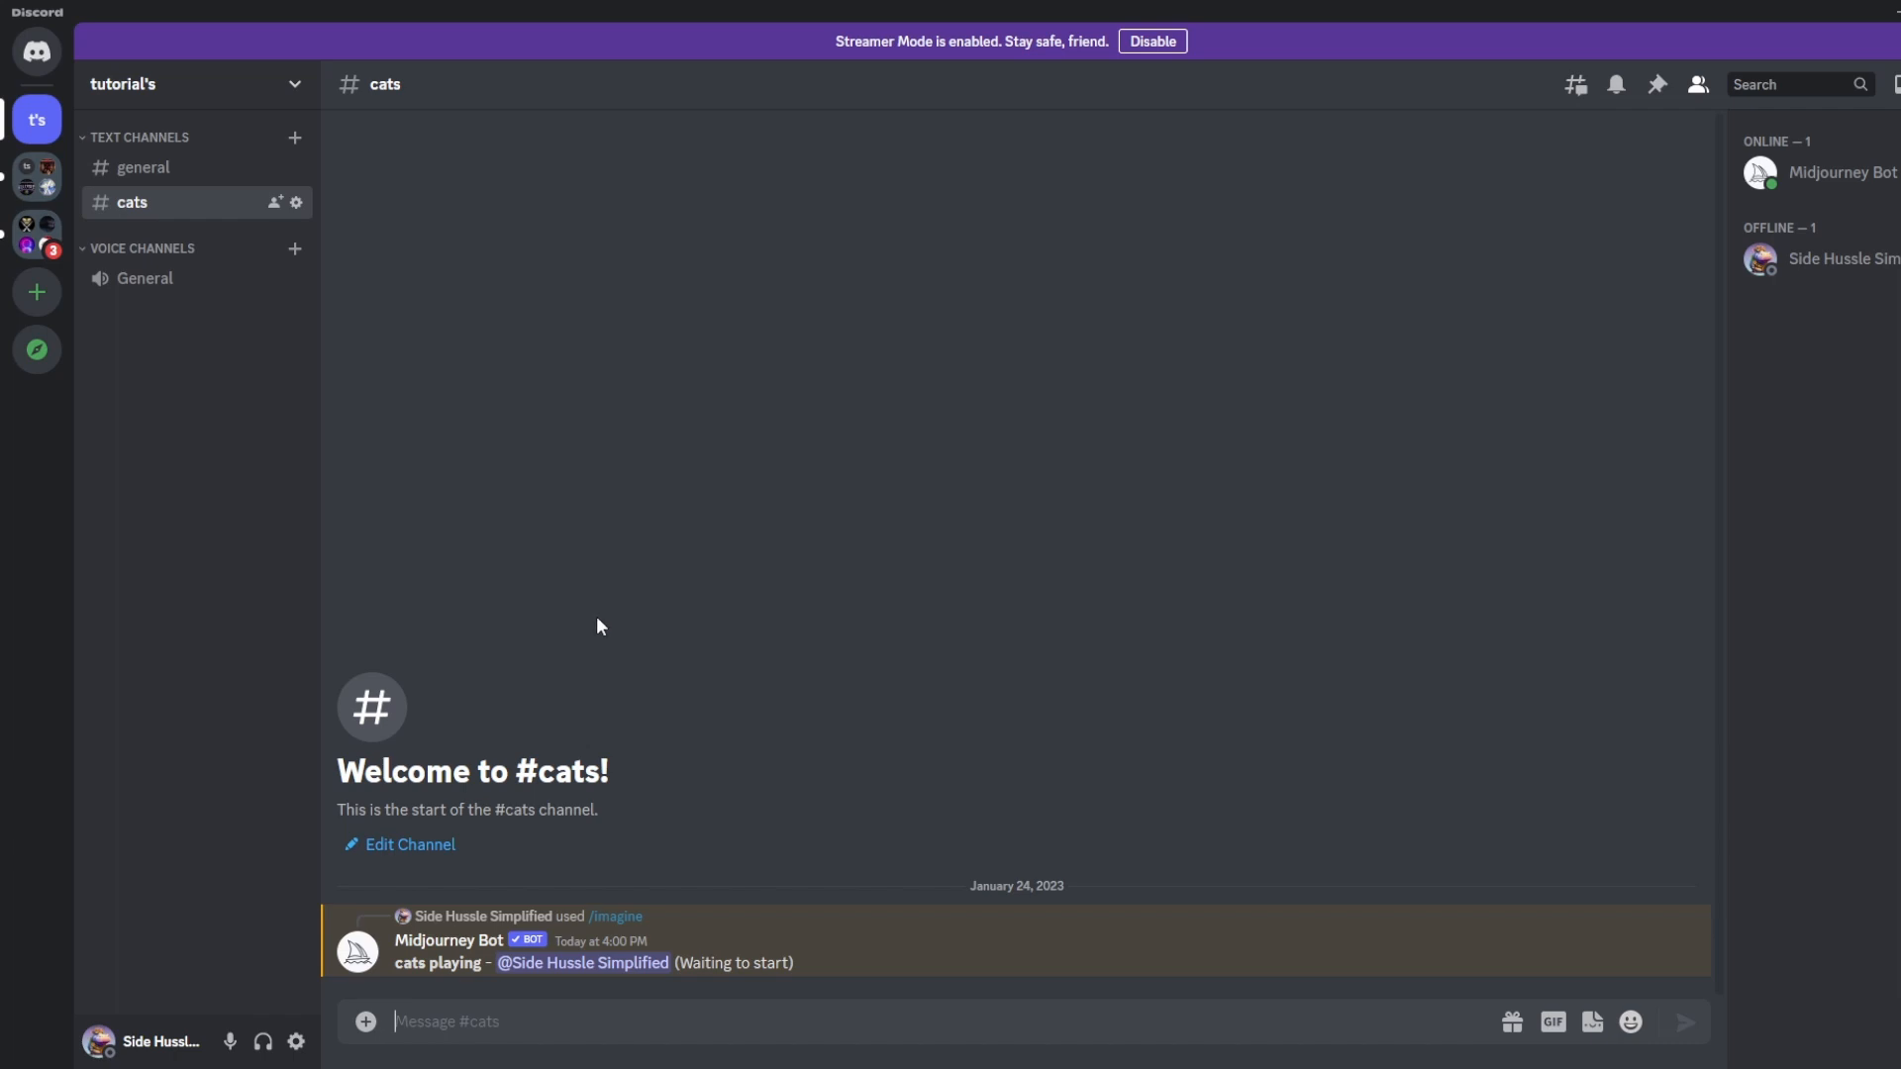
mouse_move(679, 695)
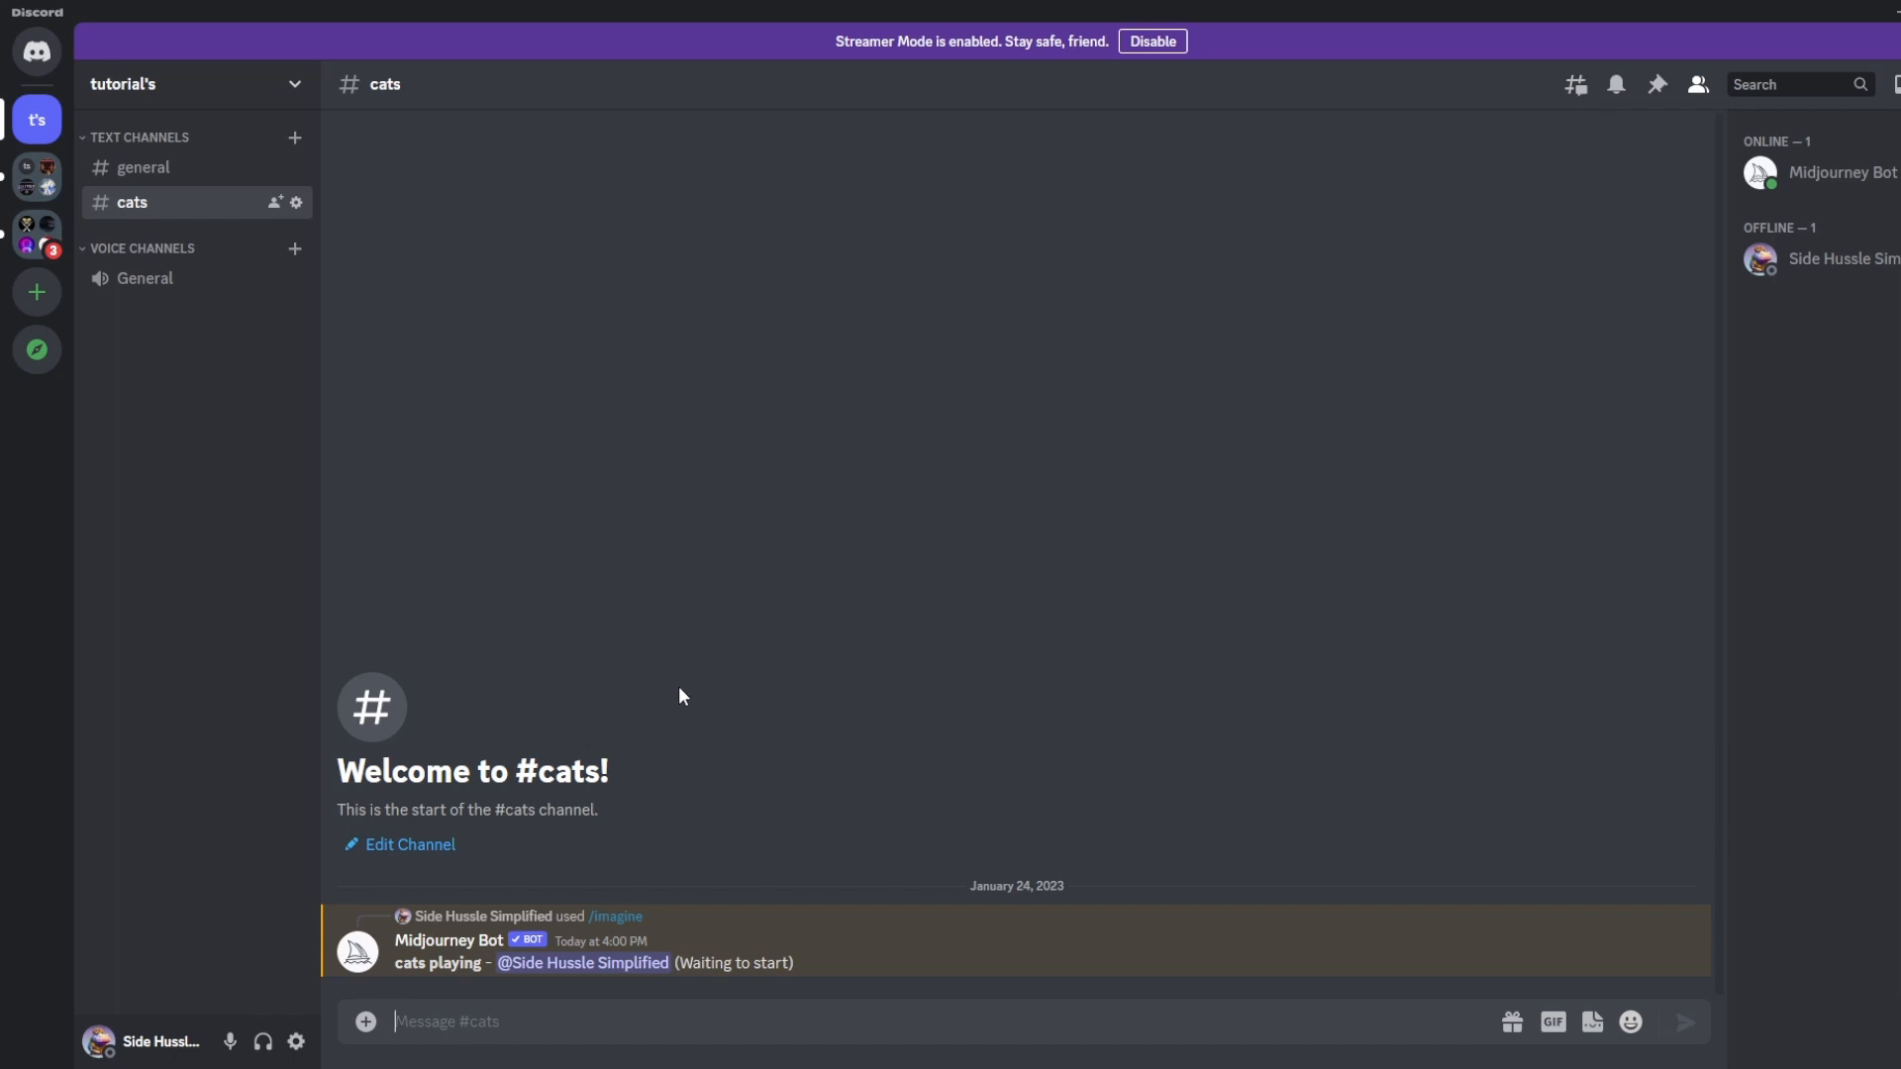
mouse_move(689, 693)
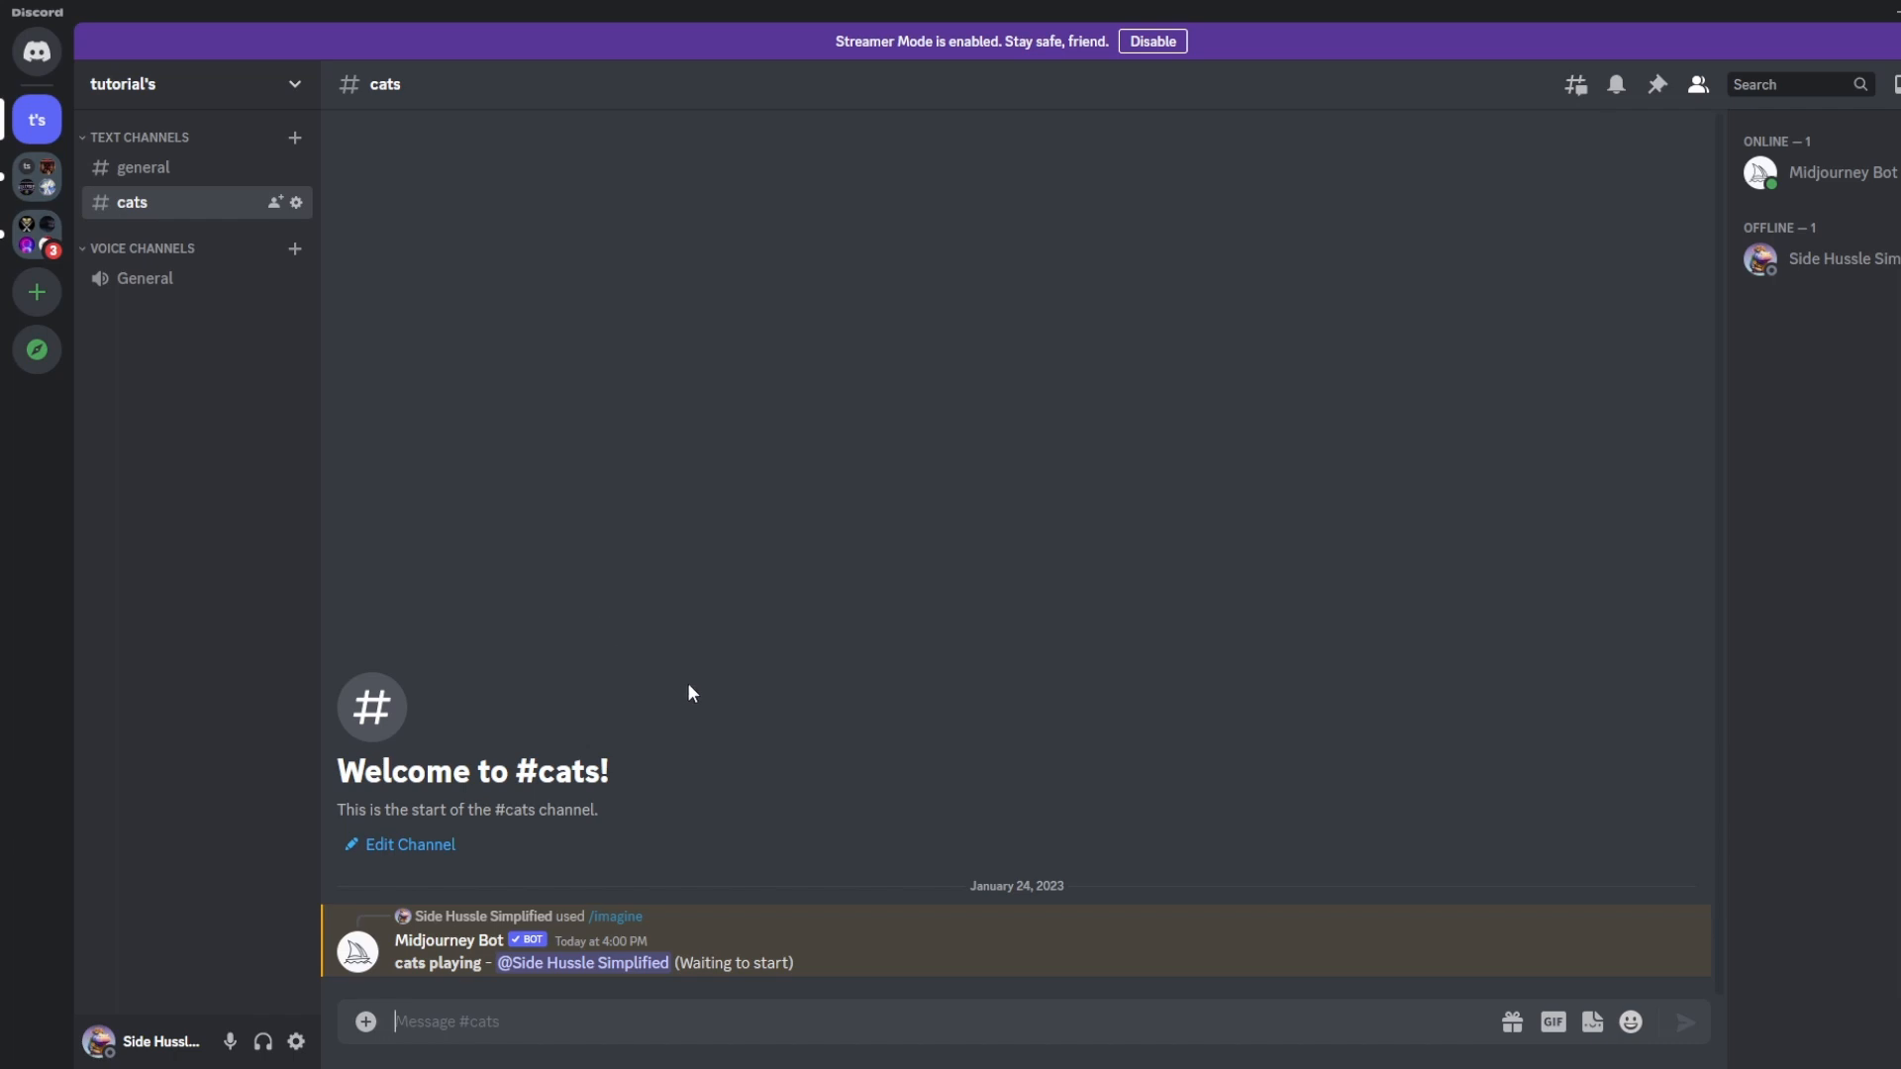
mouse_move(473, 303)
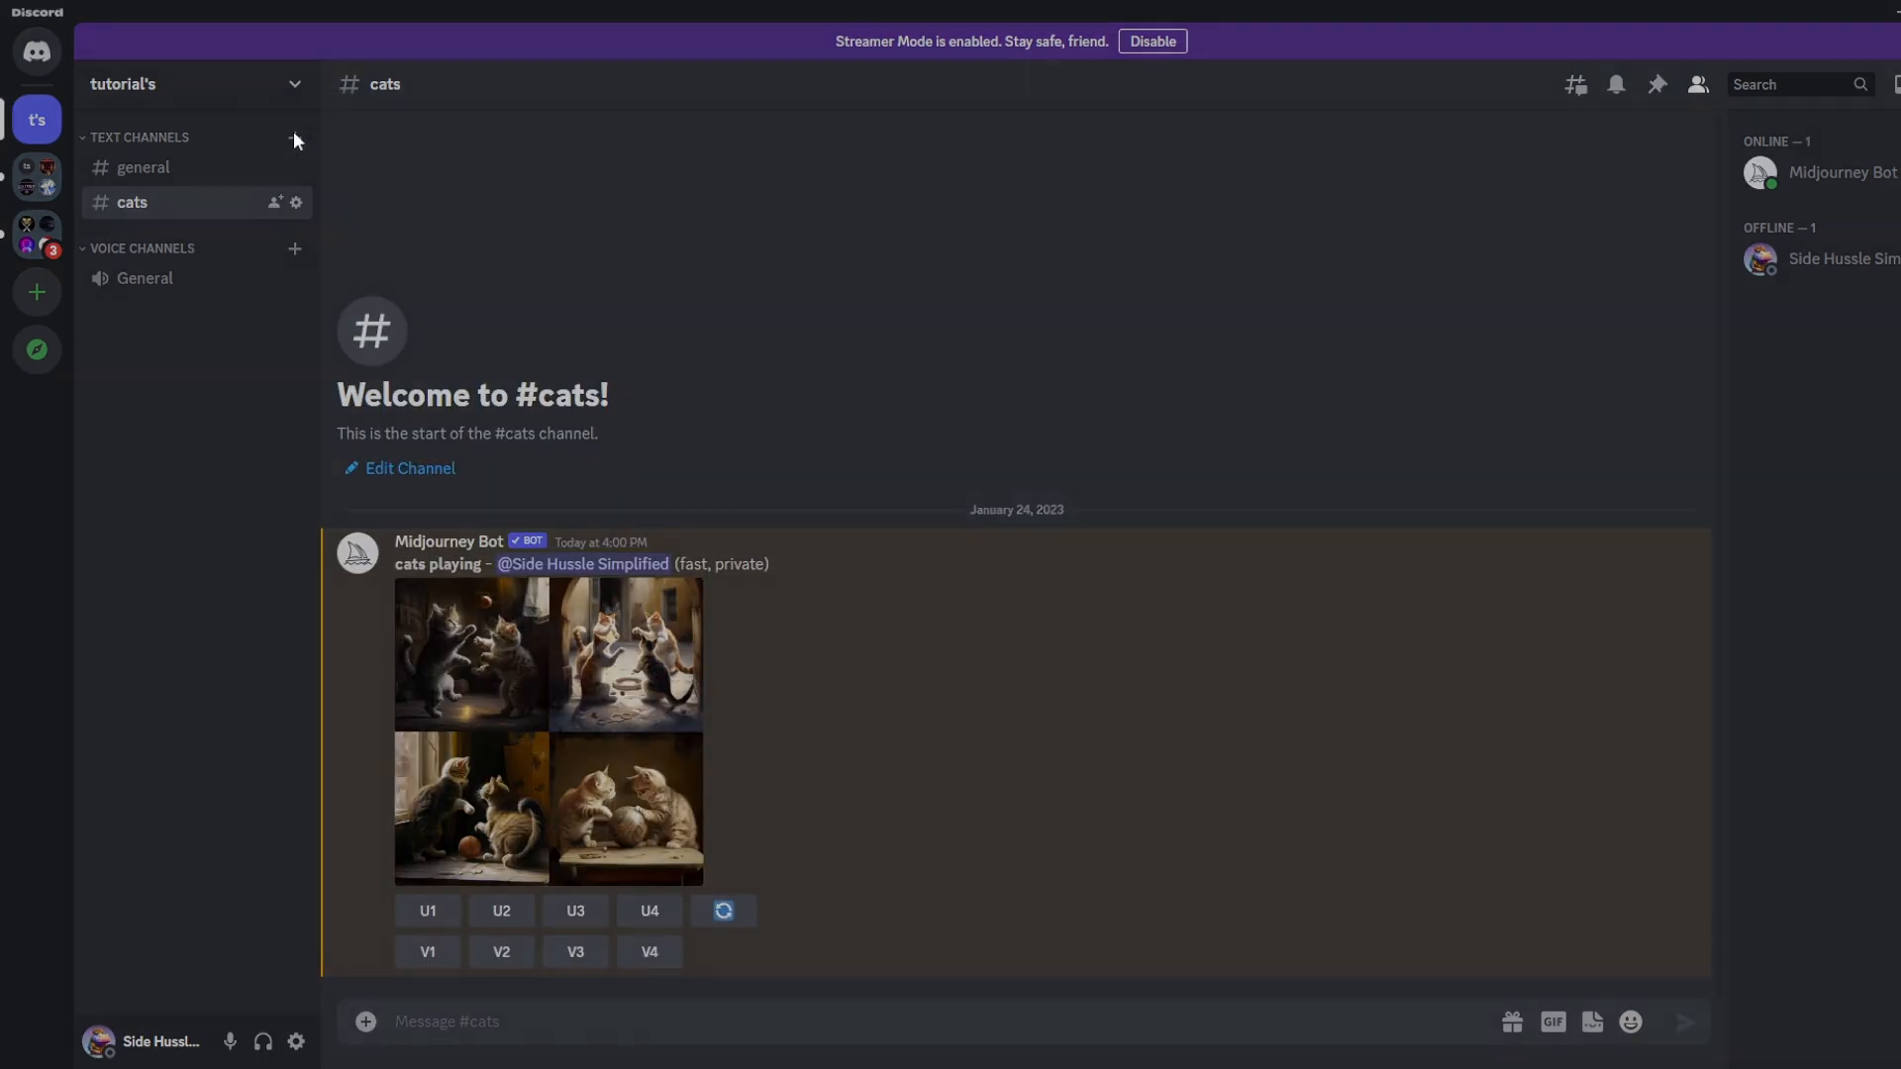
Create another text channel named dogs
click(295, 136)
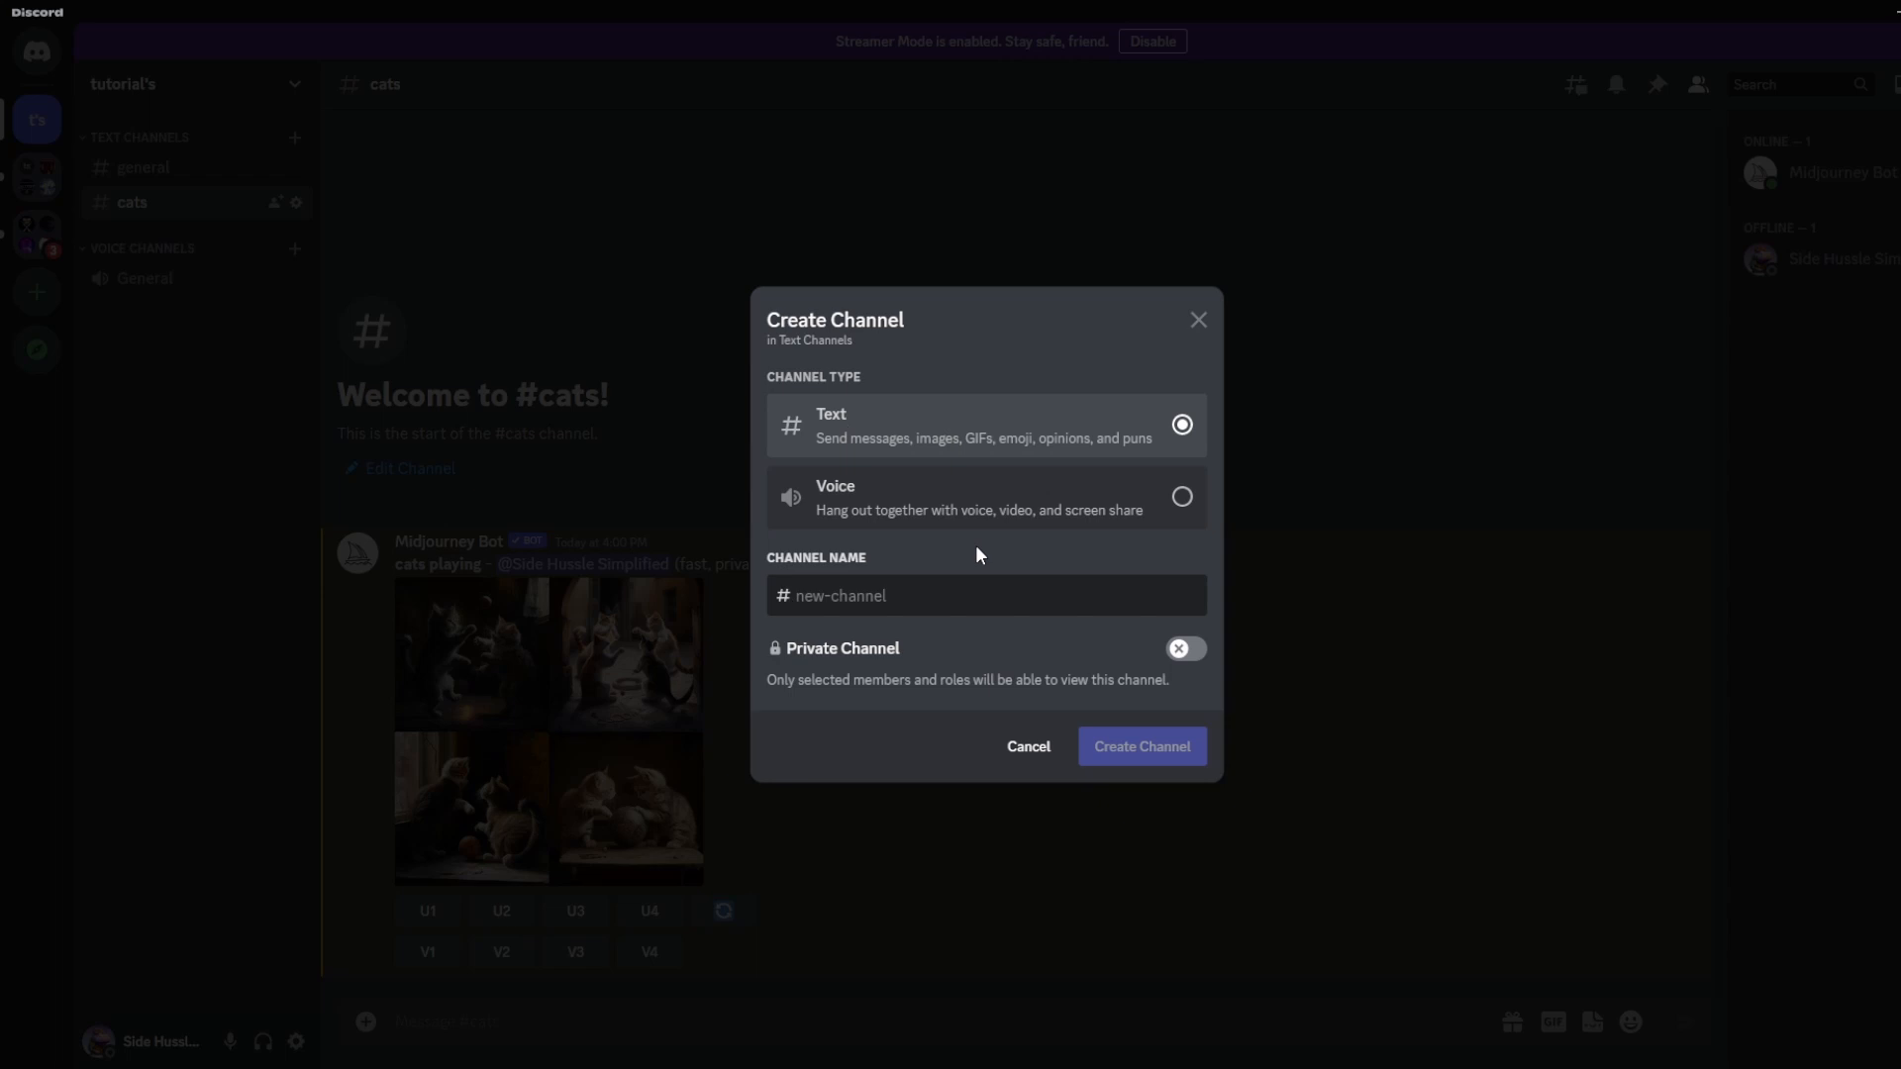
text(dogs)
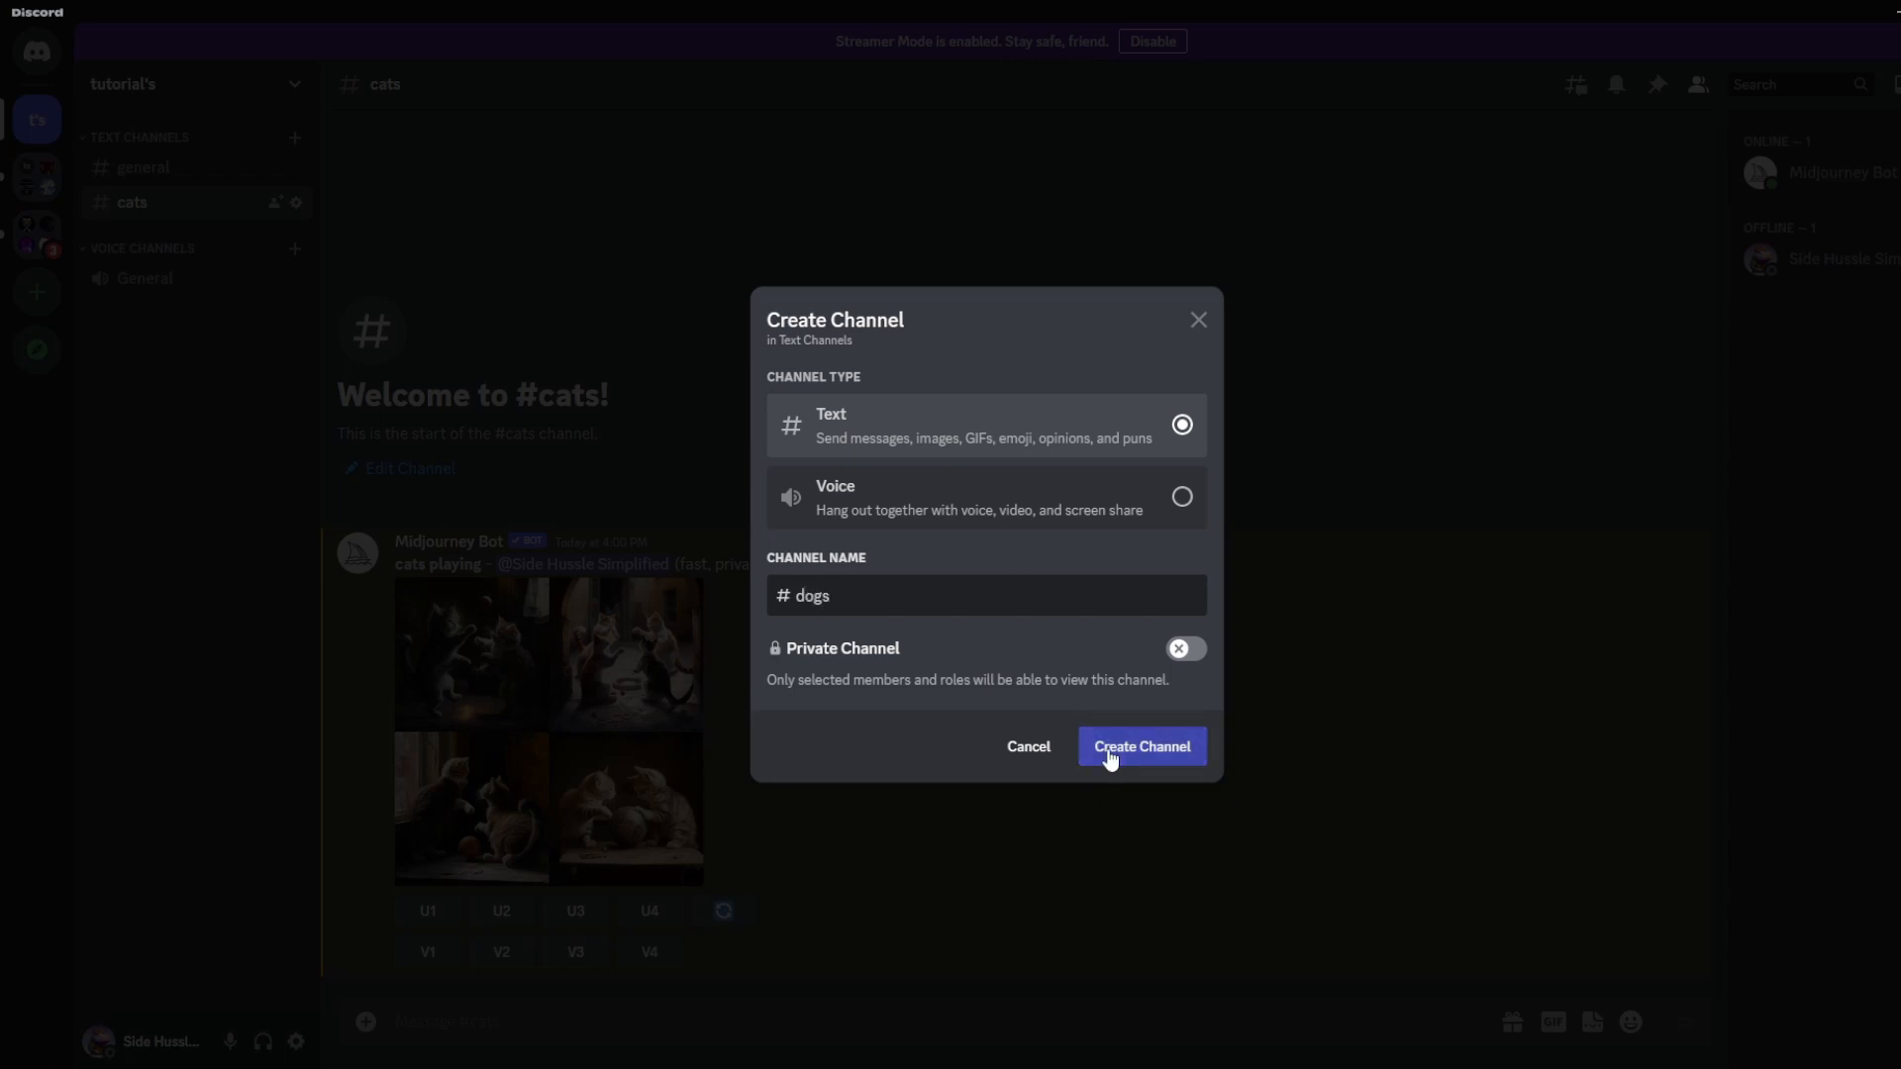
click(1139, 747)
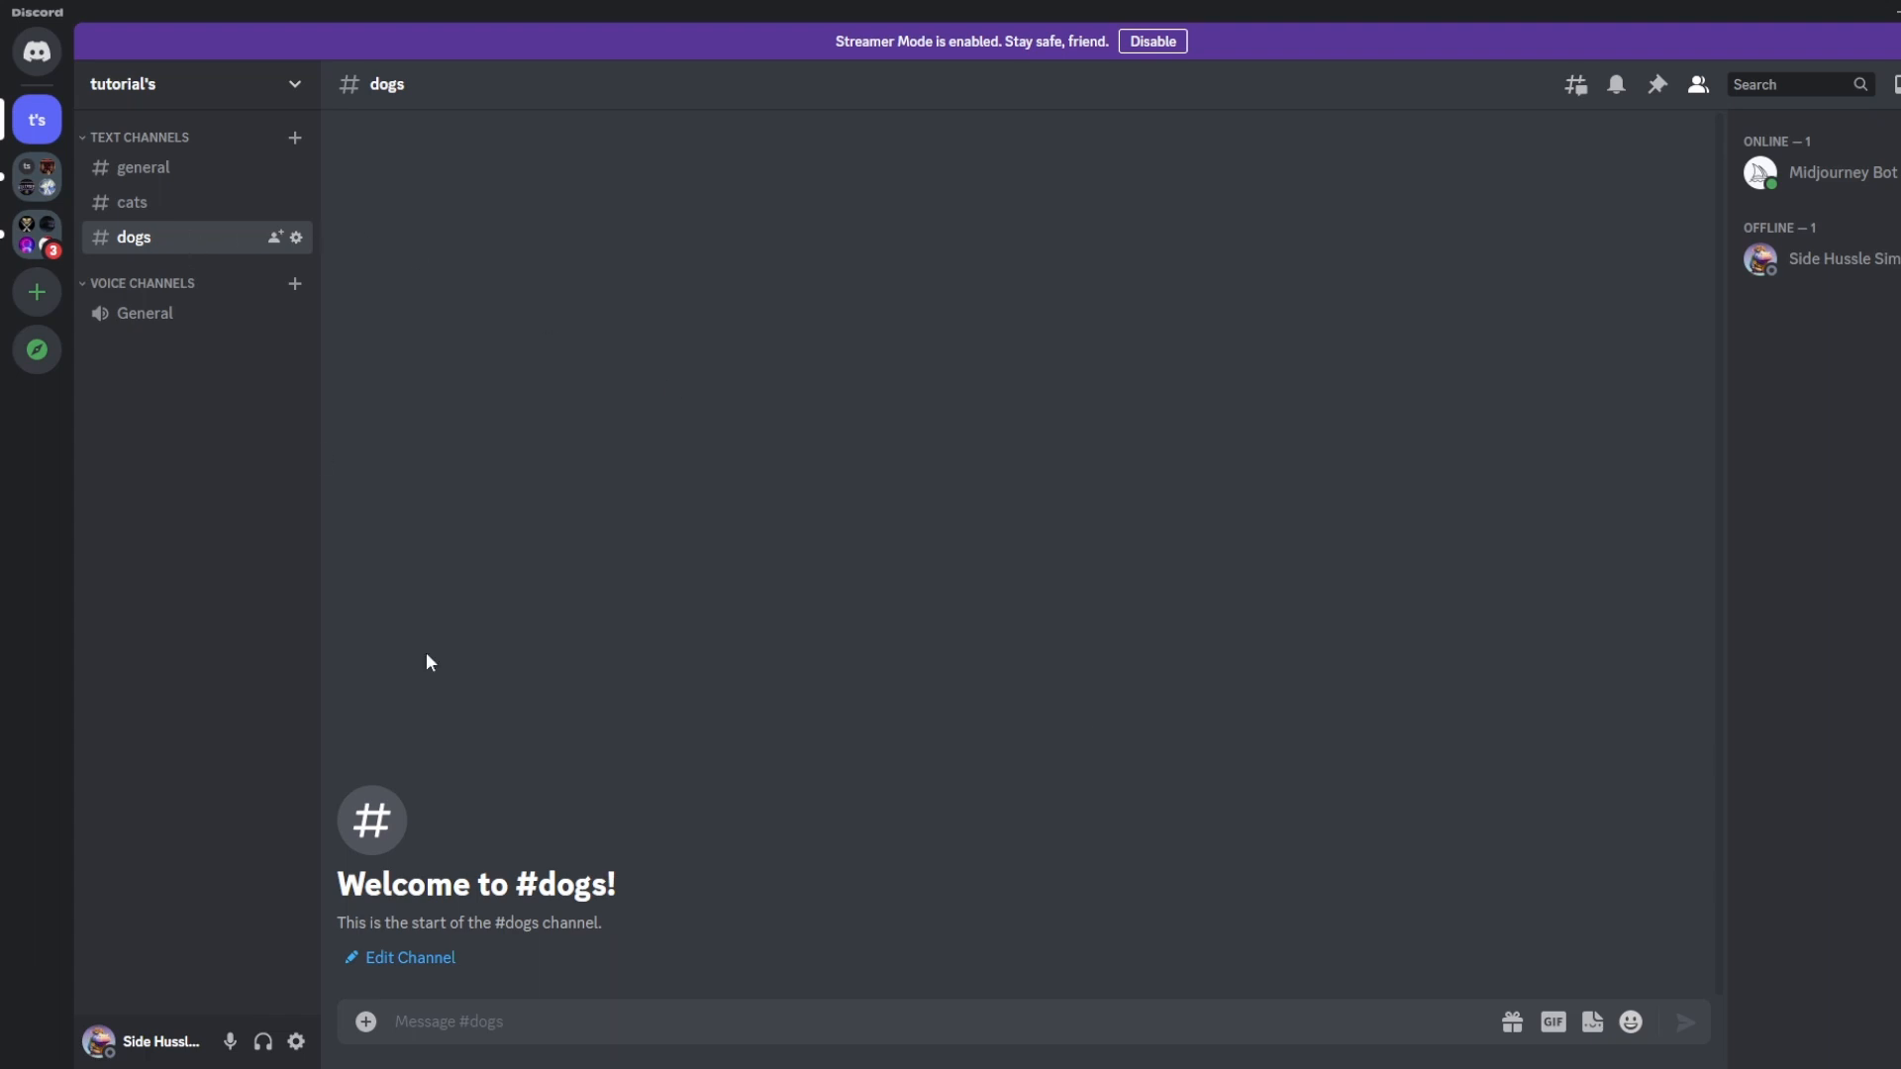
Send /imagine with the prompt dogs playing in #dogs, then return to #cats
text(/)
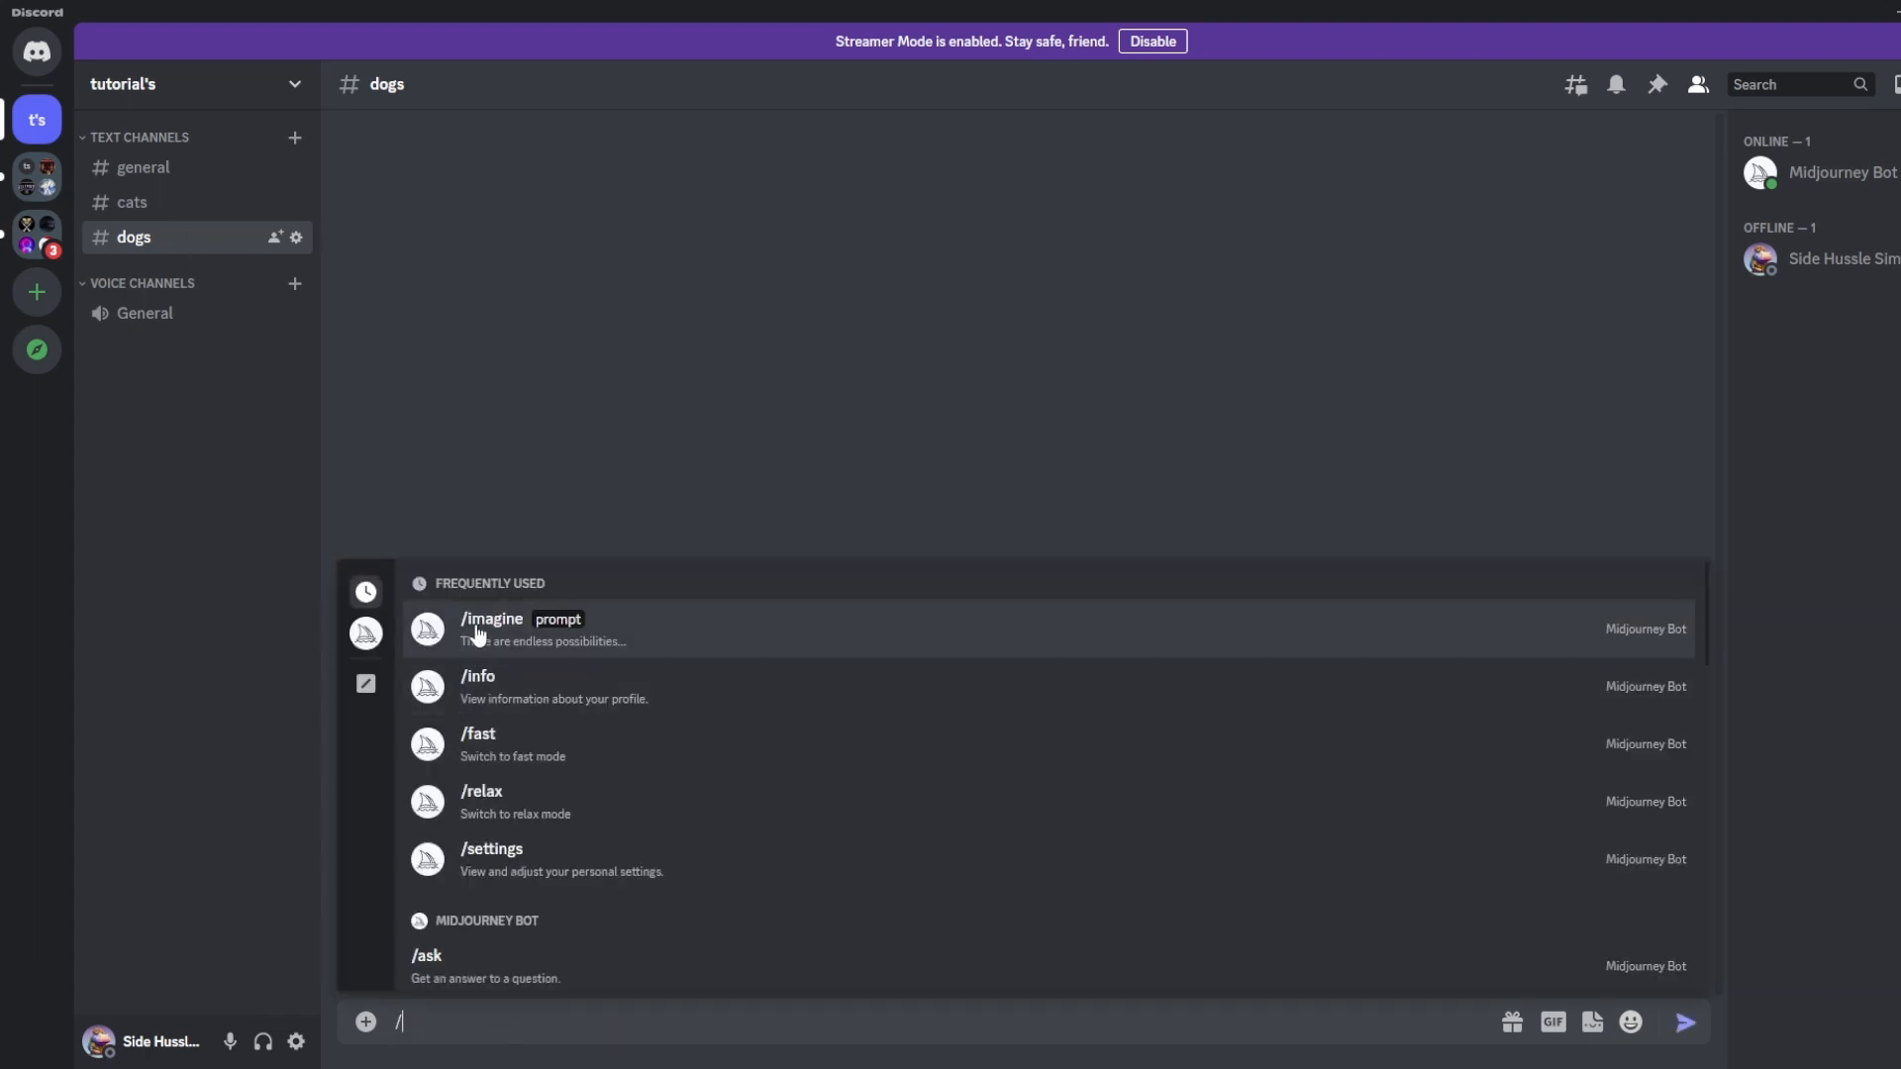
click(492, 627)
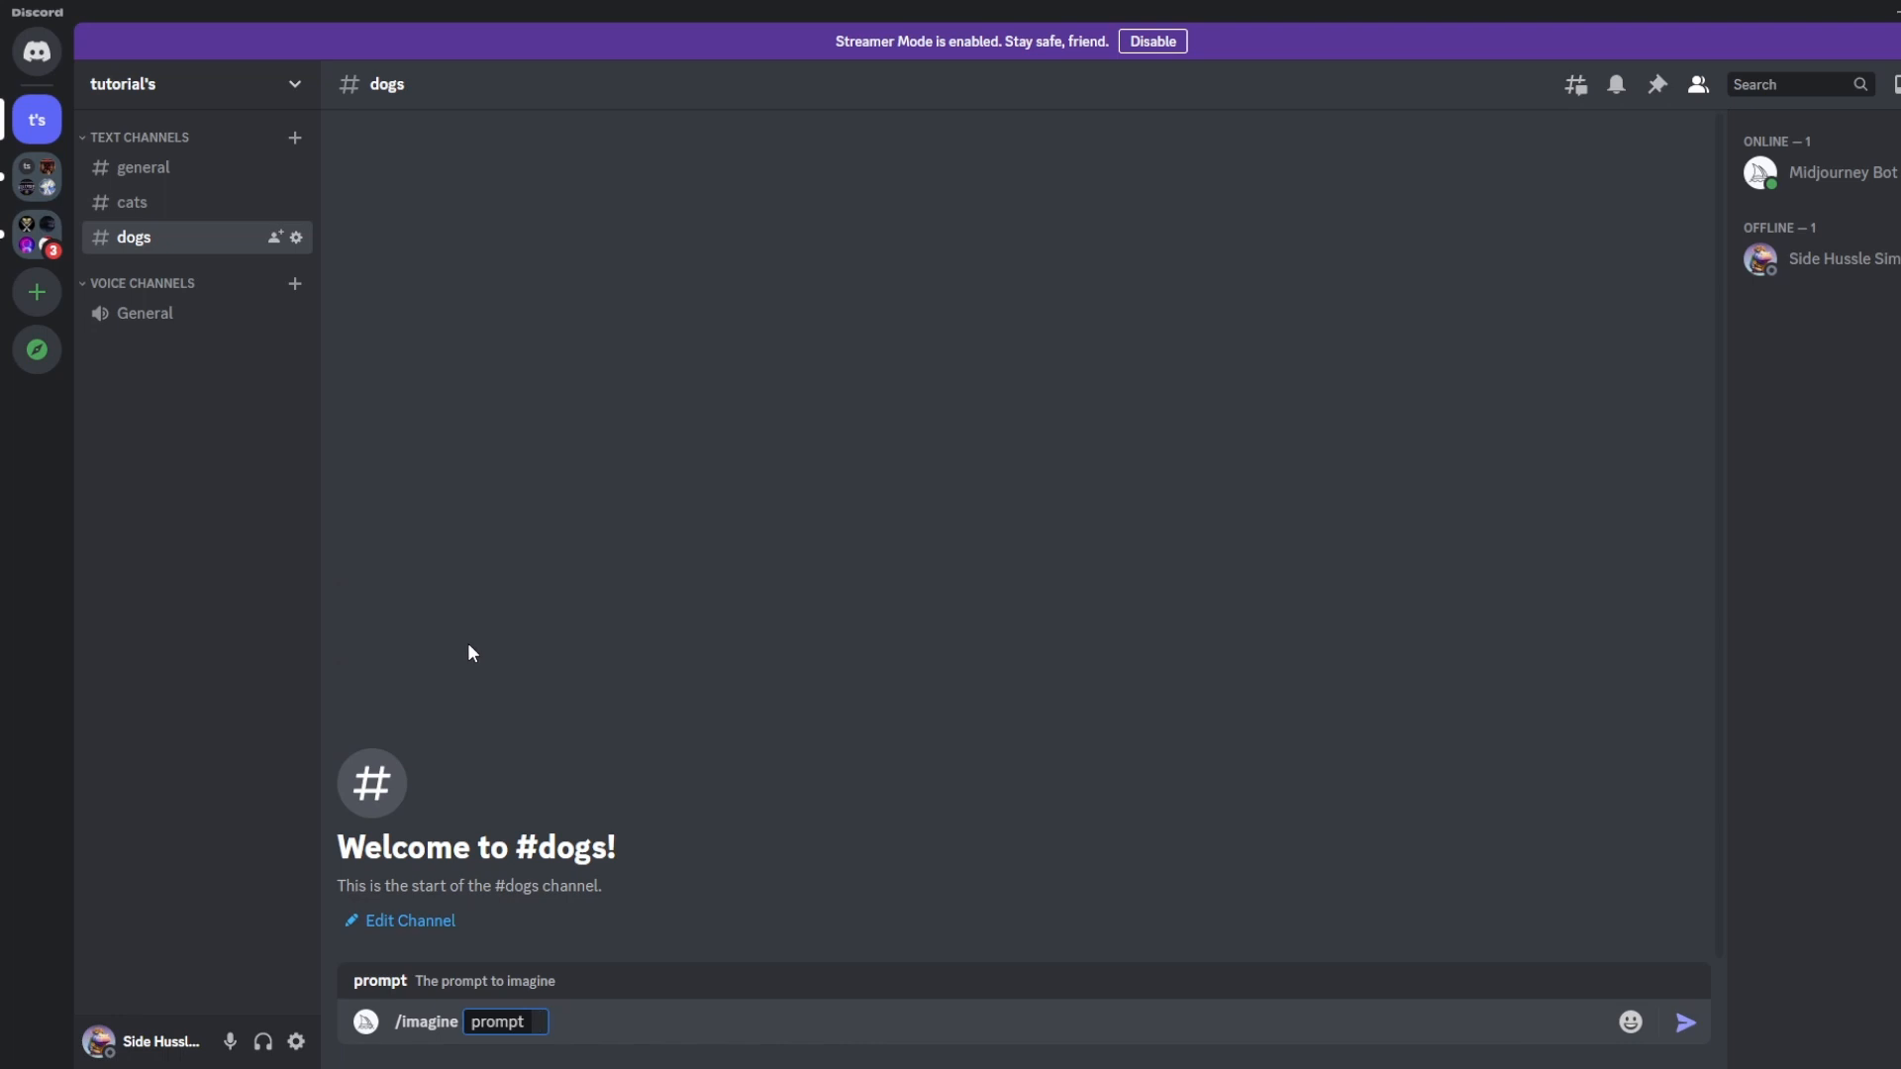
text(dogs)
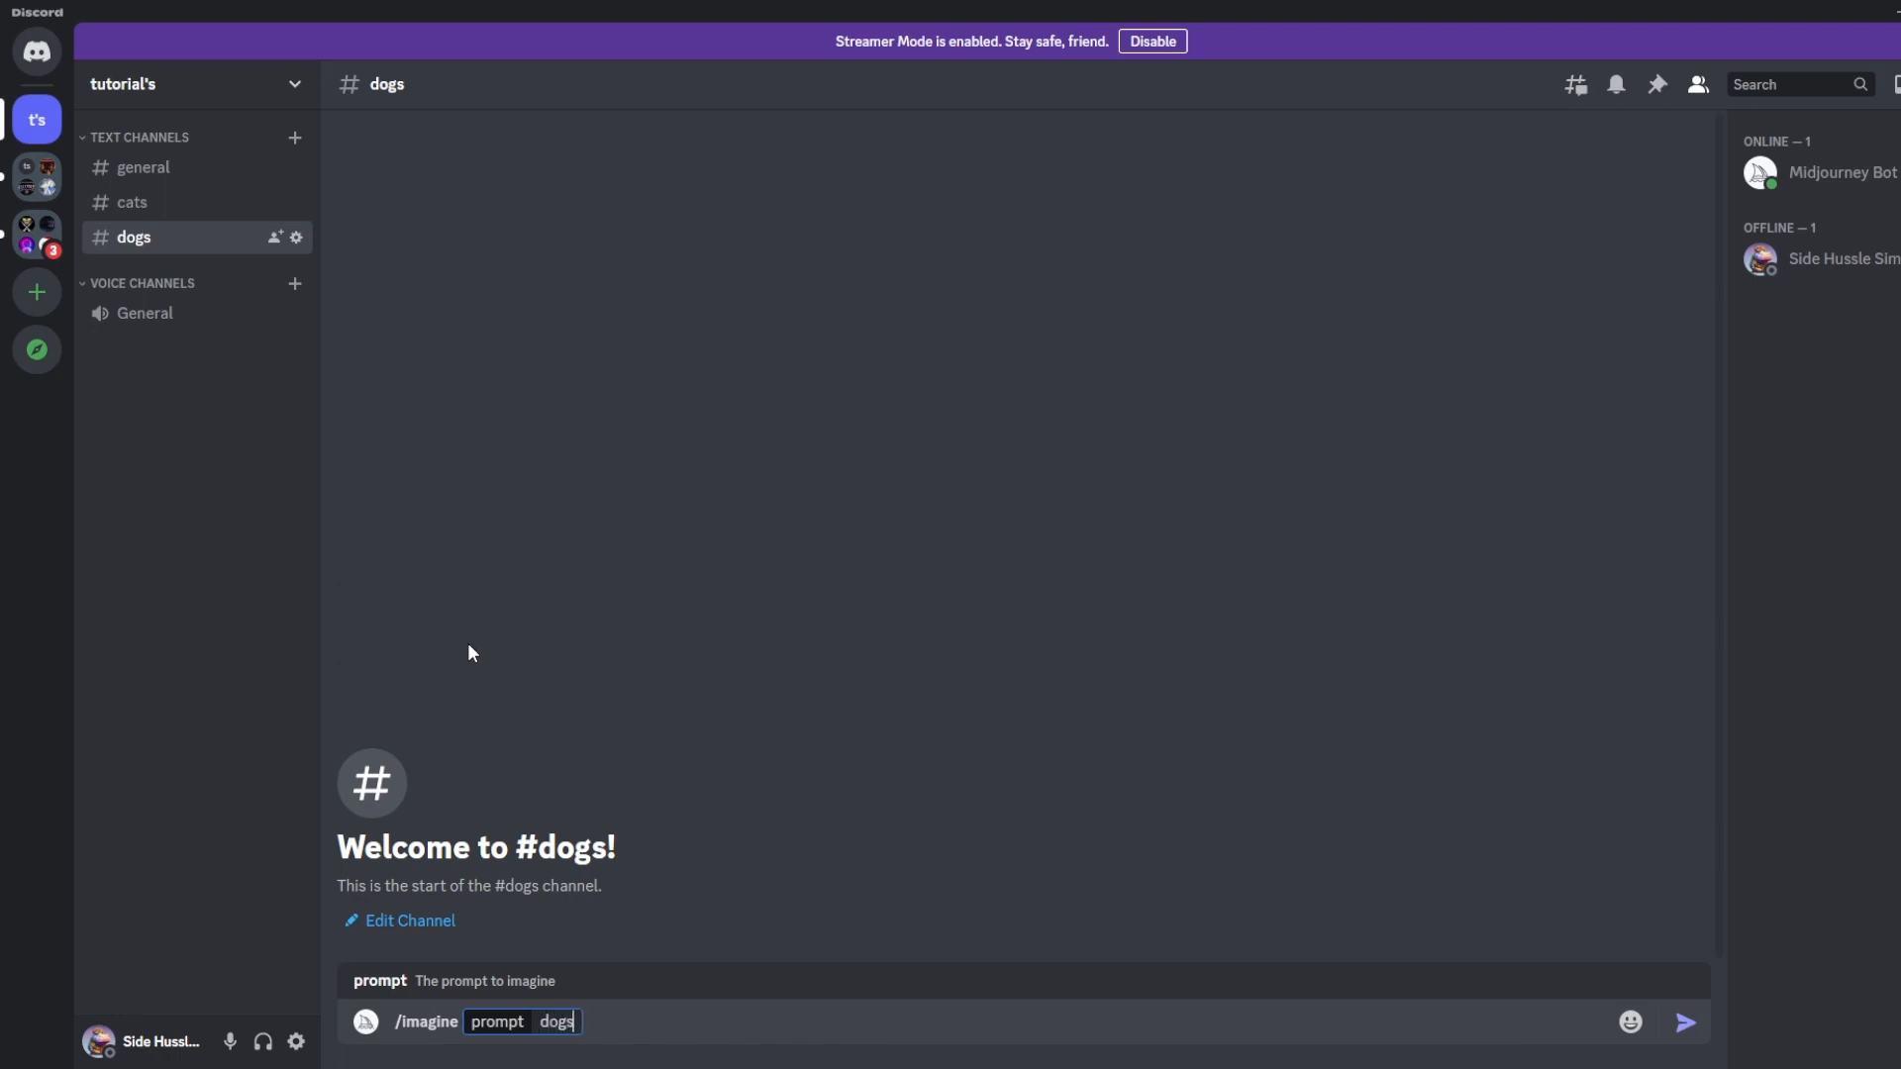
text(play)
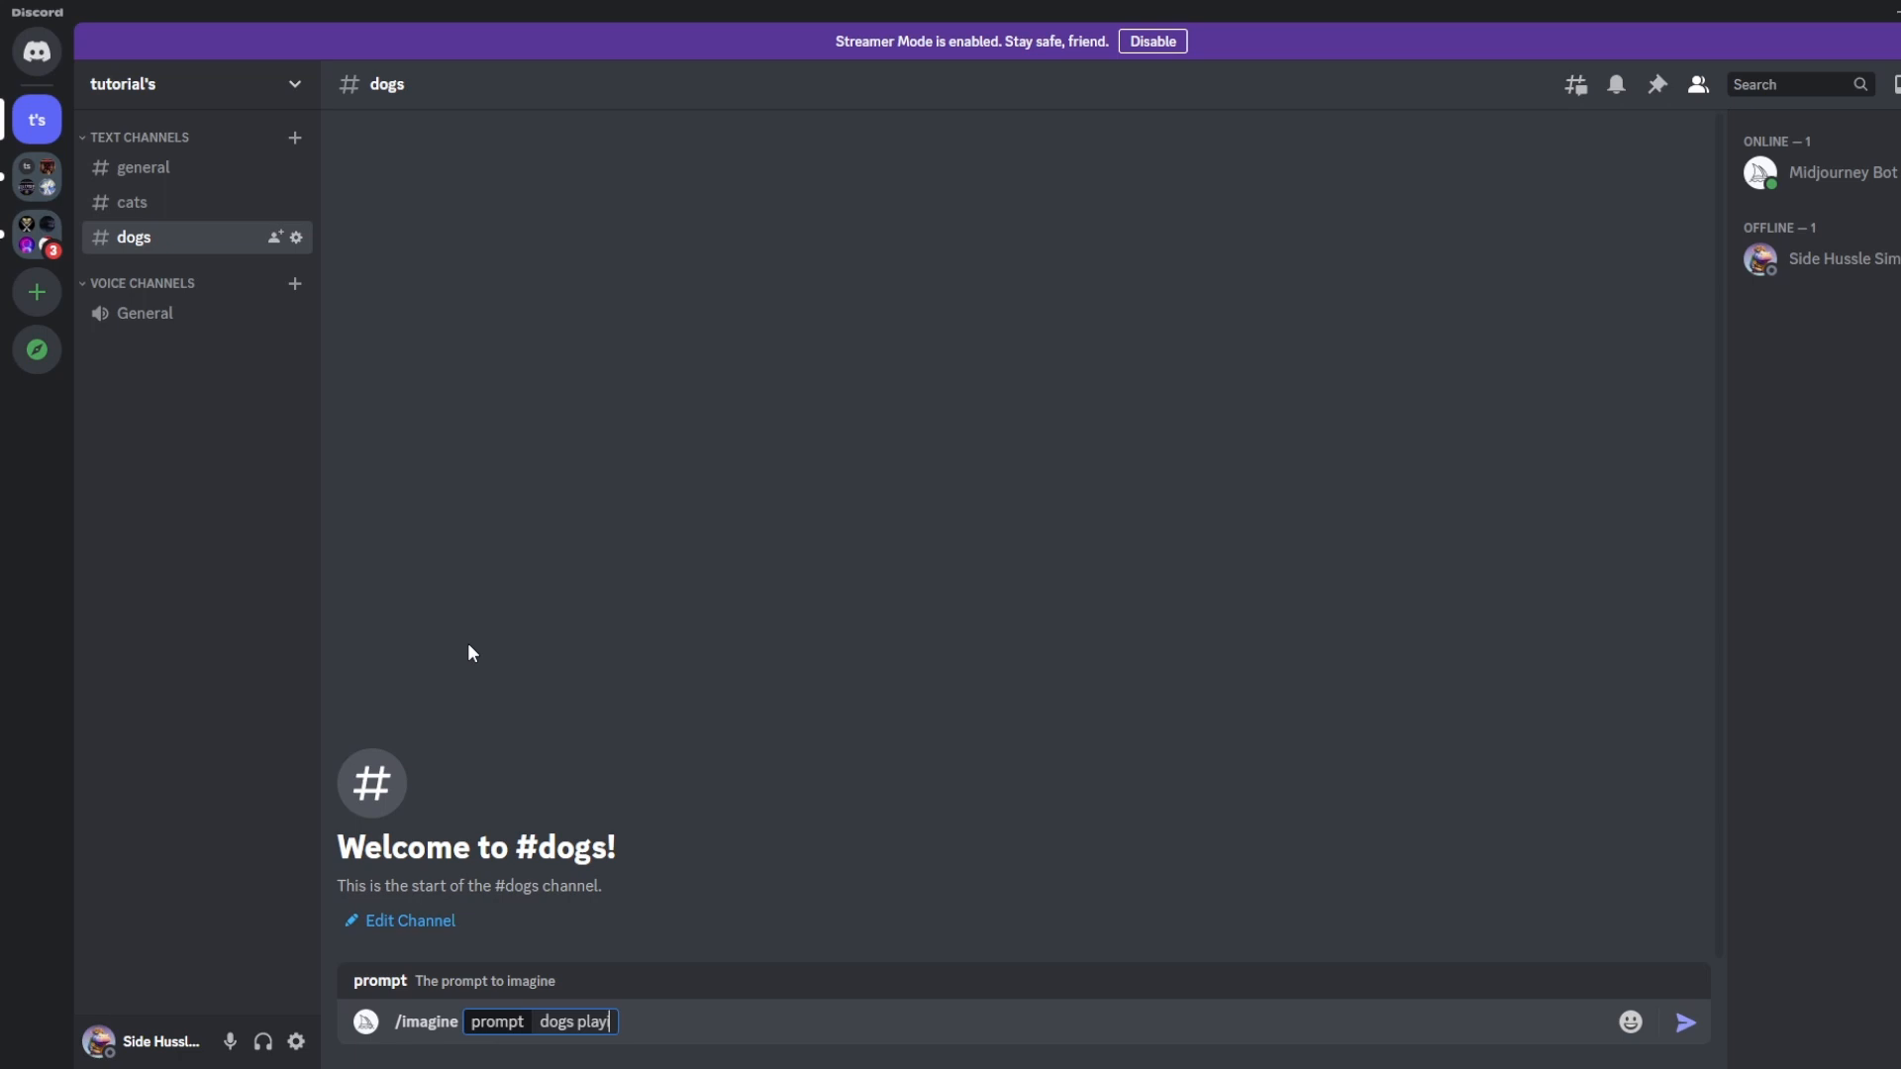
key(Enter)
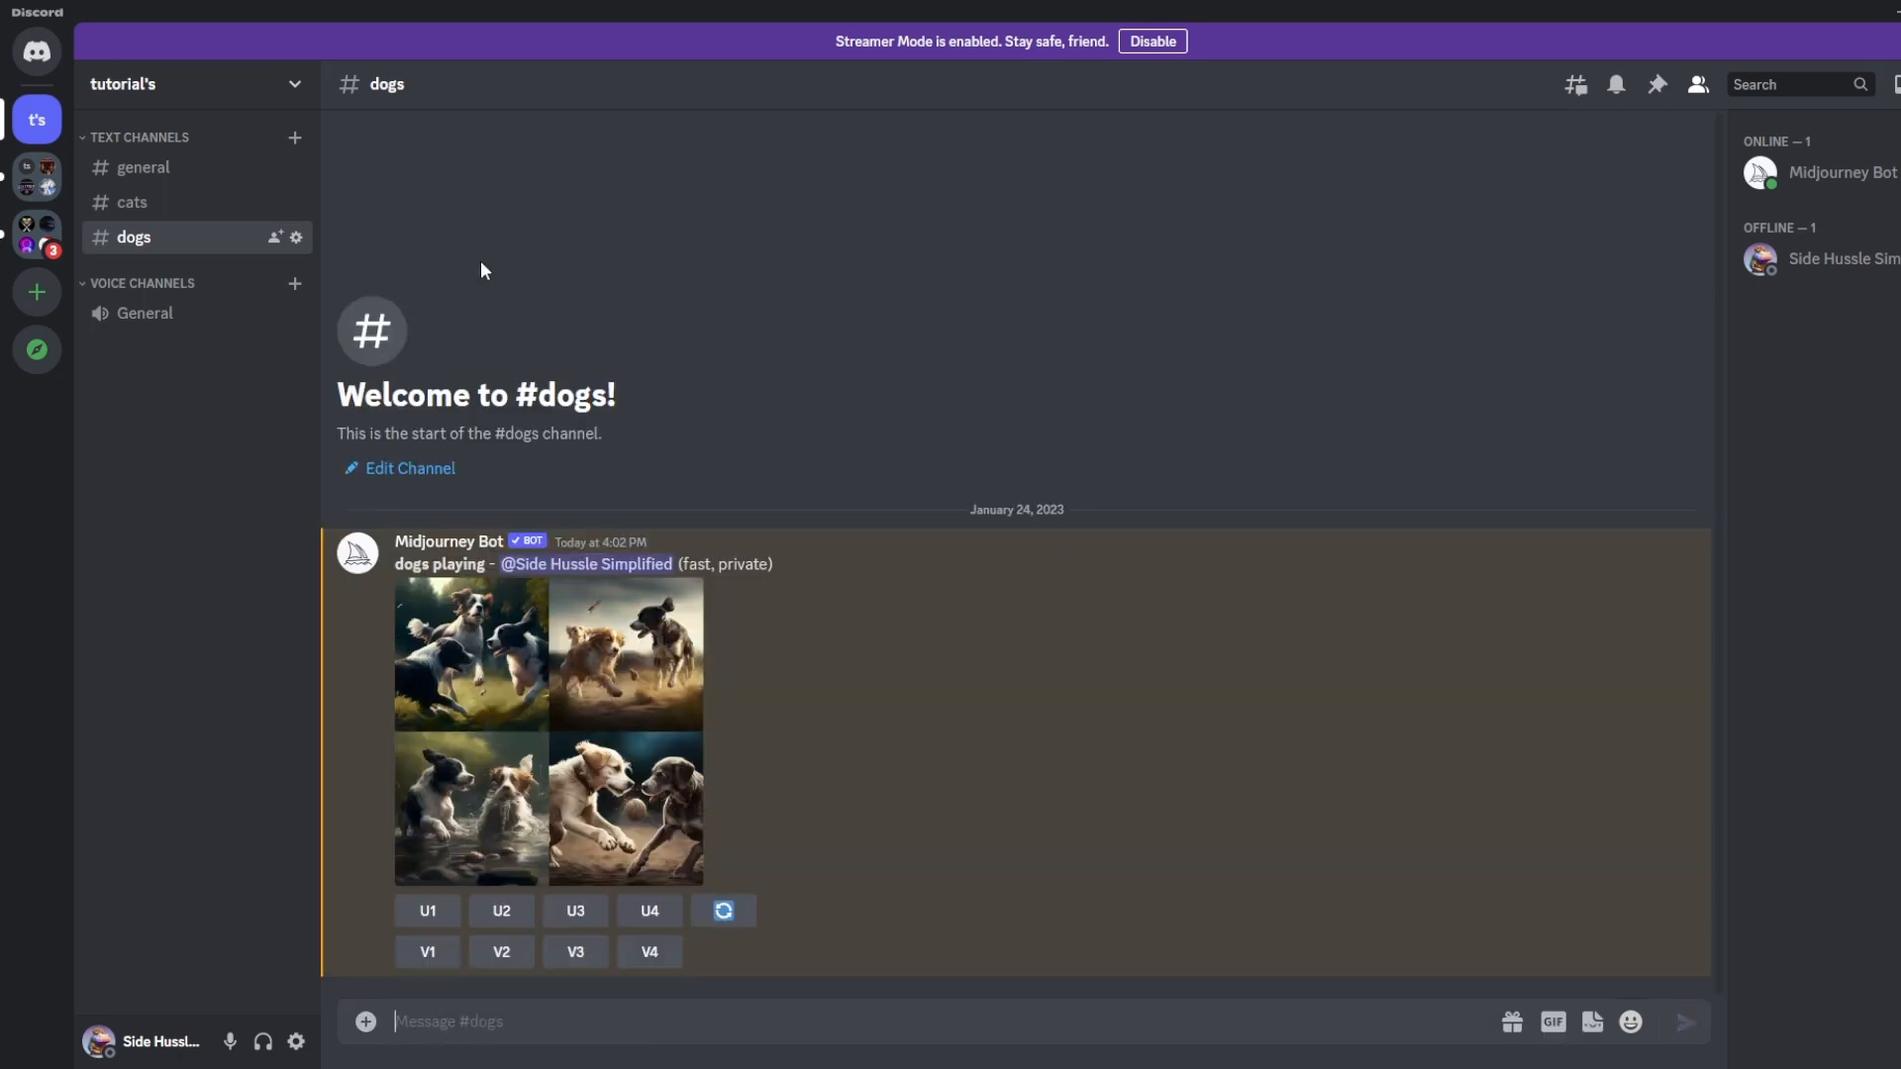
click(131, 202)
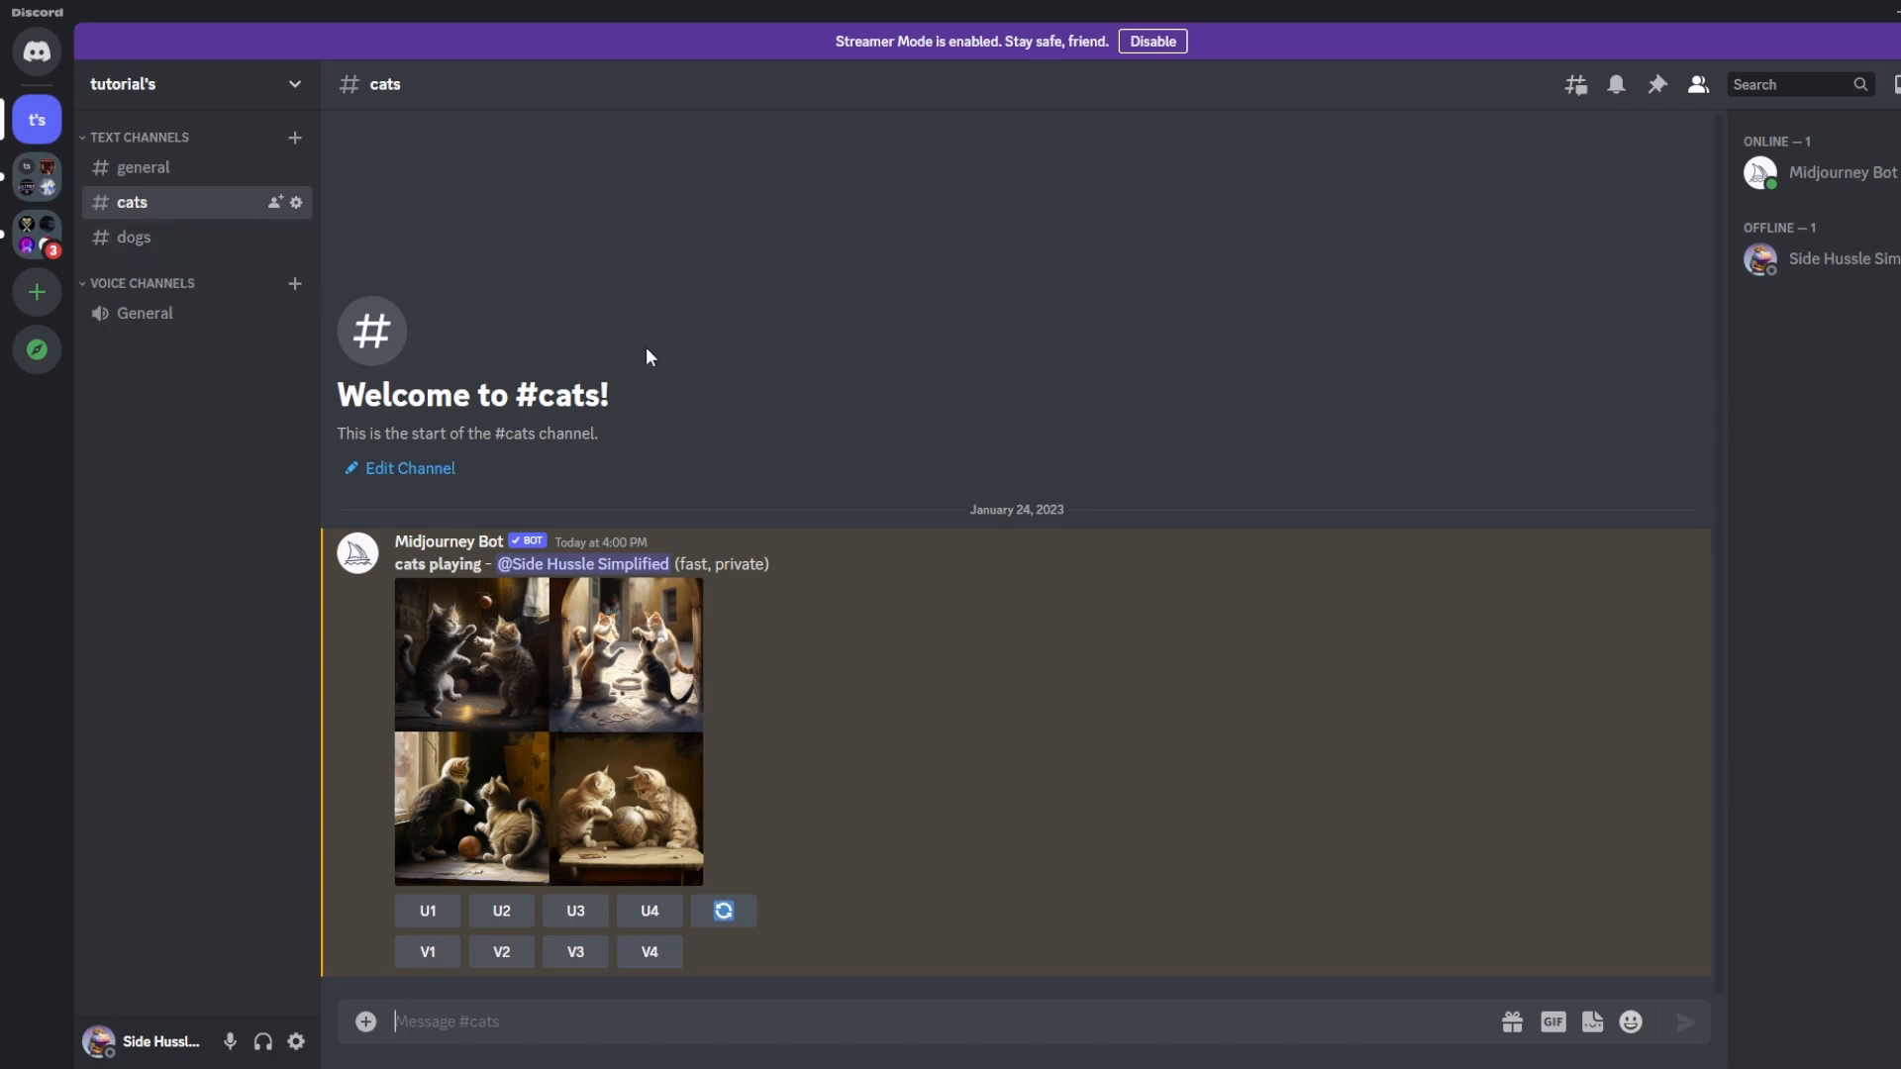
mouse_move(701, 358)
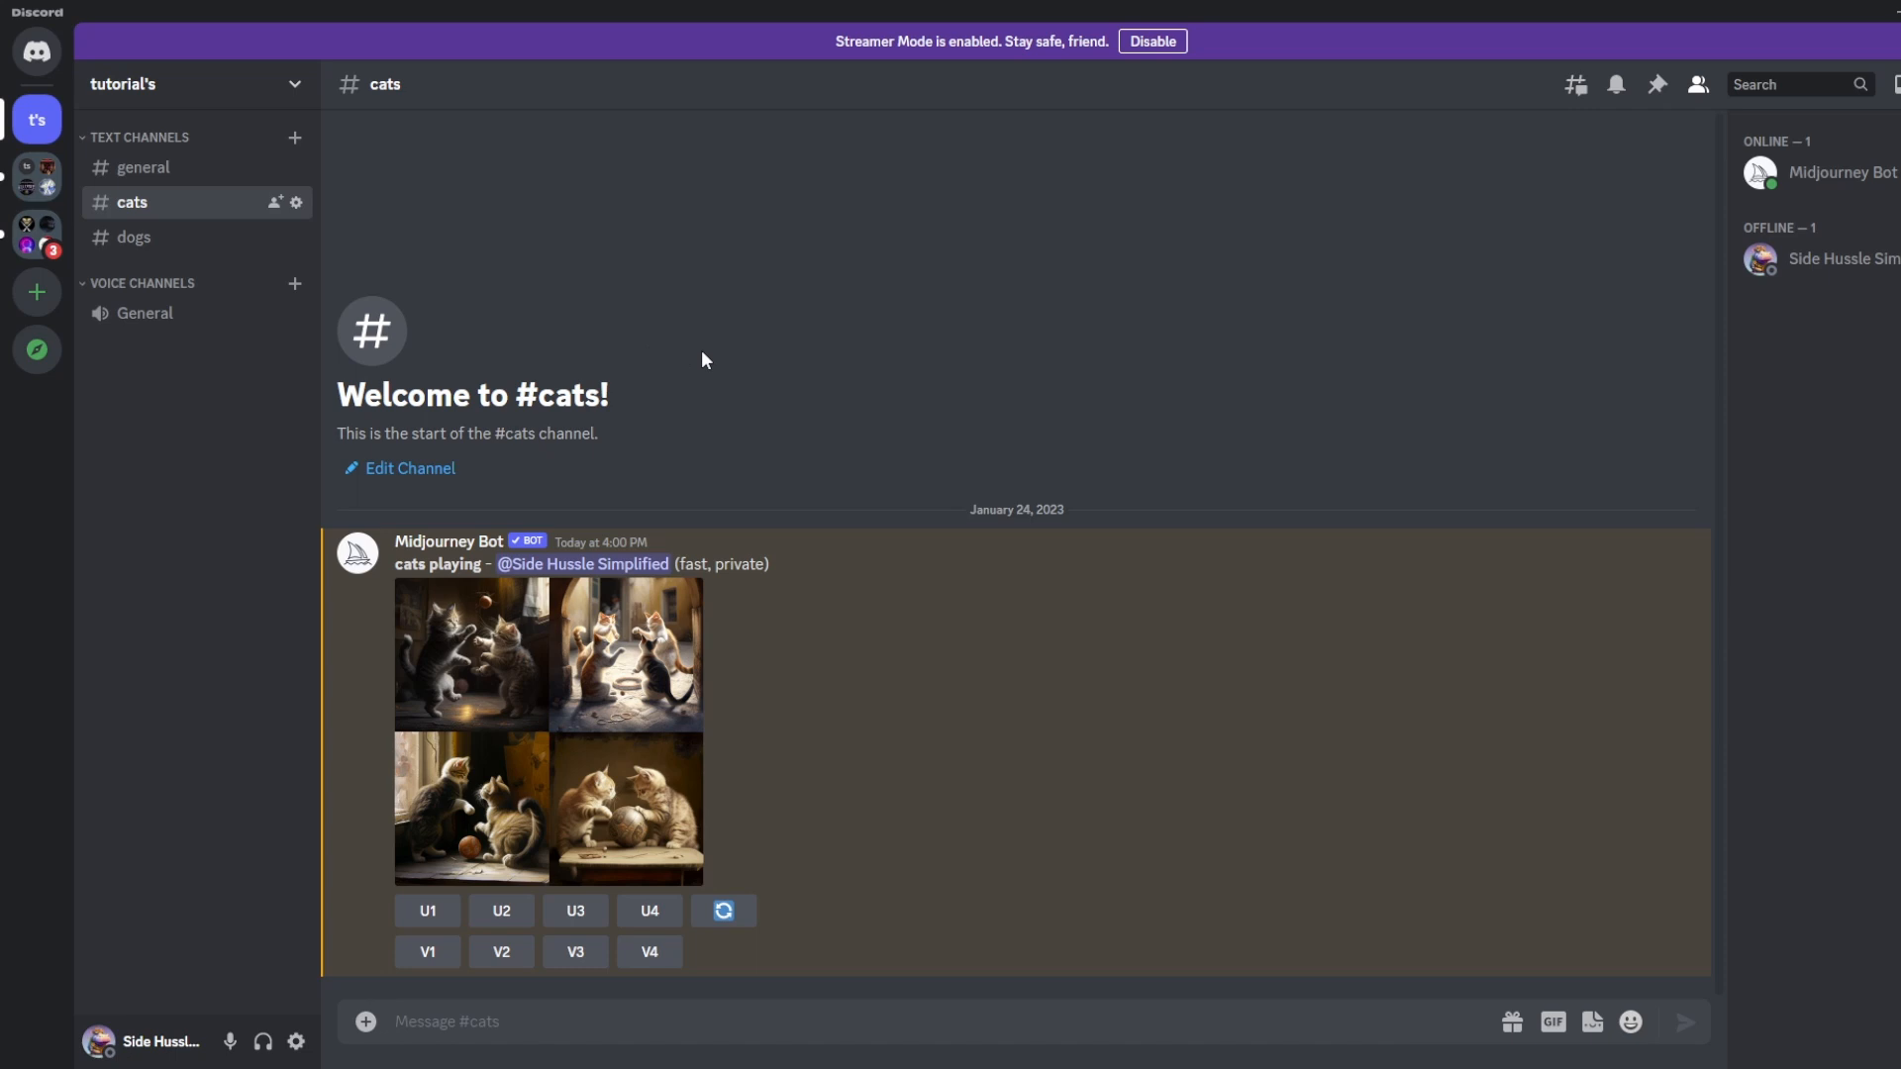